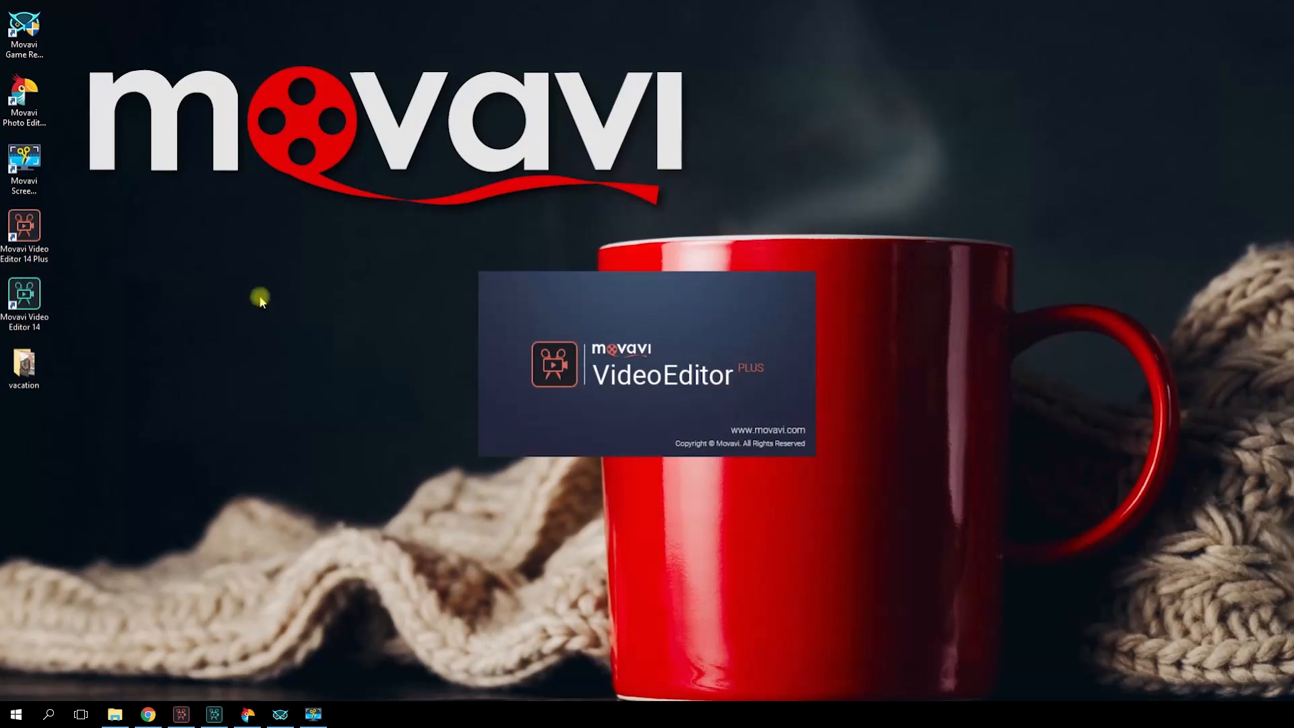
mouse_move(435, 319)
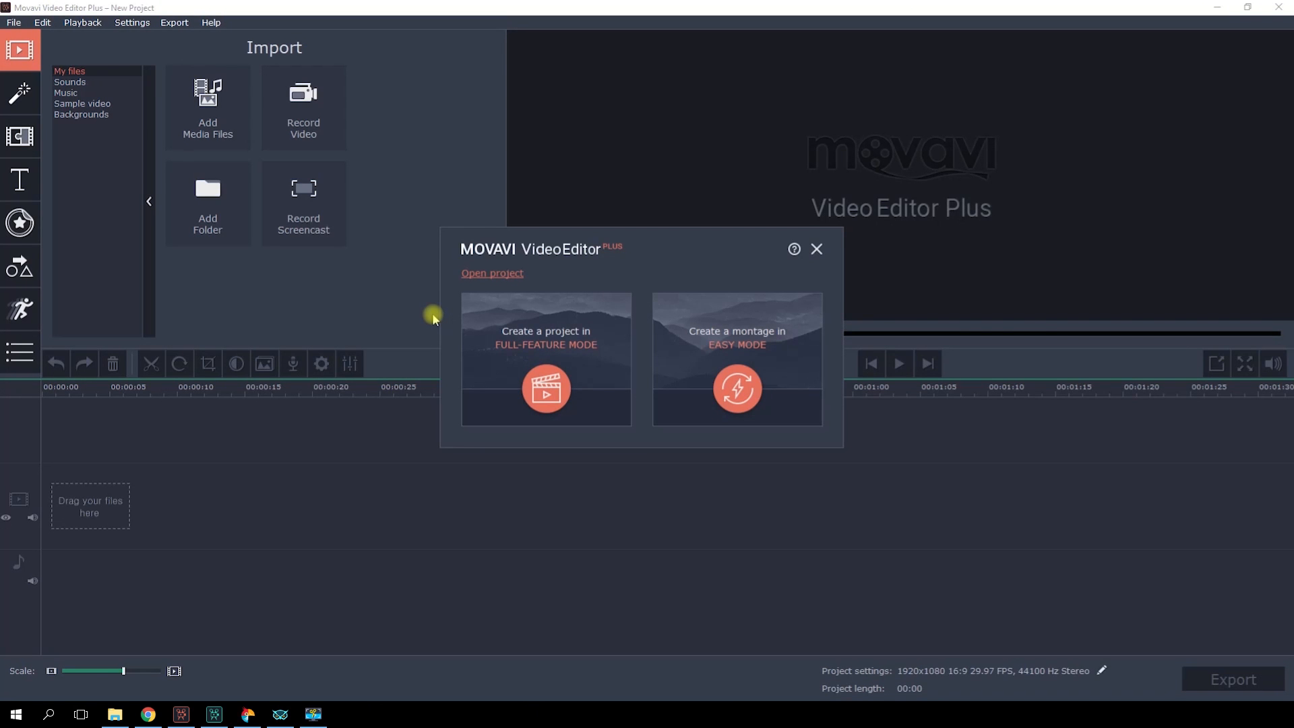
mouse_move(412, 297)
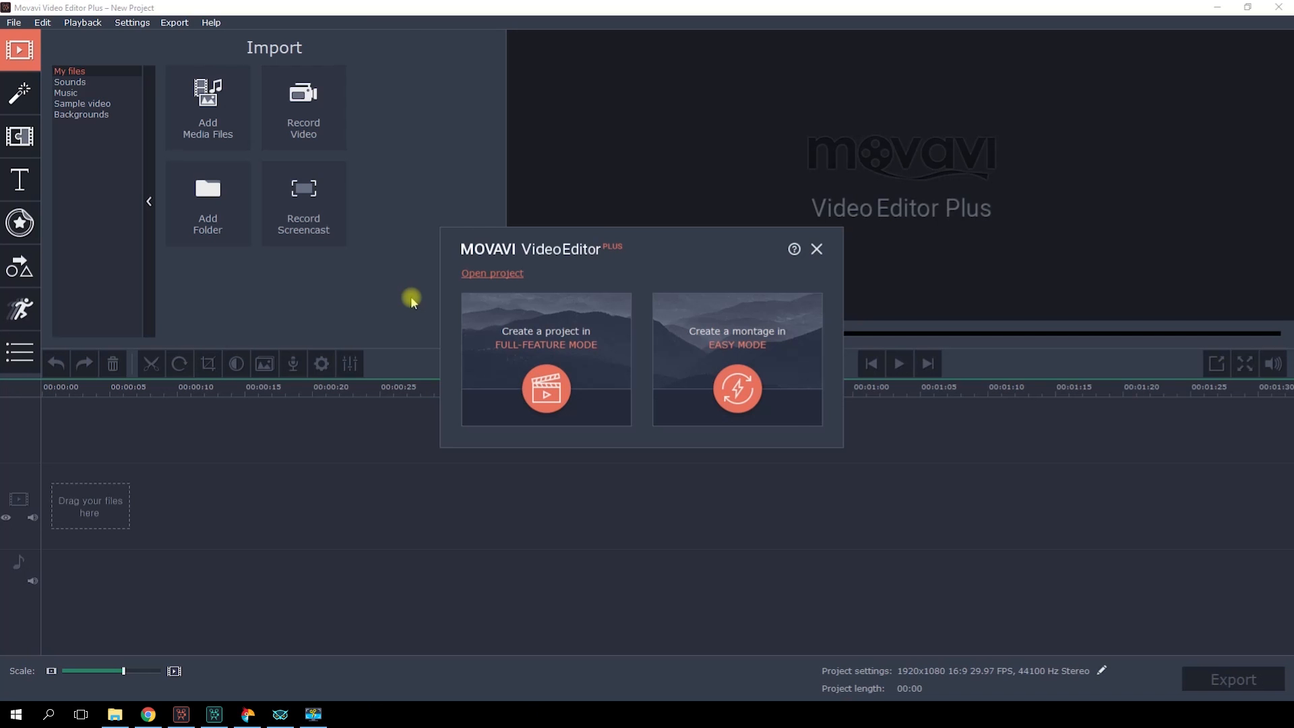
- Start a new montage in Easy Mode from the welcome dialog
click(736, 389)
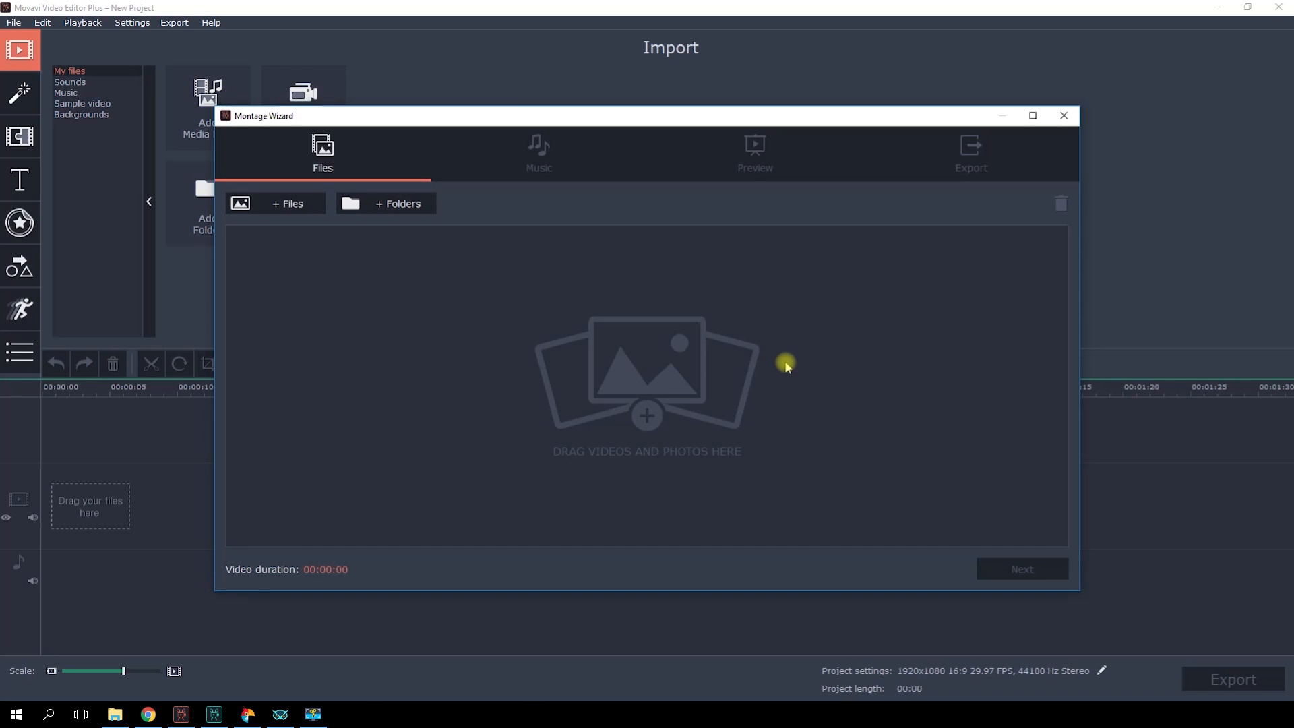
mouse_move(572, 302)
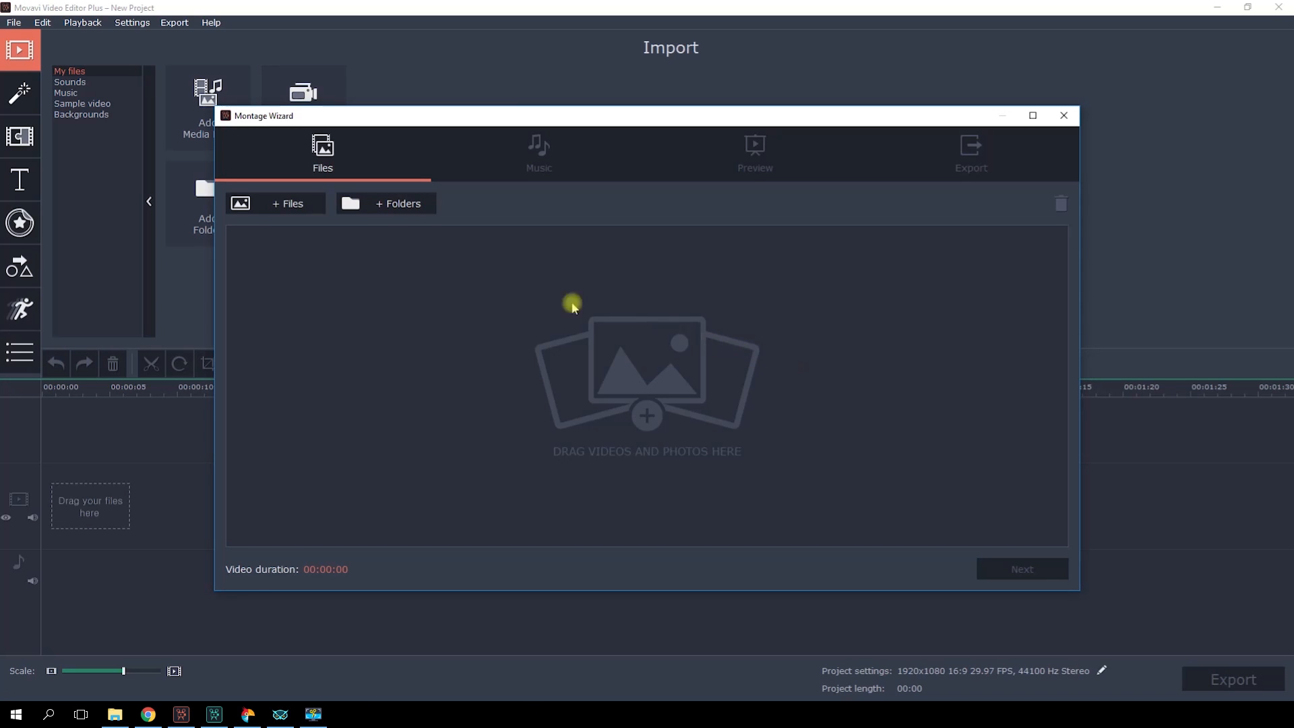
mouse_move(371, 208)
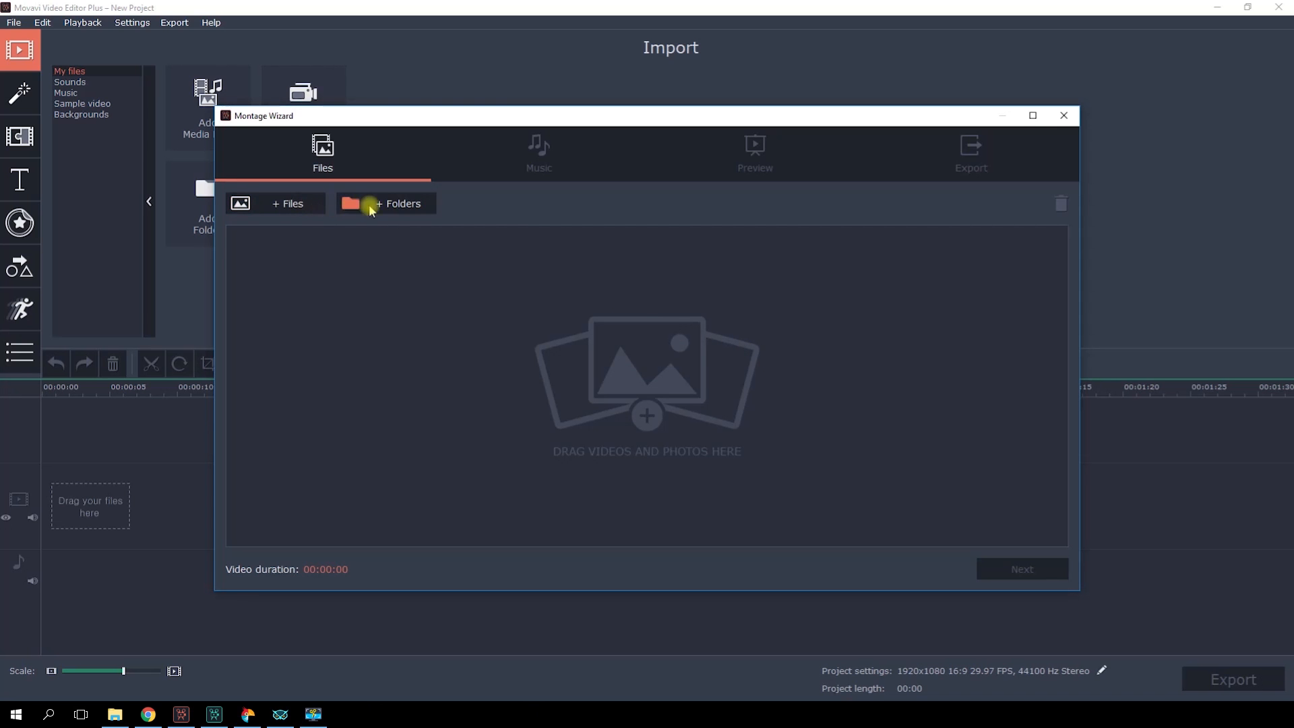
- Add the vacation folder's twenty photos and drag a thumbnail to reorder them
click(385, 203)
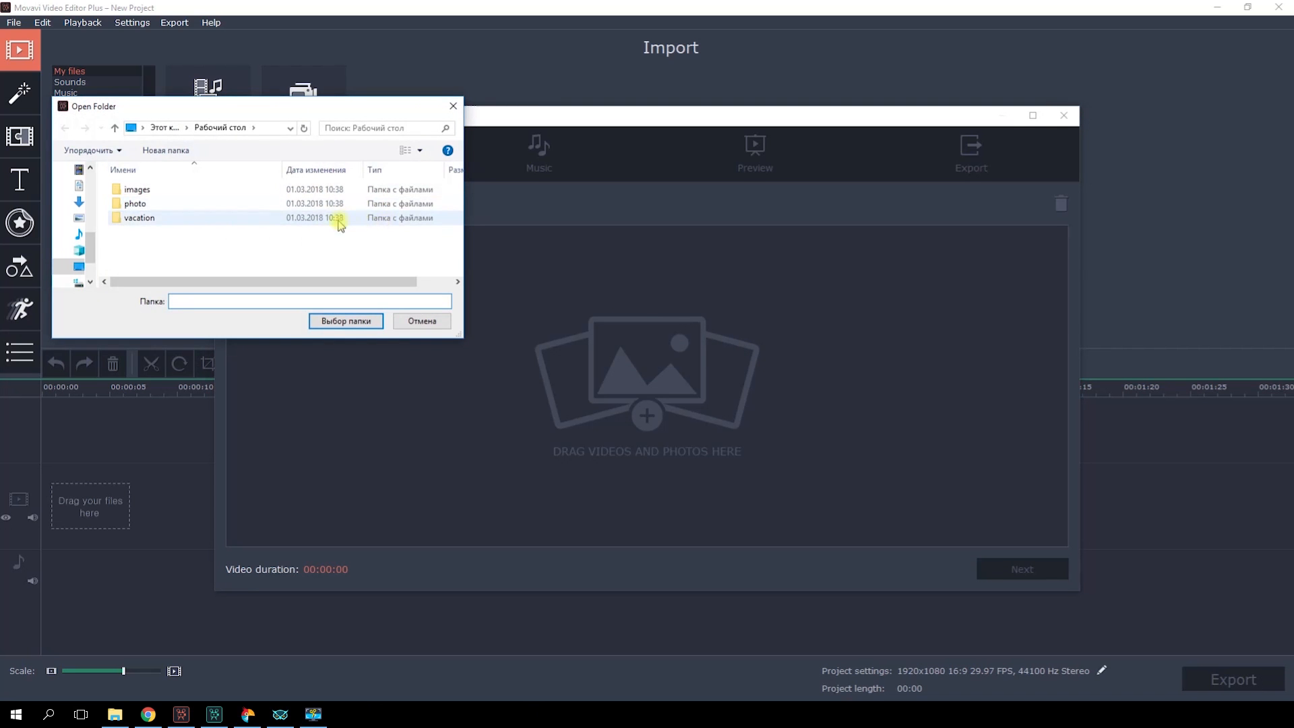
click(345, 320)
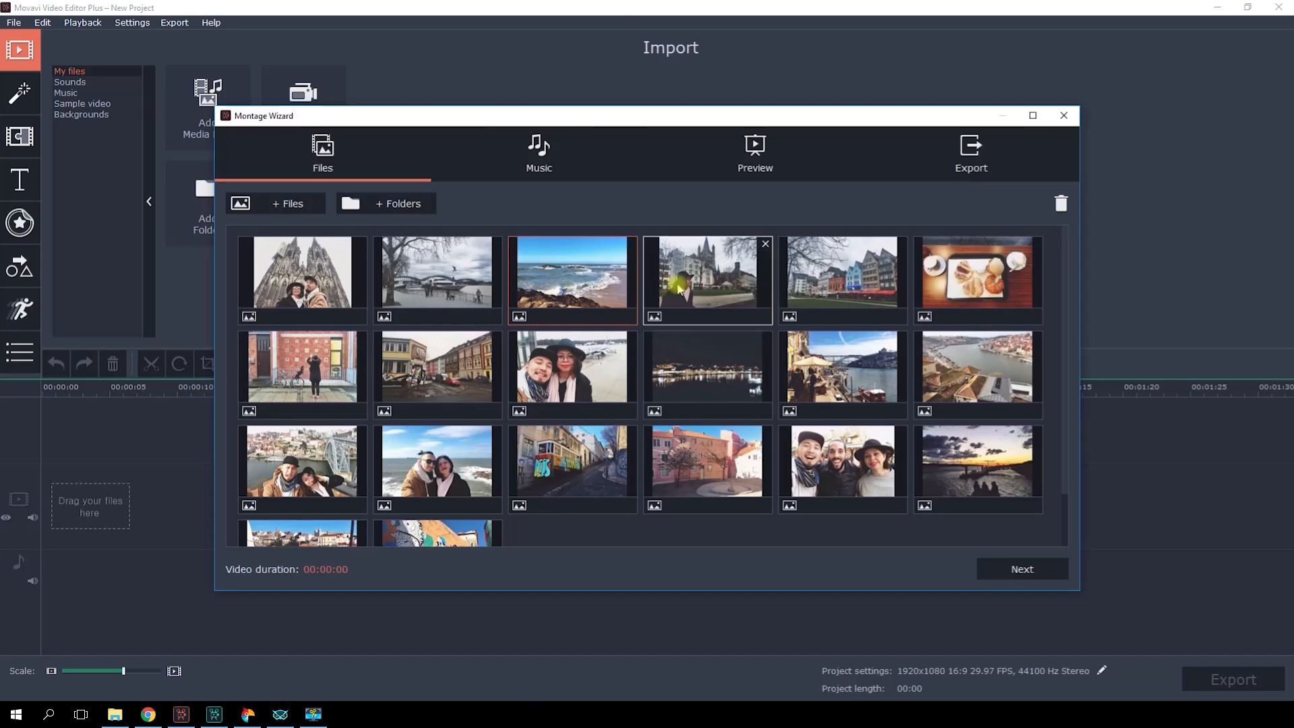
mouse_move(842, 469)
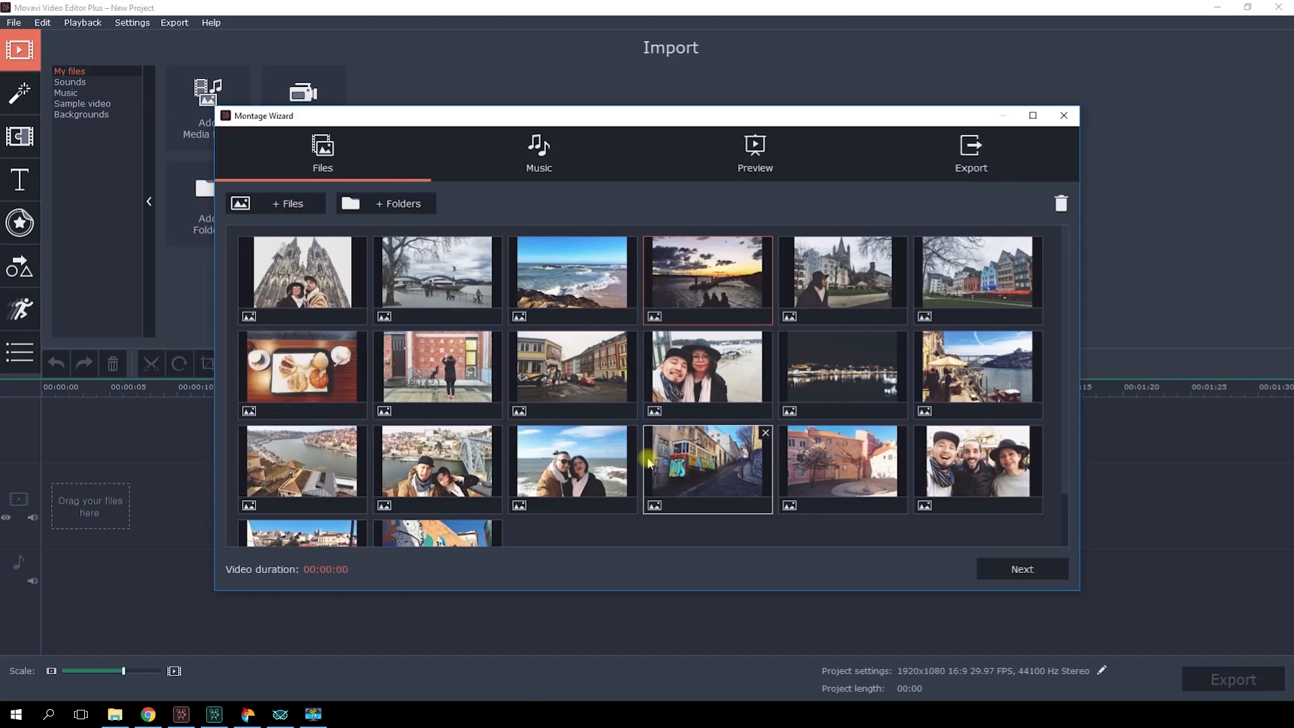
scroll(down, 3)
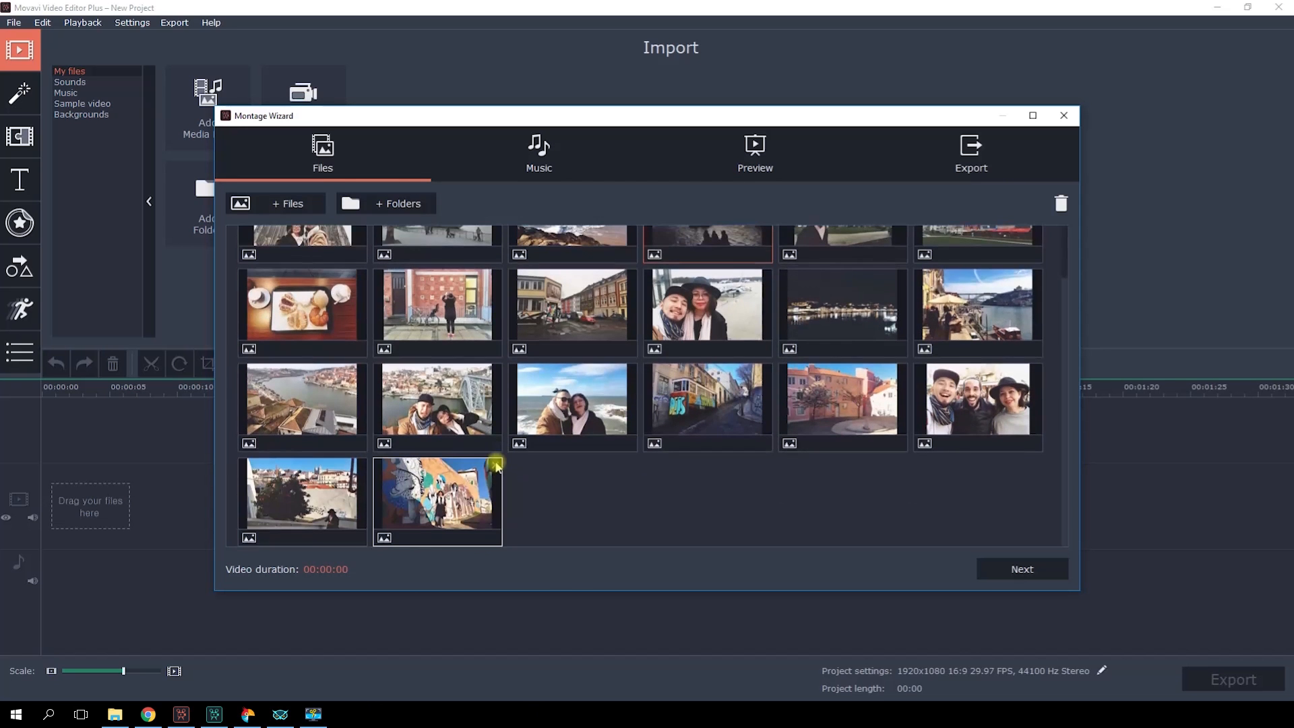
drag(438, 496, 334, 495)
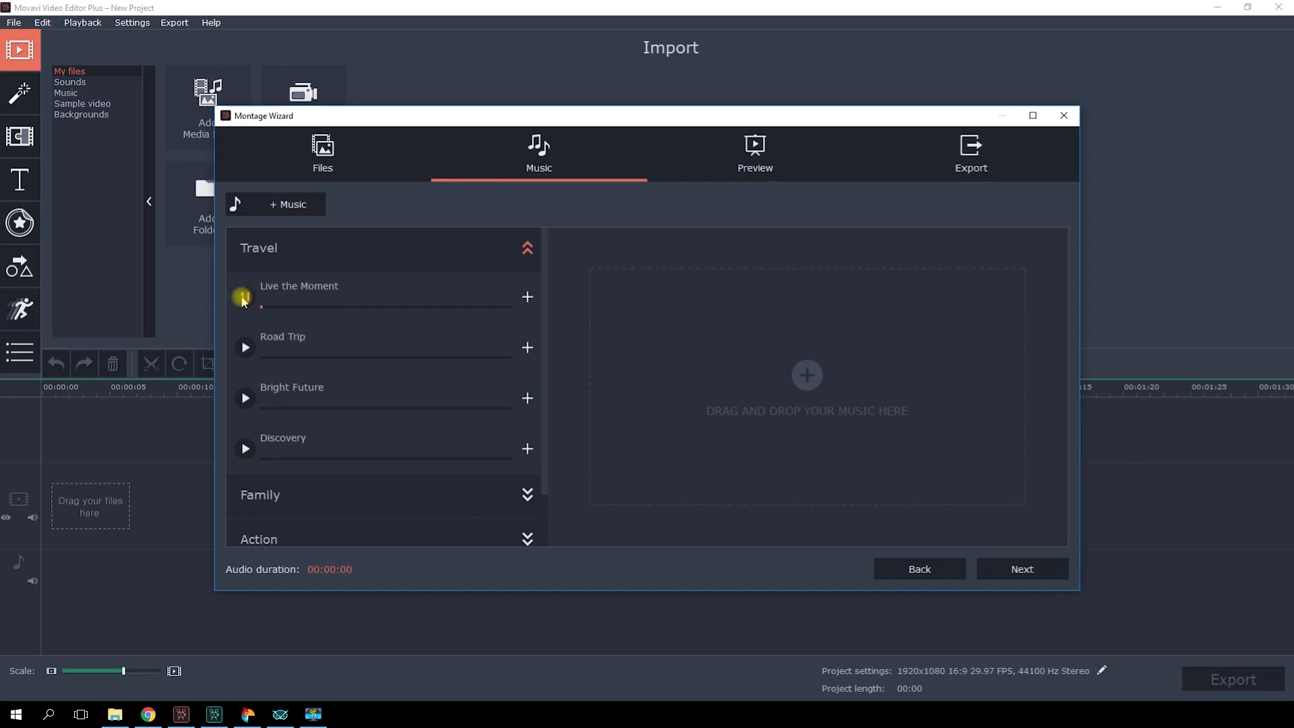
- Preview and add the Family track 'Fun Times' as music, advancing to the preview step
scroll(down, 3)
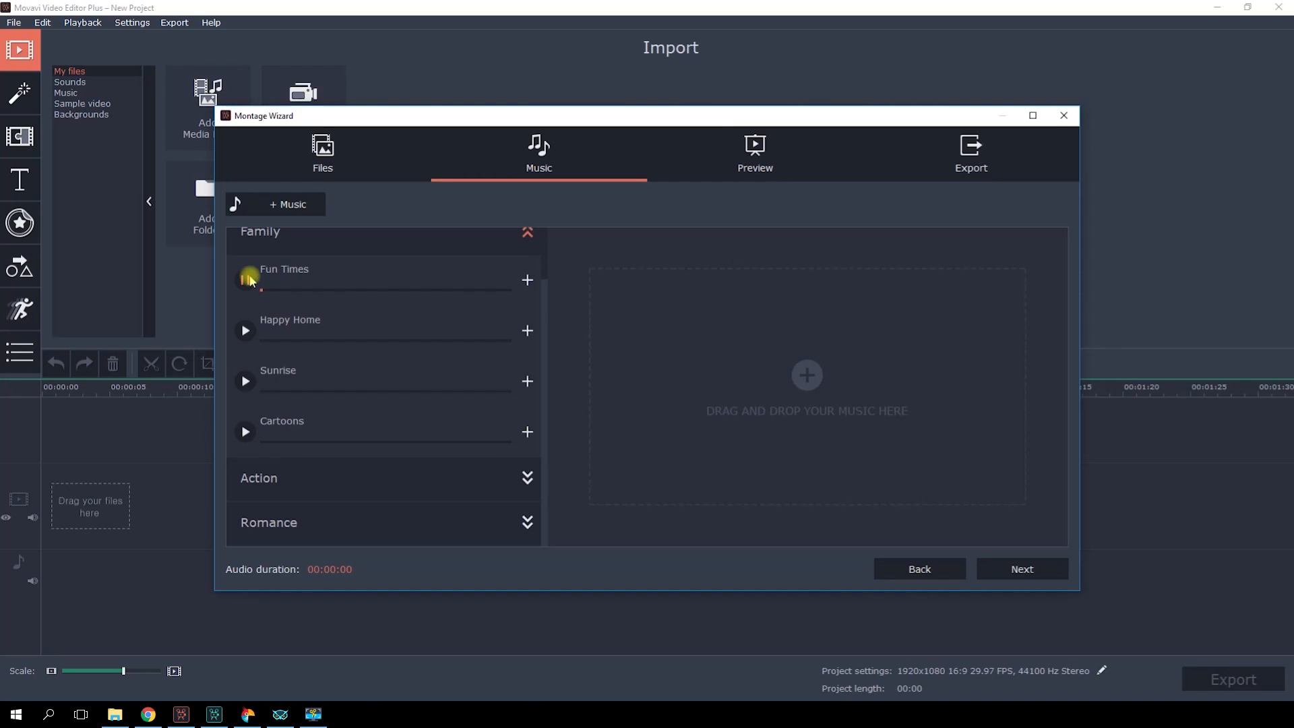
click(246, 279)
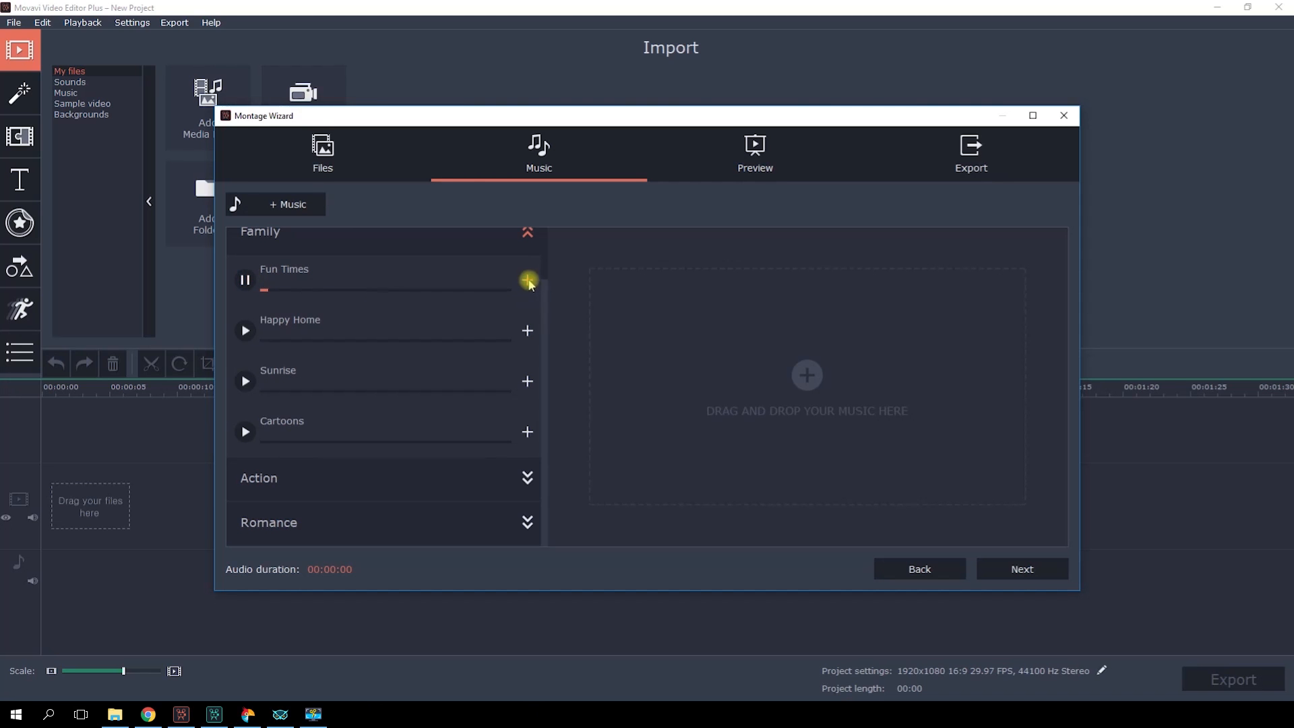
click(526, 279)
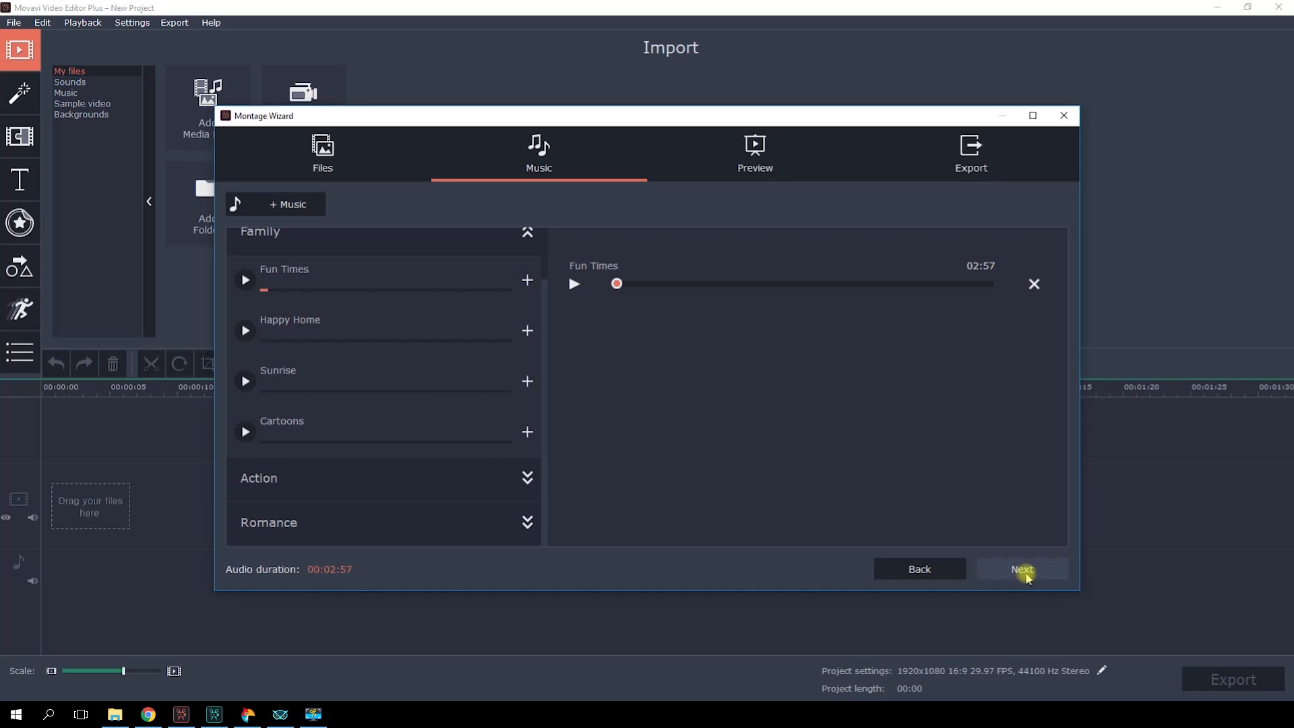
click(1021, 569)
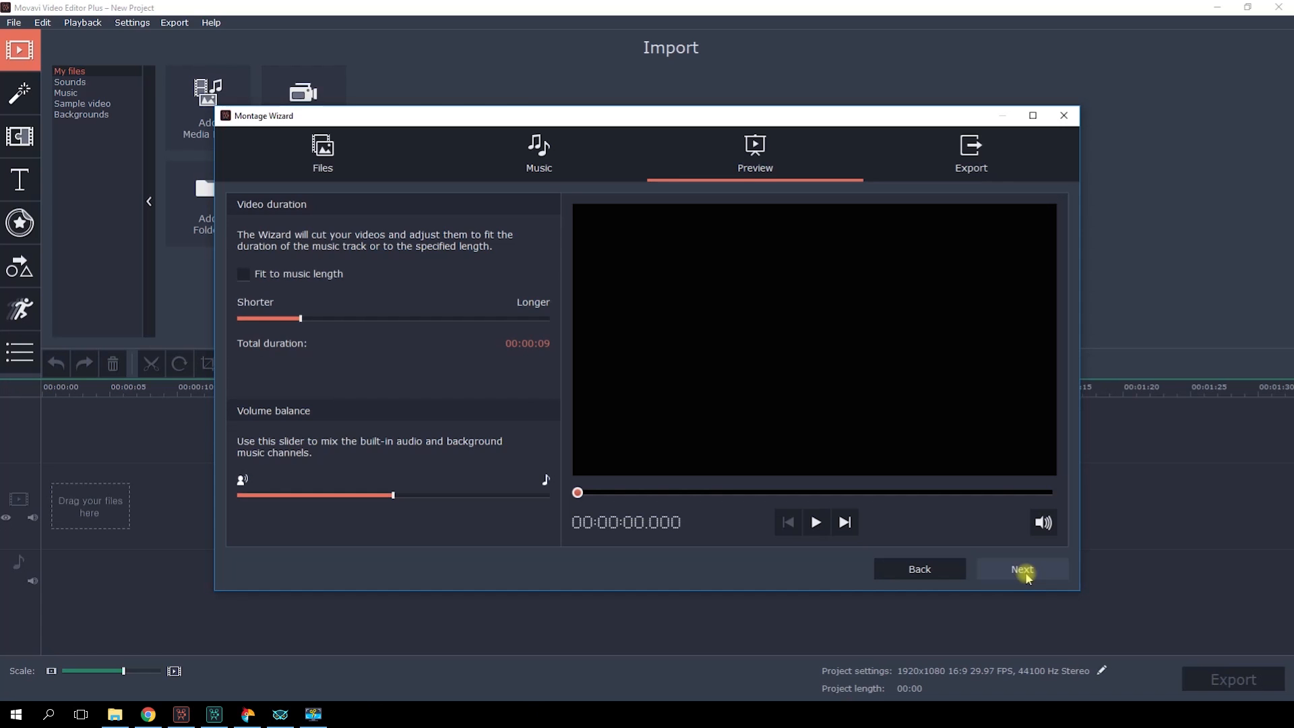
- Stretch the slideshow to 55 seconds, toggling 'Fit to music length' on and off
drag(298, 318, 279, 319)
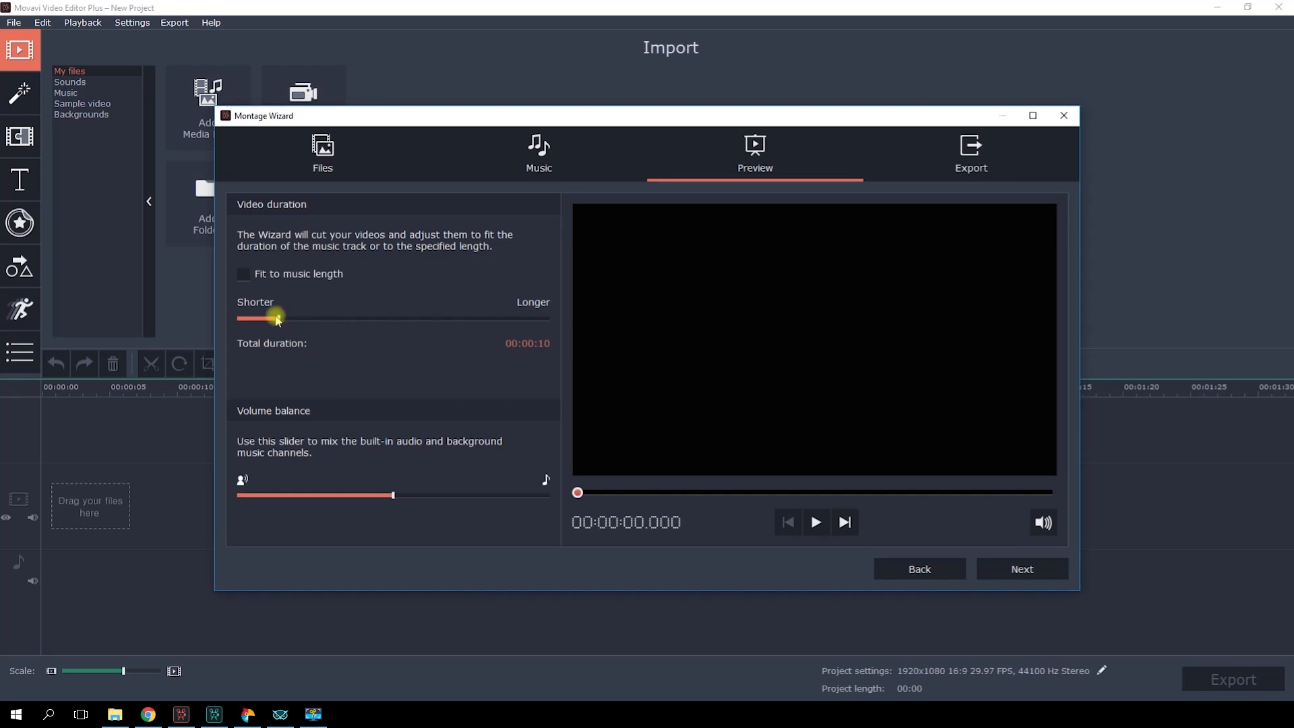
drag(278, 319, 545, 322)
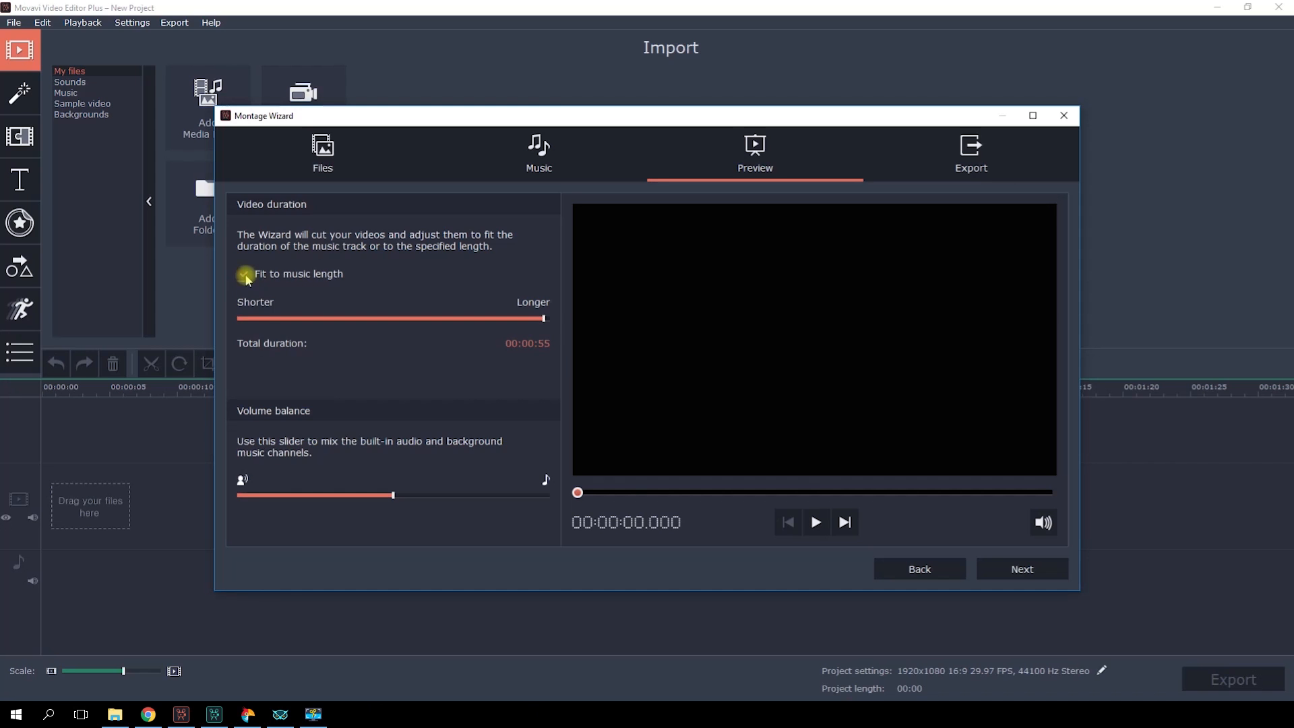
click(245, 273)
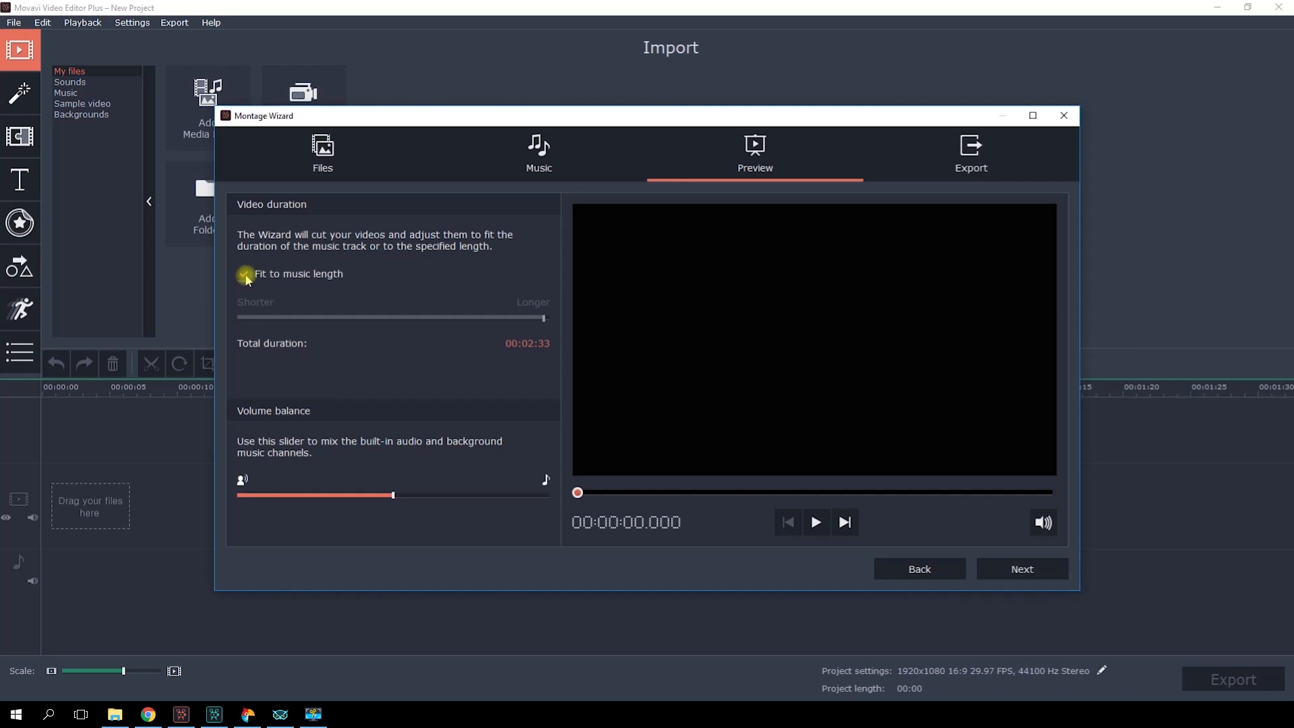
click(242, 273)
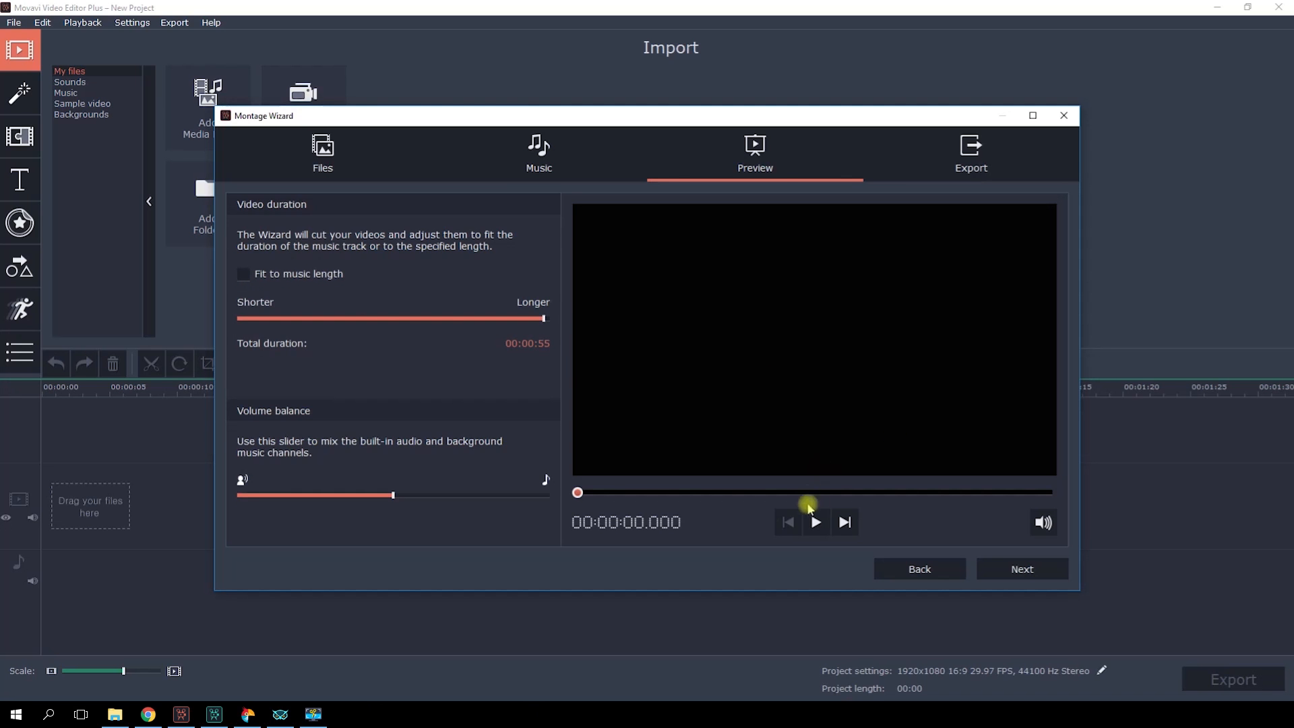
- Play and pause the slideshow preview, then advance to the export step
click(815, 522)
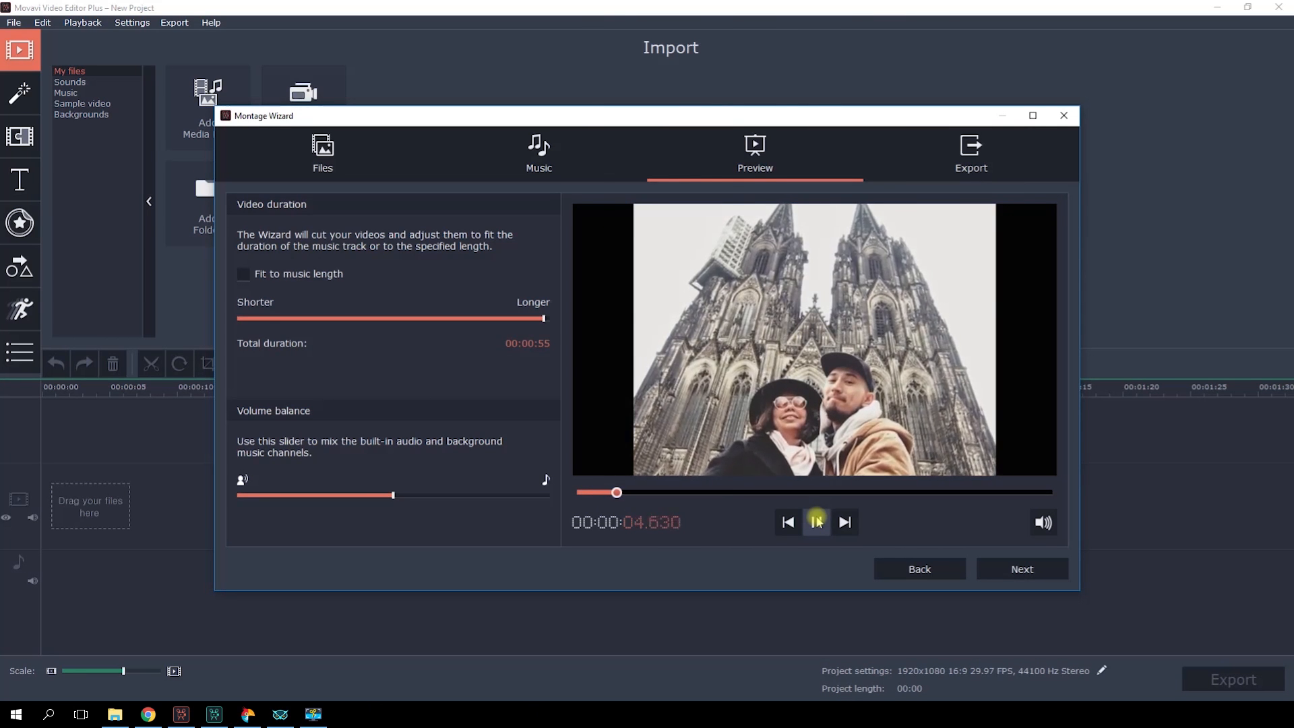
click(816, 522)
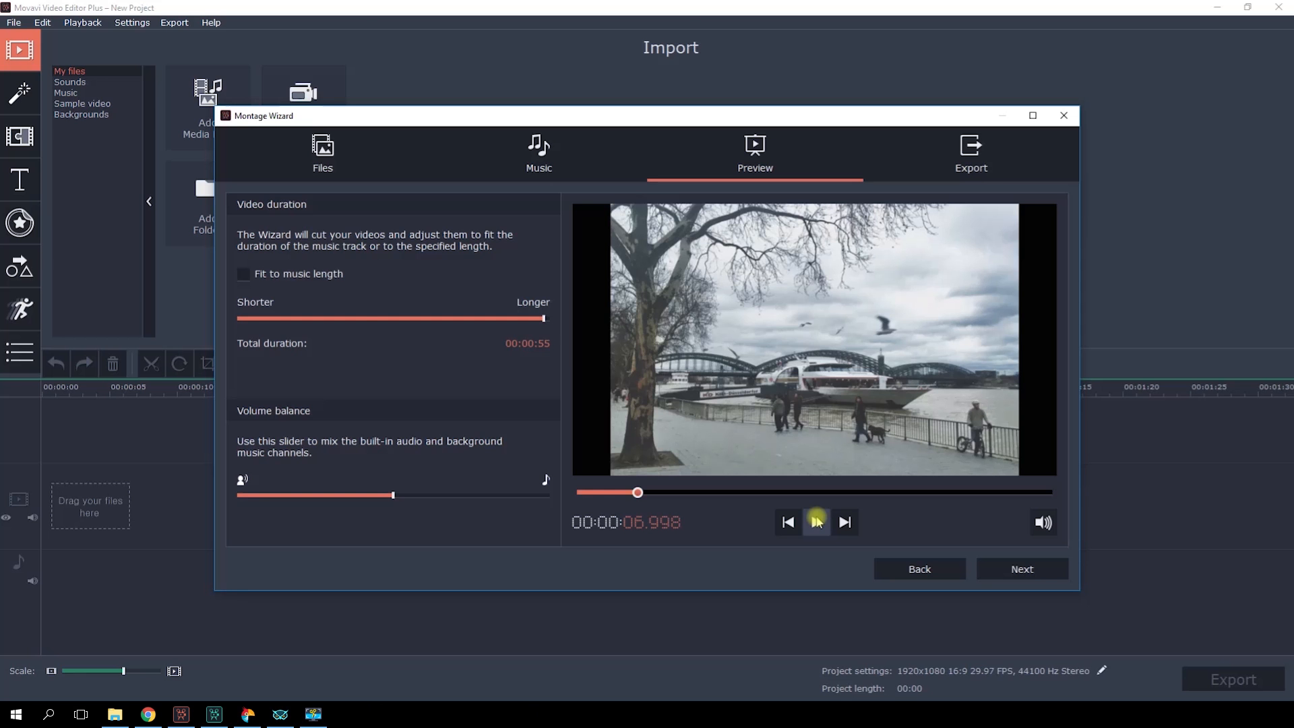
click(1021, 569)
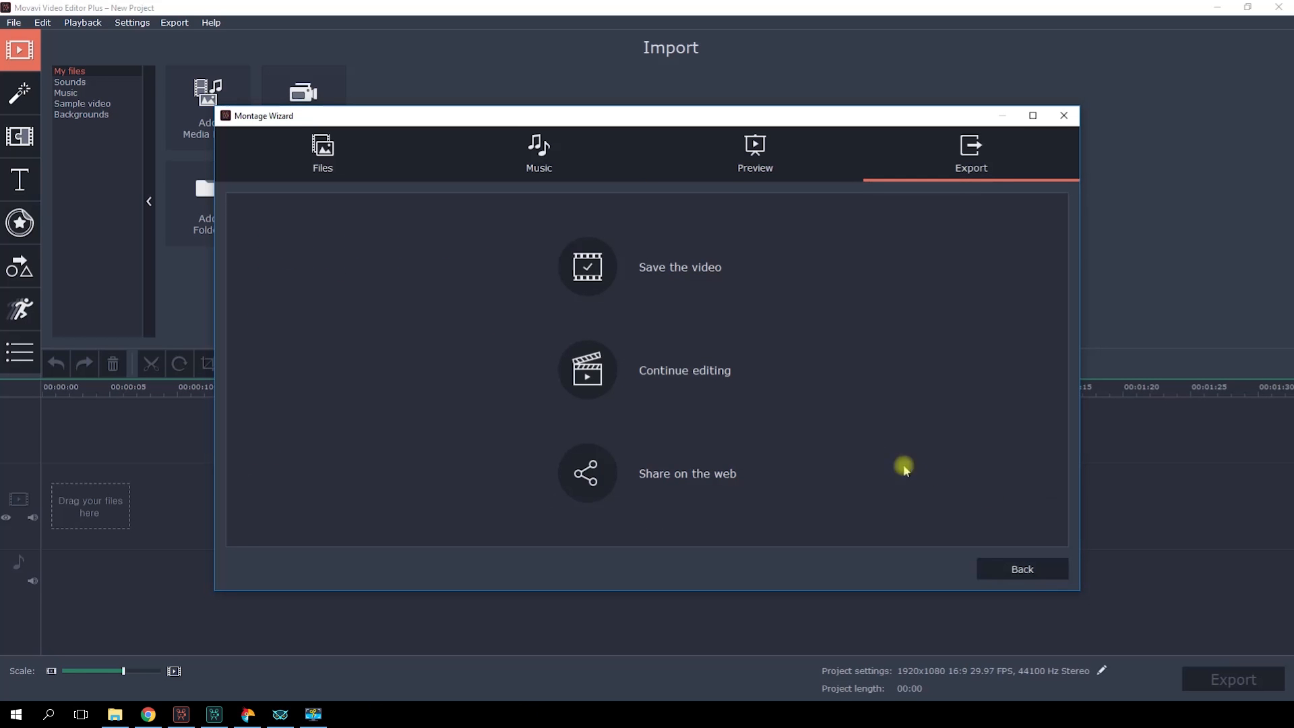
mouse_move(600, 379)
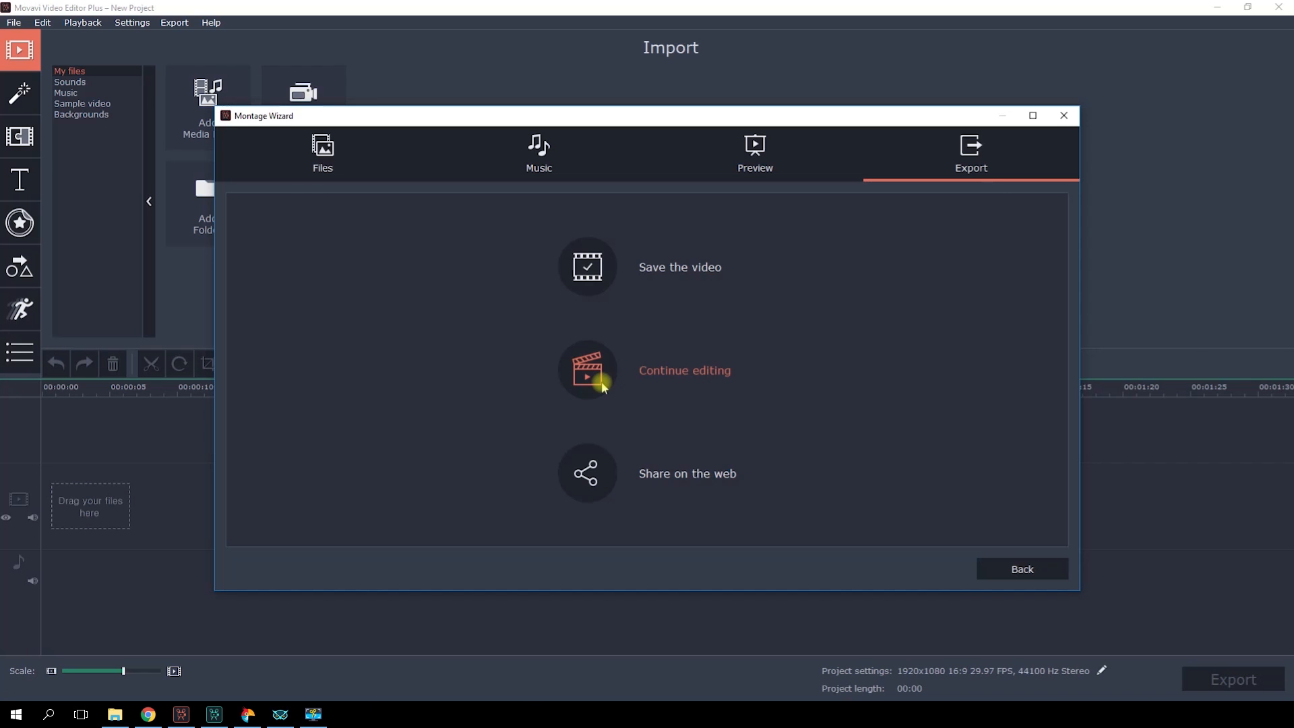
- Choose 'Continue editing' to open the 55-second montage on the editor timeline
click(587, 370)
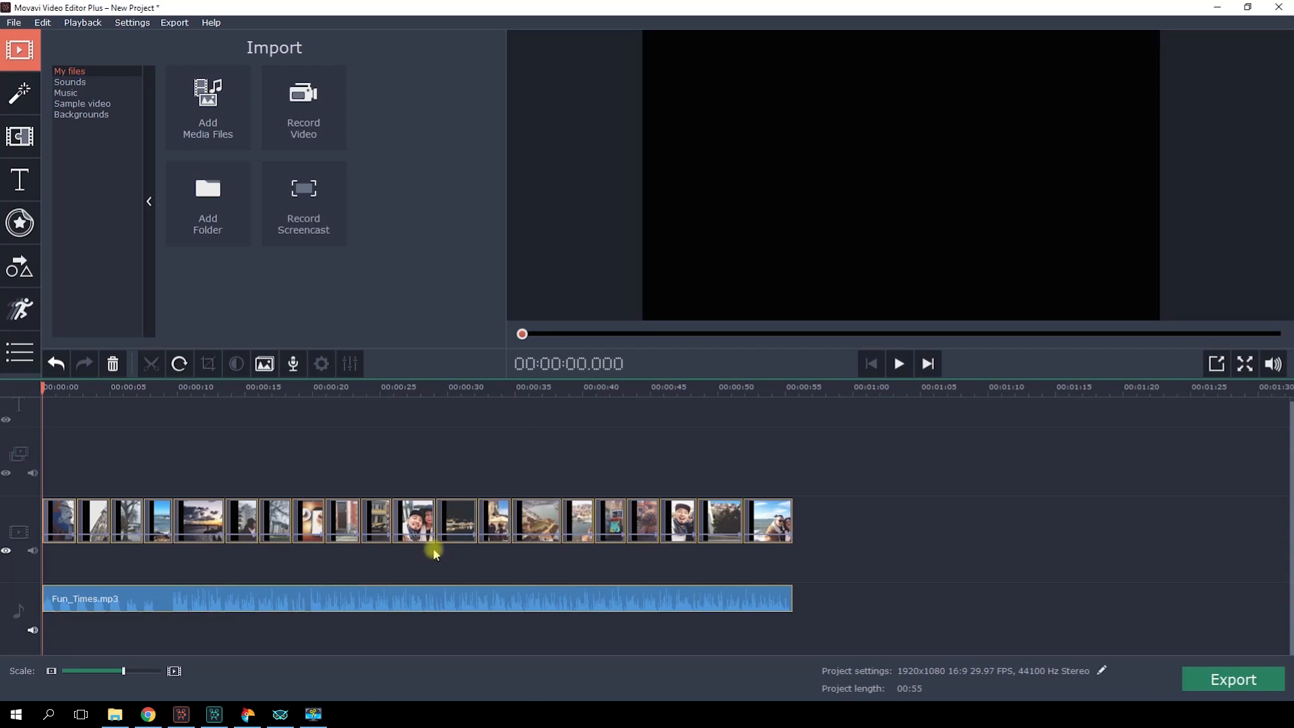
mouse_move(944, 485)
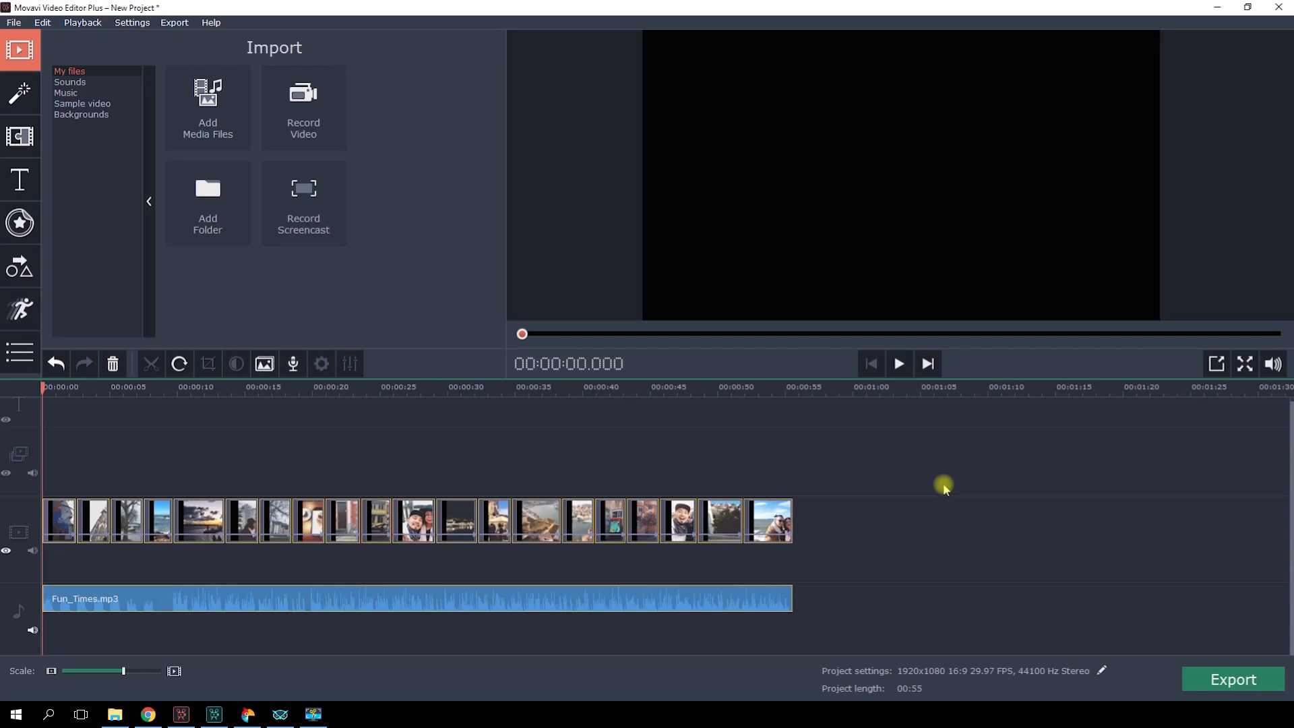
mouse_move(1036, 502)
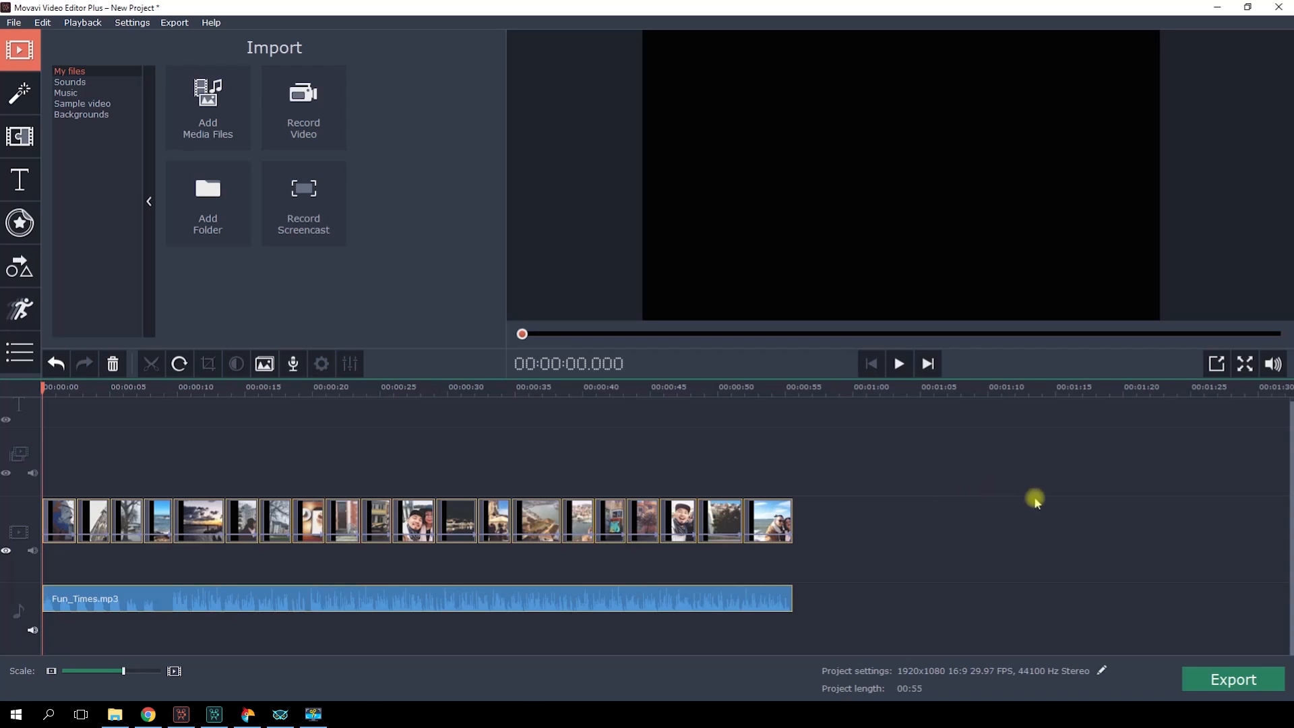
- Set Project Settings to 23.98 FPS with Crop framing and confirm
click(1101, 670)
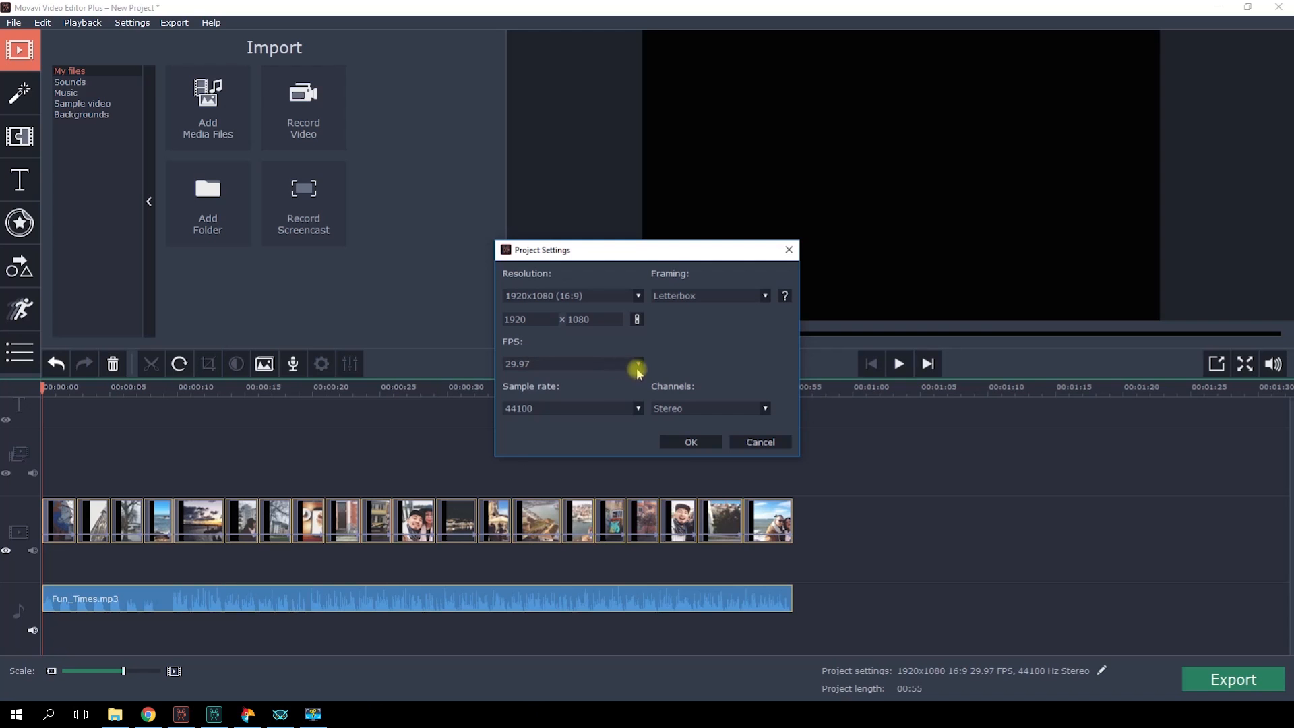
click(636, 363)
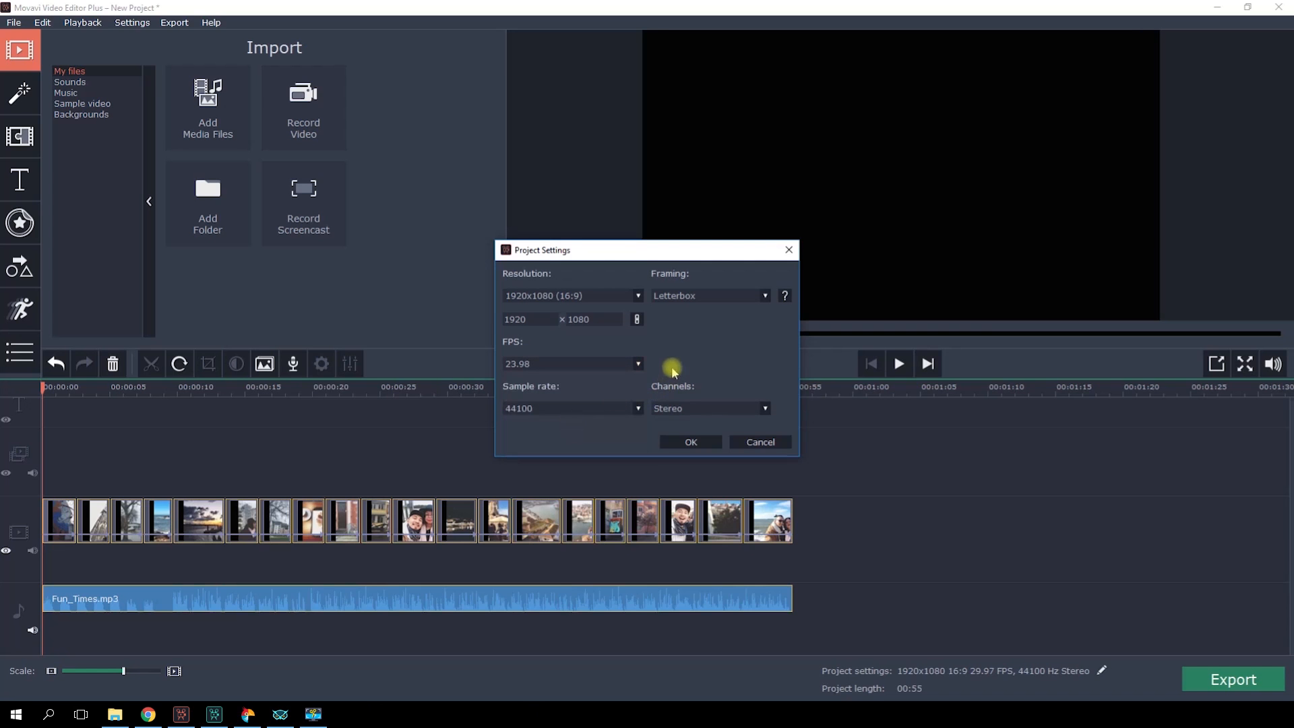
mouse_move(716, 296)
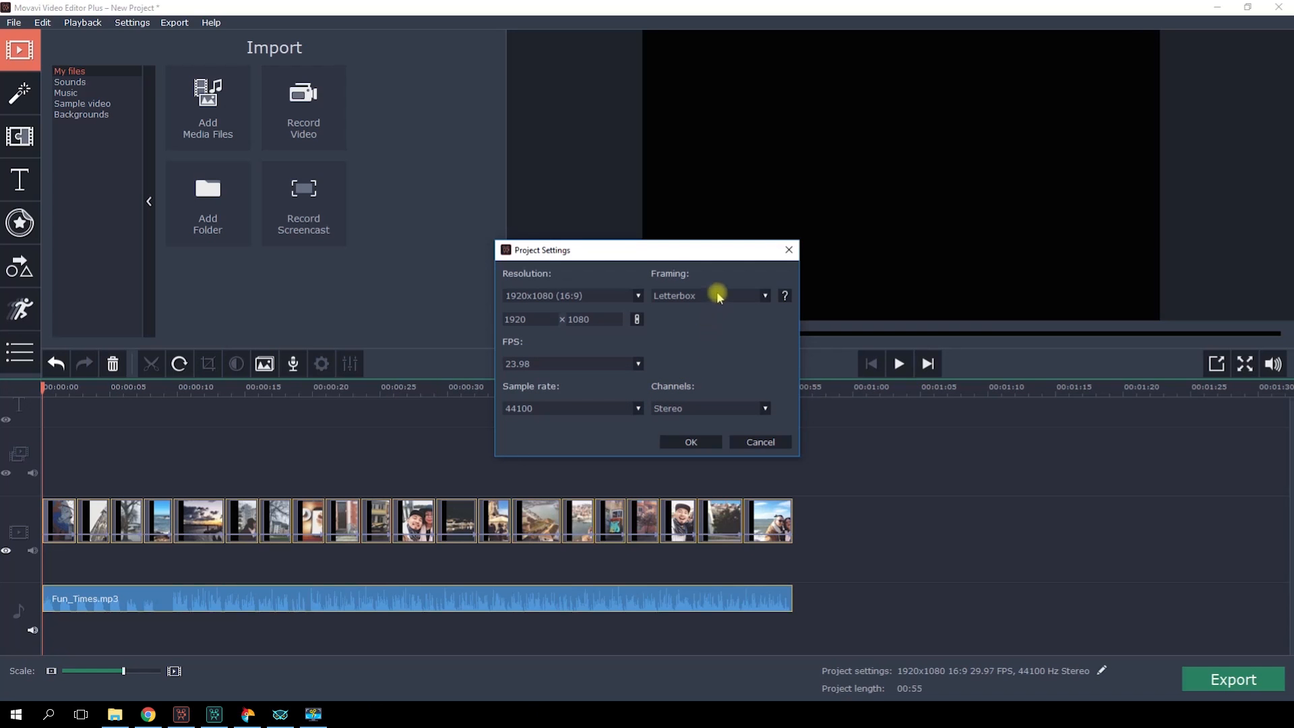
click(706, 295)
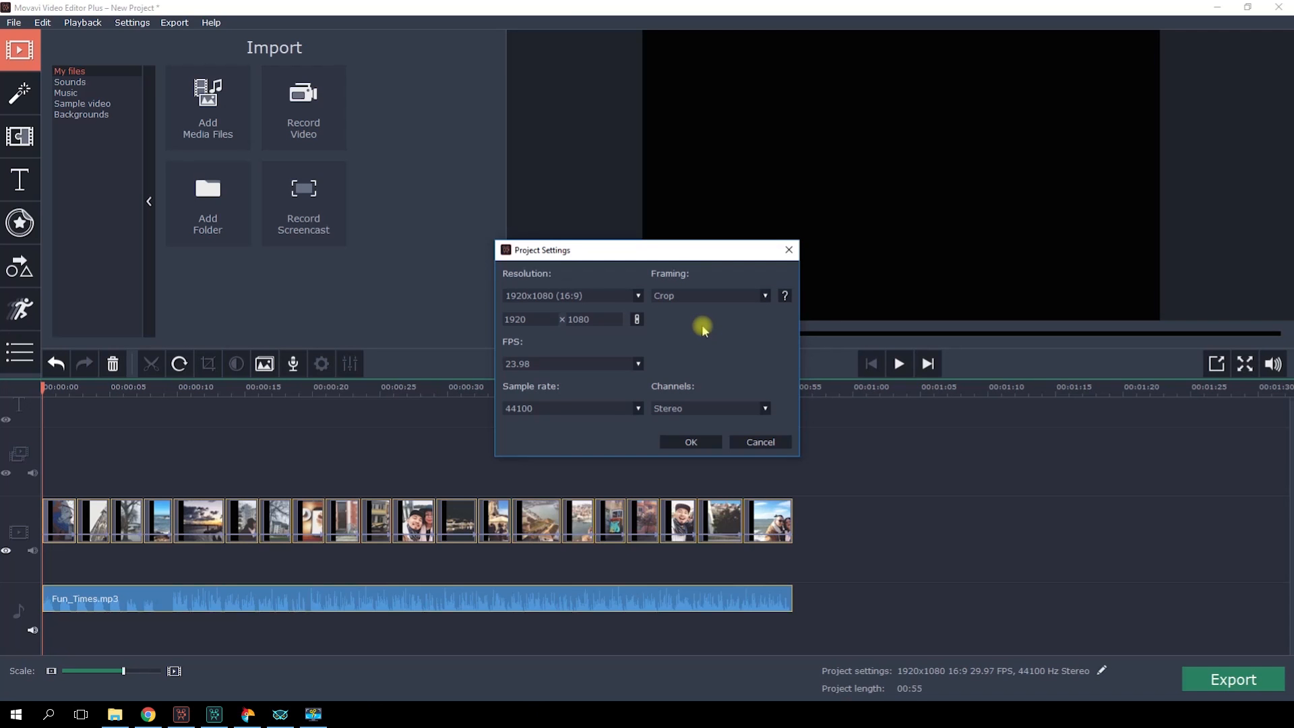
click(20, 137)
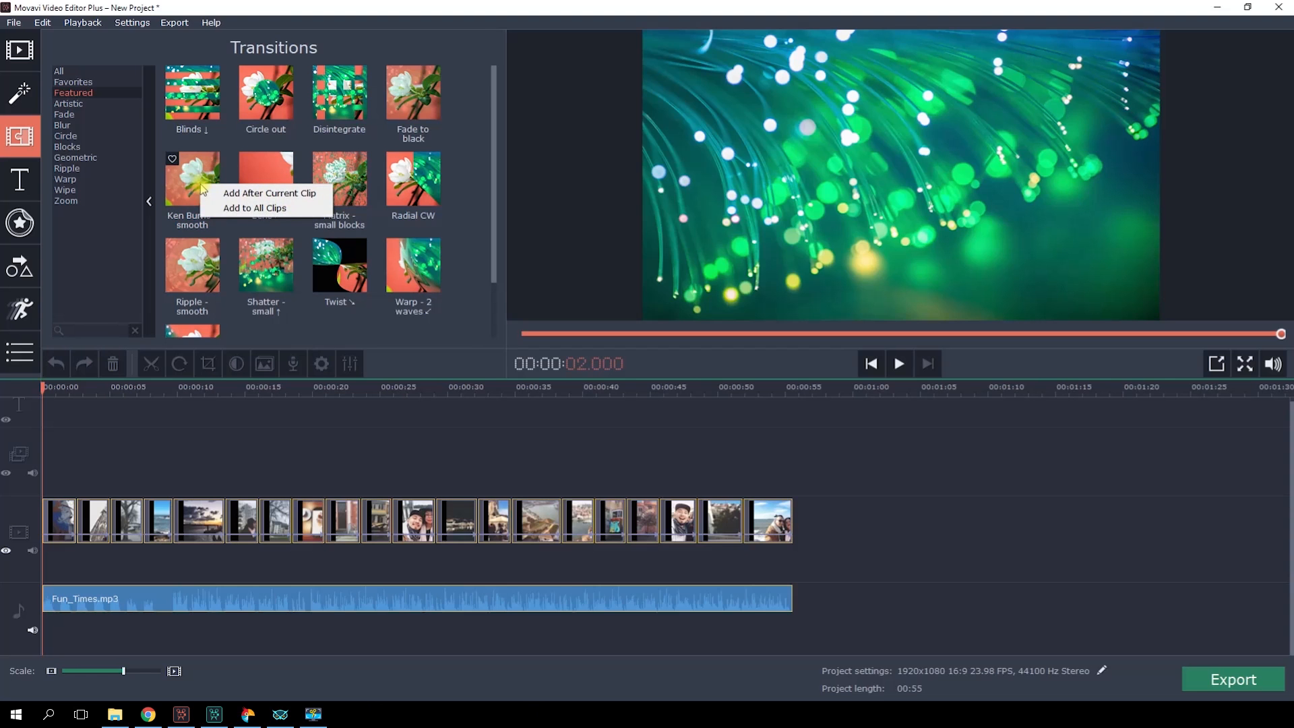
- Add the 'Ken Burns - smooth' transition to all photo clips
click(255, 207)
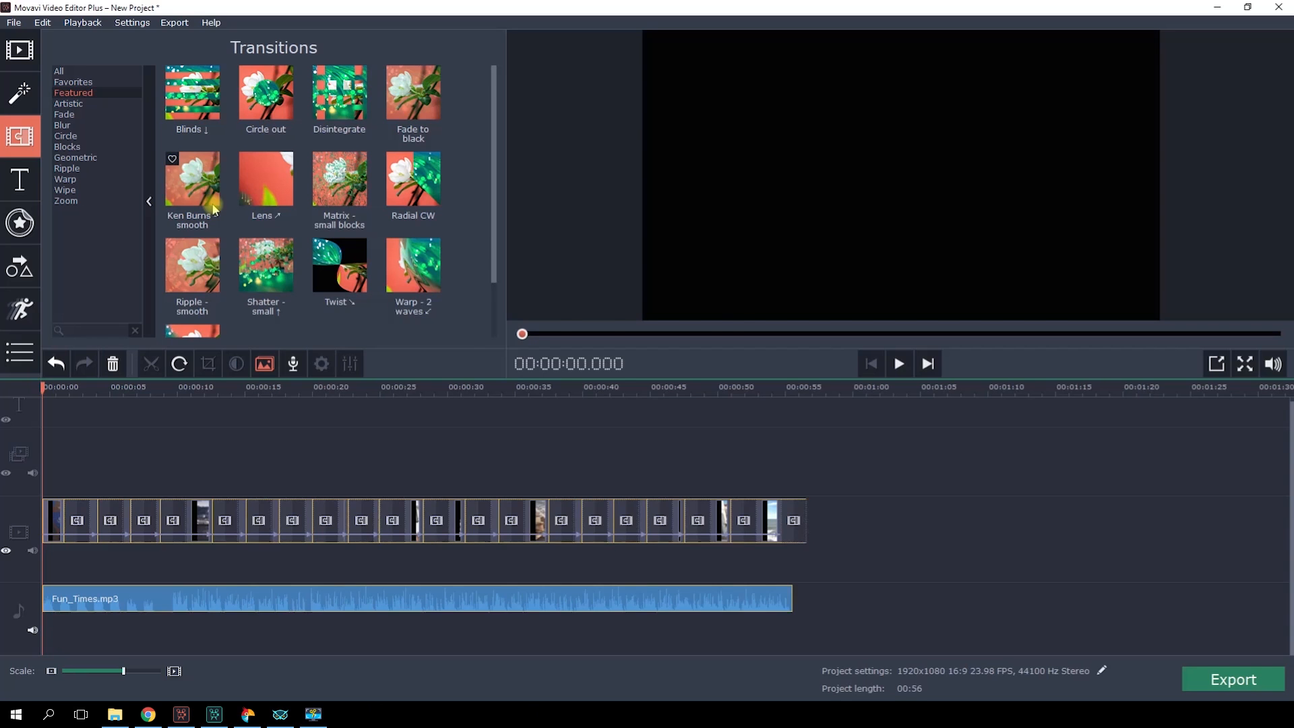
click(19, 179)
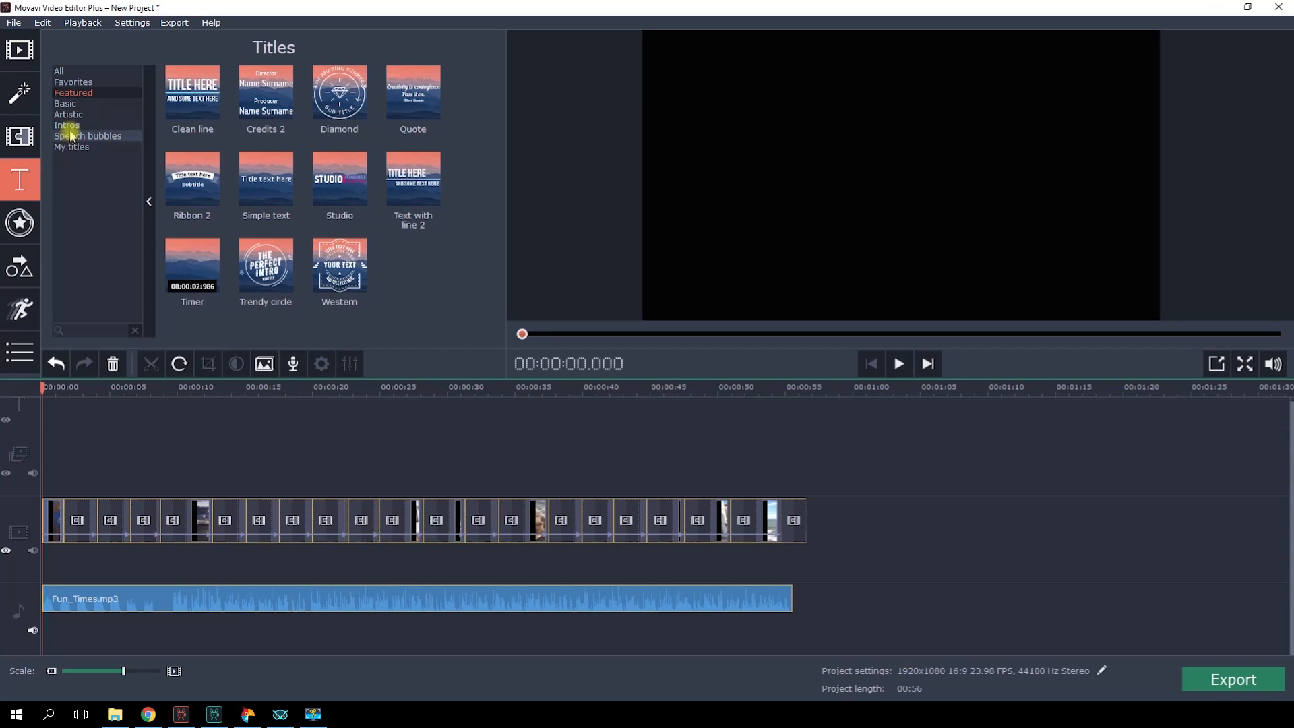
- Add an Intros title reading PORTUGAL at the start, apply it, and play
click(67, 125)
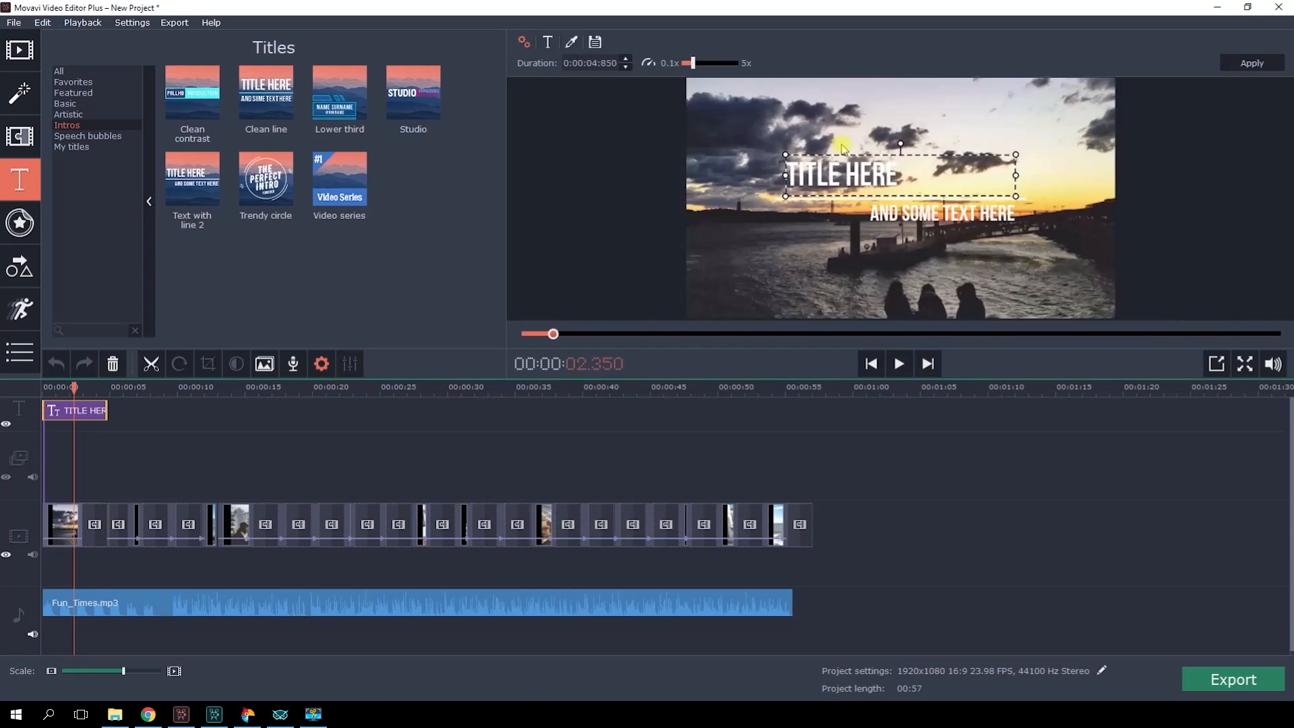
double_click(842, 174)
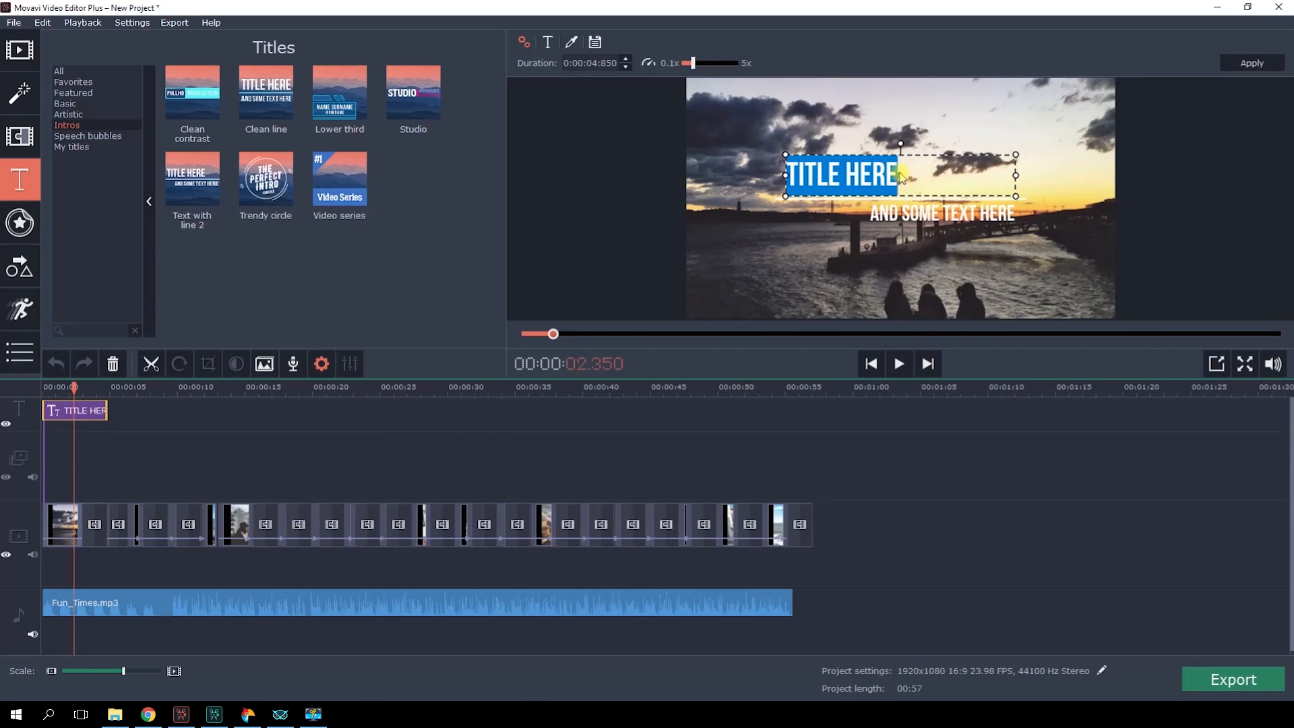
text(PORTUGAL)
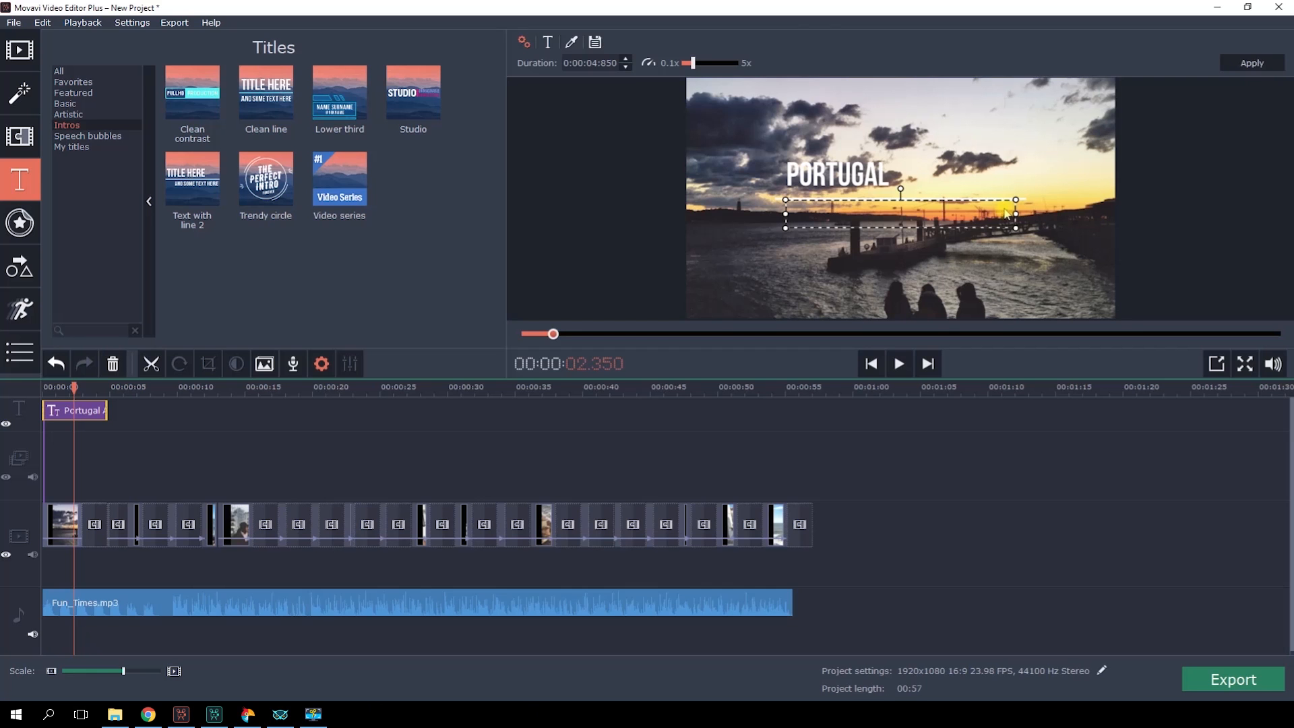
click(897, 364)
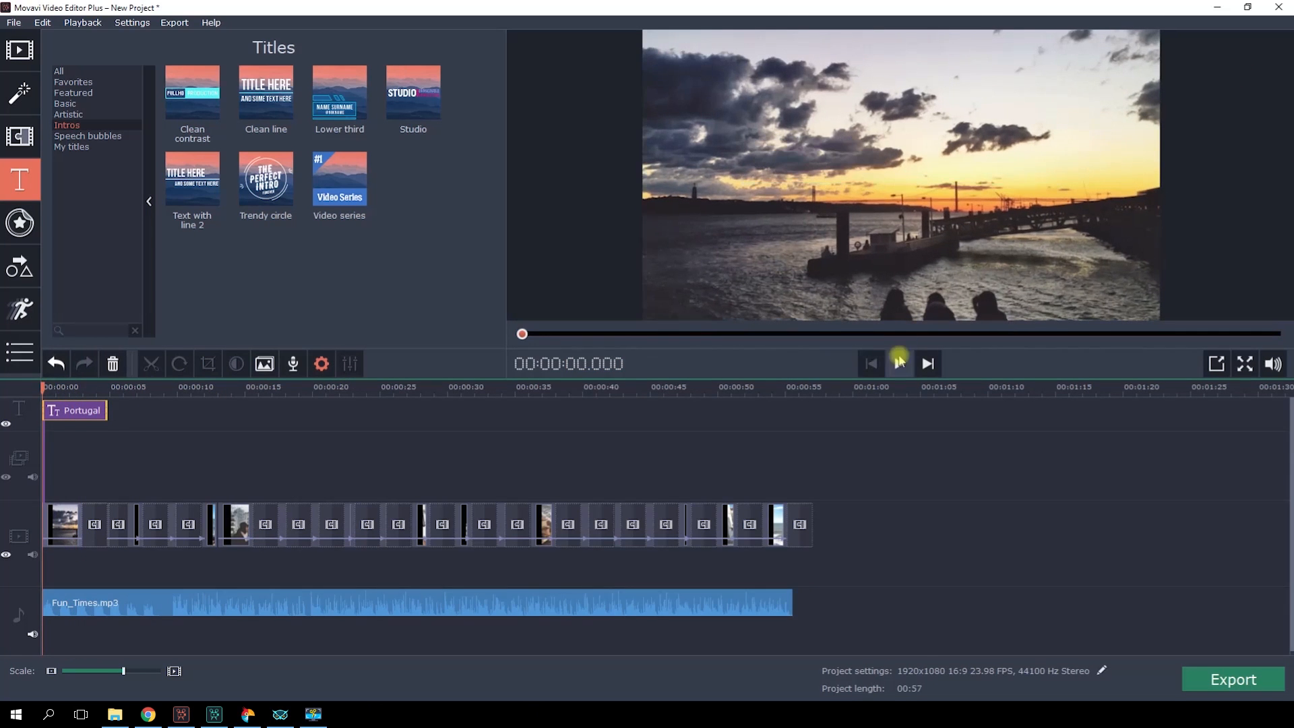
click(899, 363)
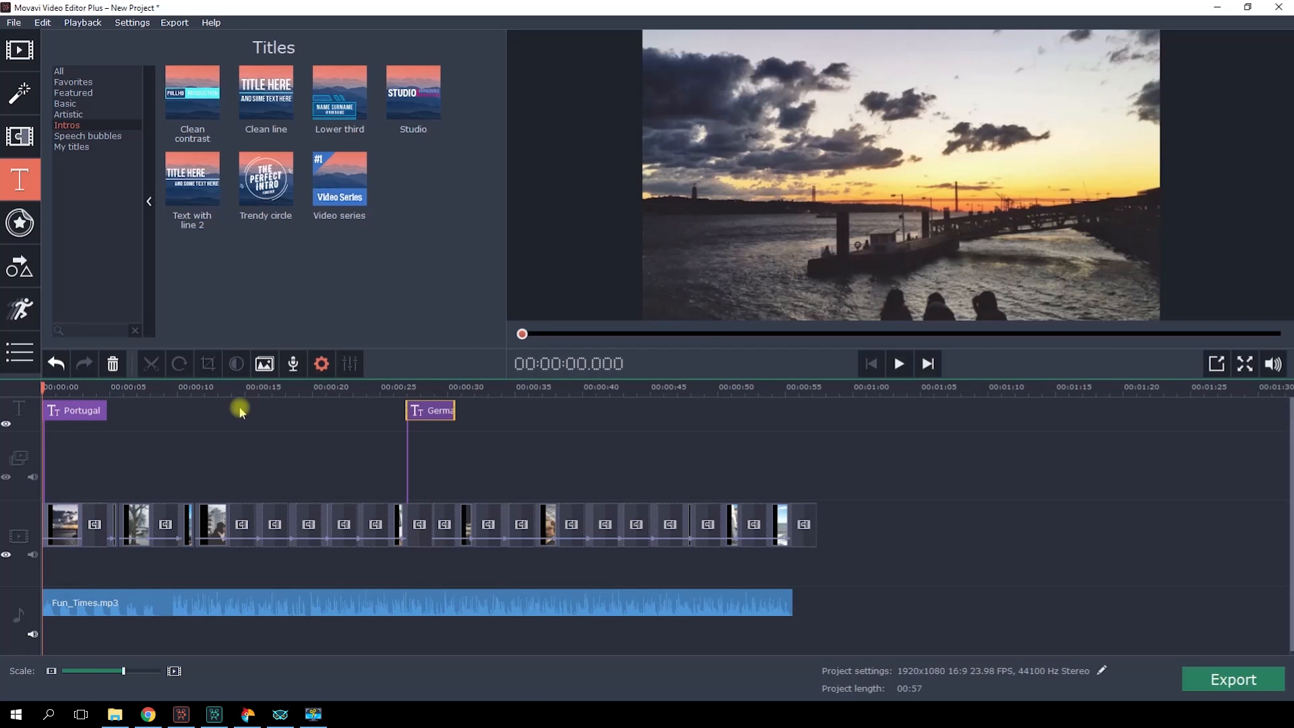
- Place another intro title near 00:25 and scrub the preview back to about 42 seconds
click(729, 388)
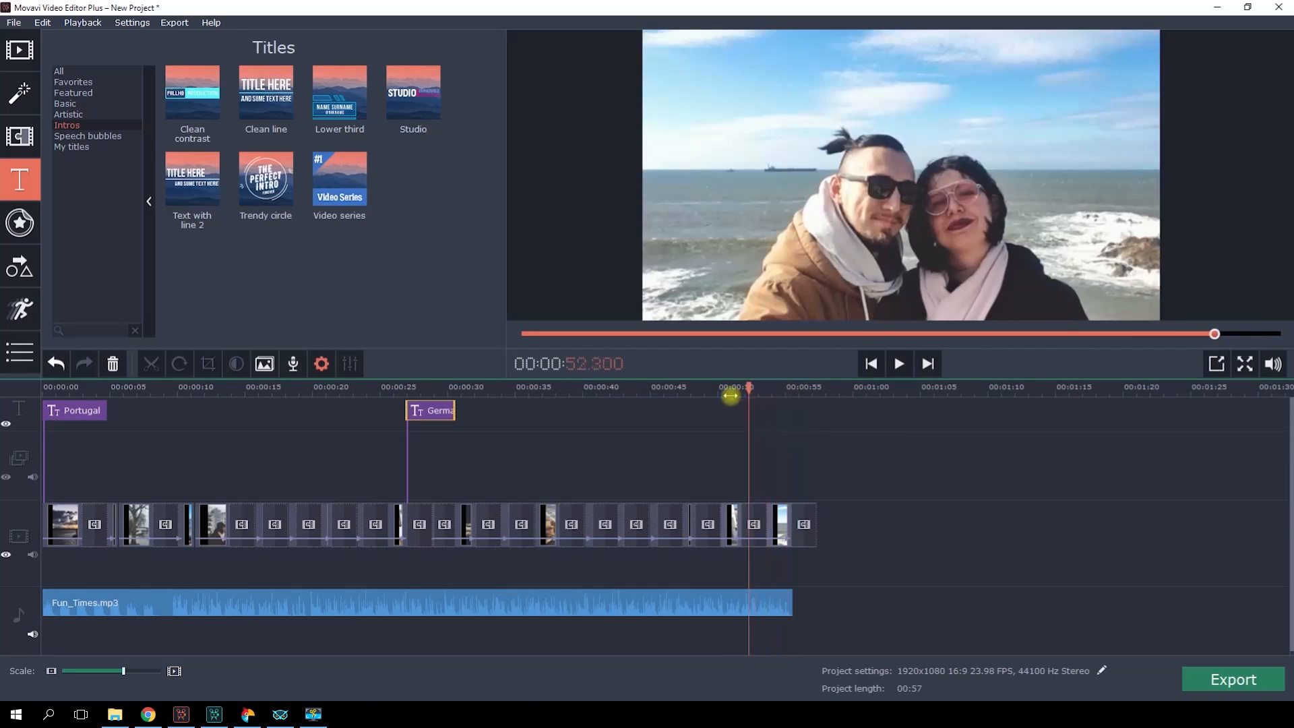
drag(729, 396, 657, 397)
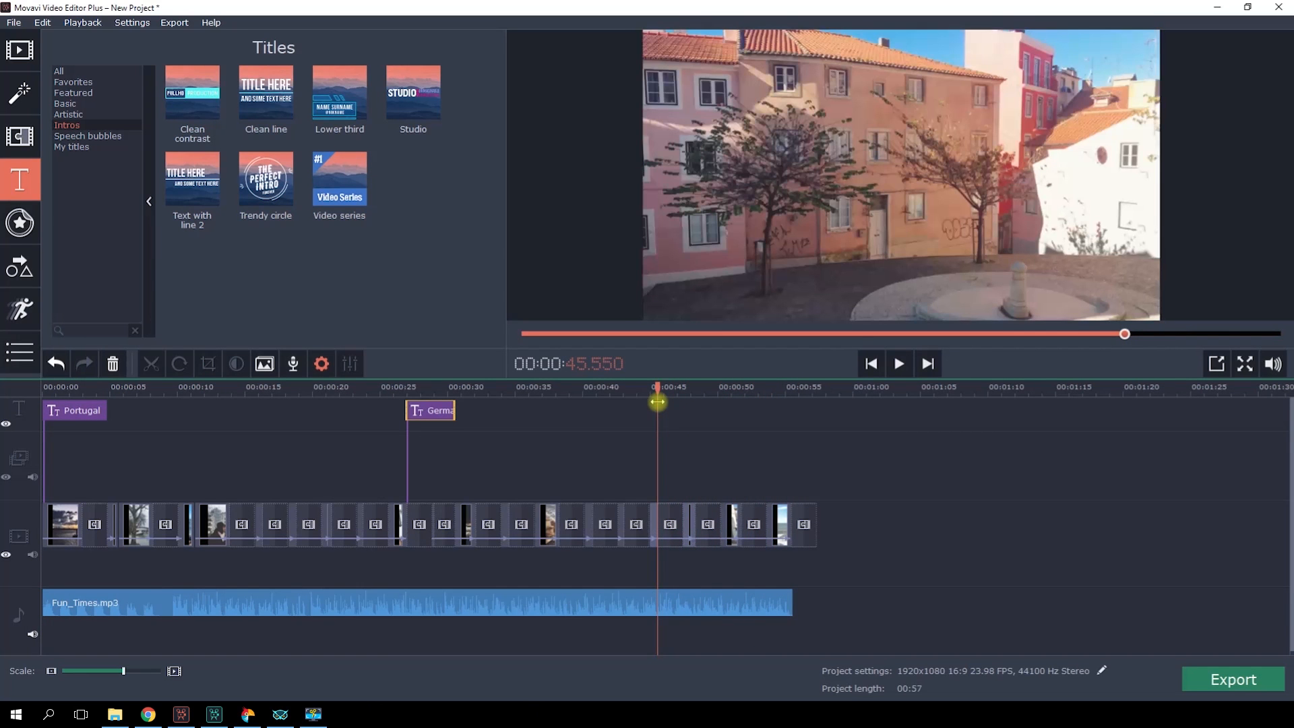
drag(658, 405, 608, 406)
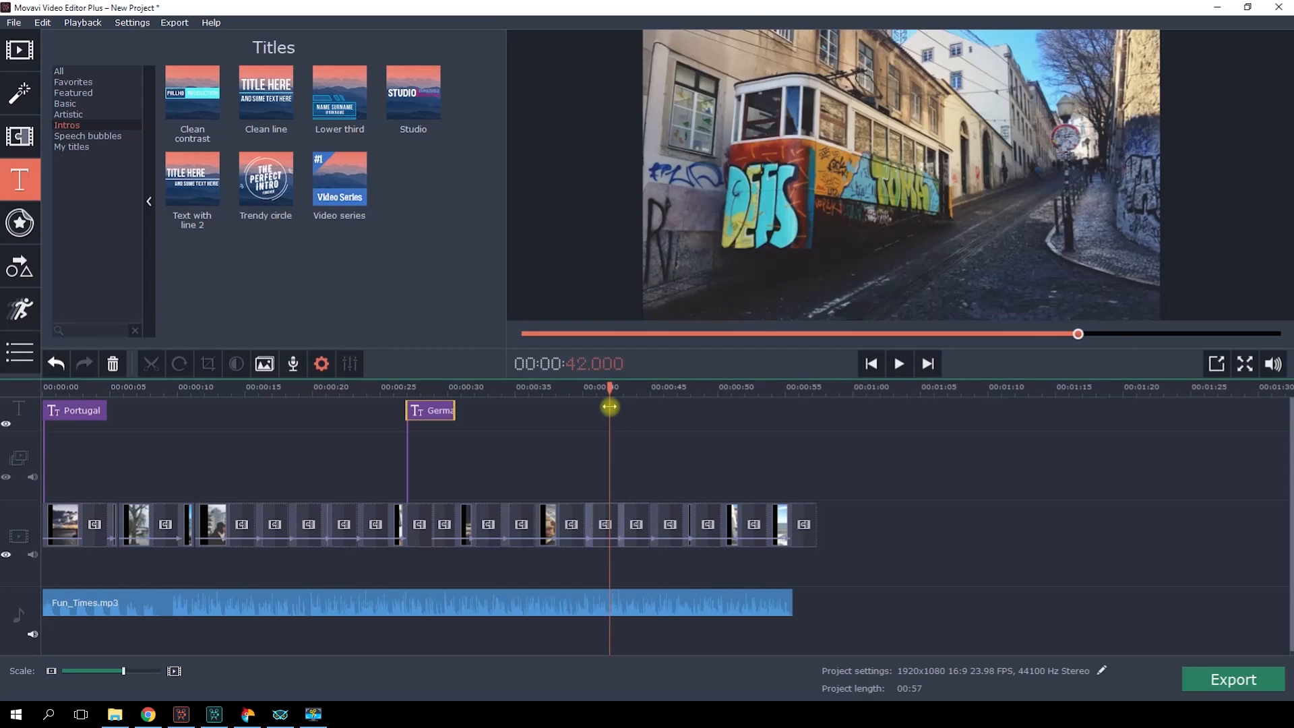
drag(610, 407, 628, 409)
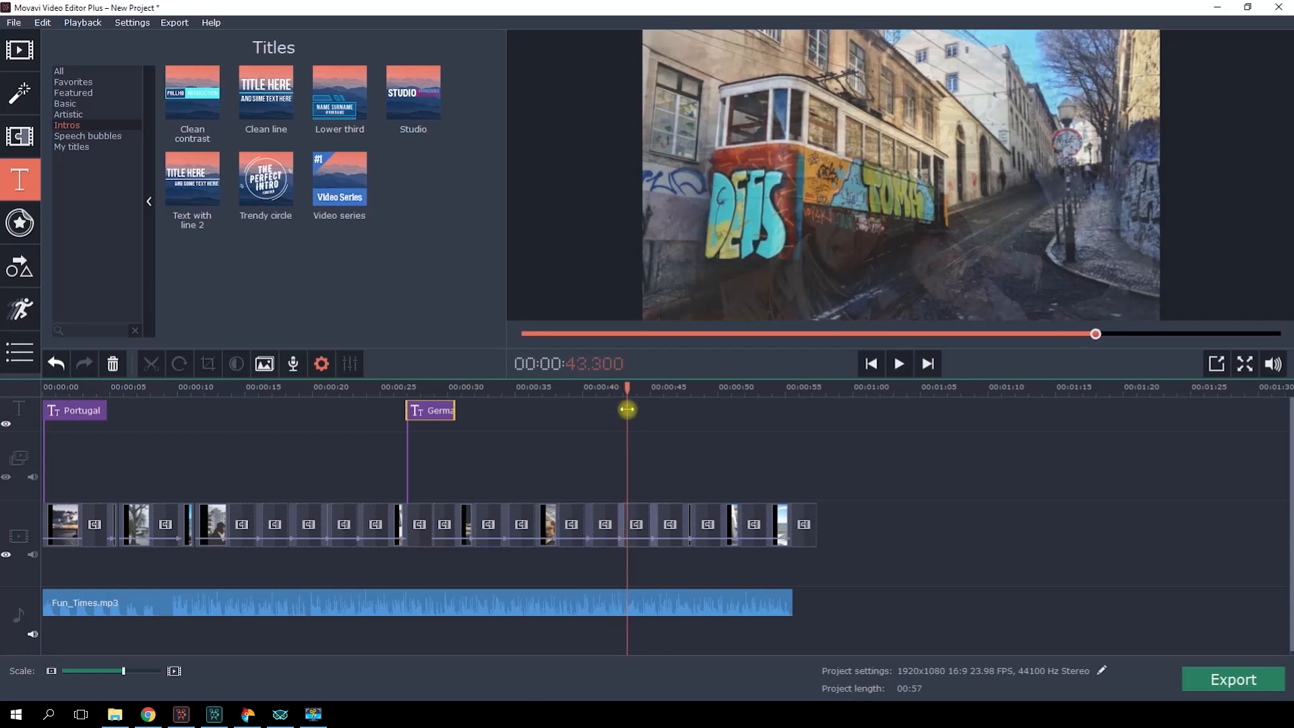
drag(627, 408, 597, 408)
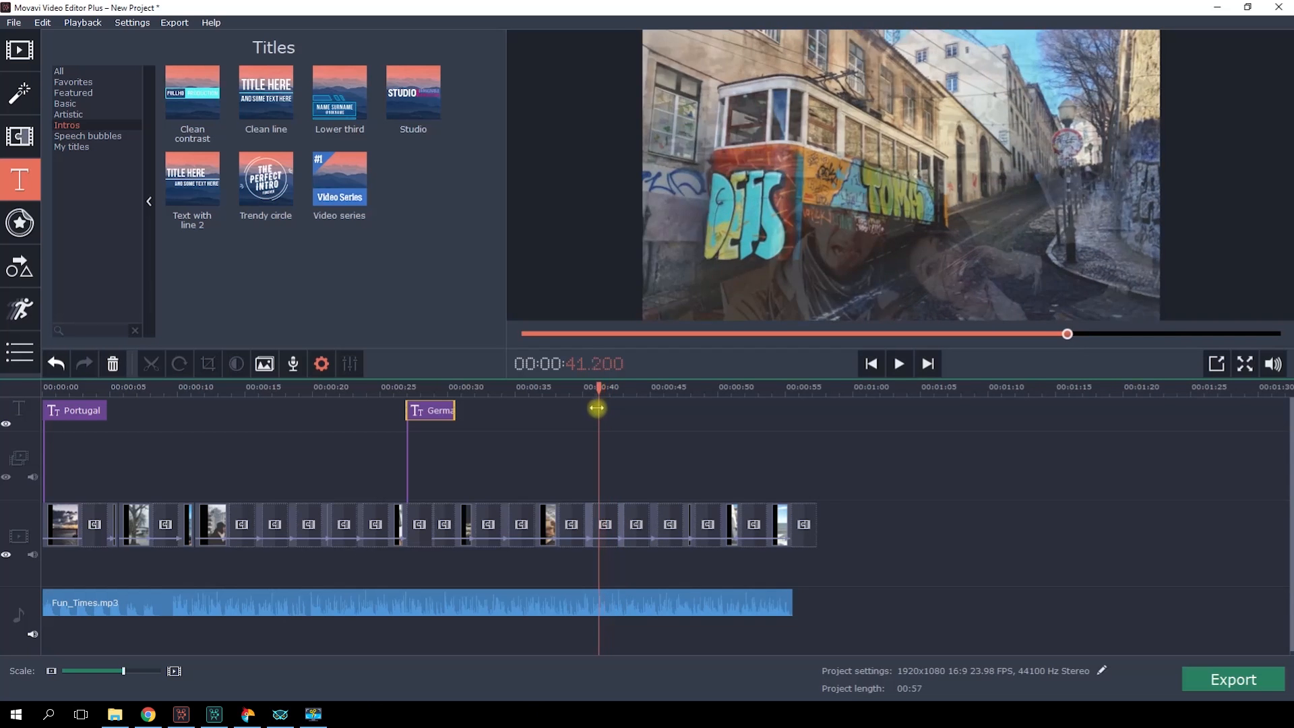
drag(596, 408, 590, 408)
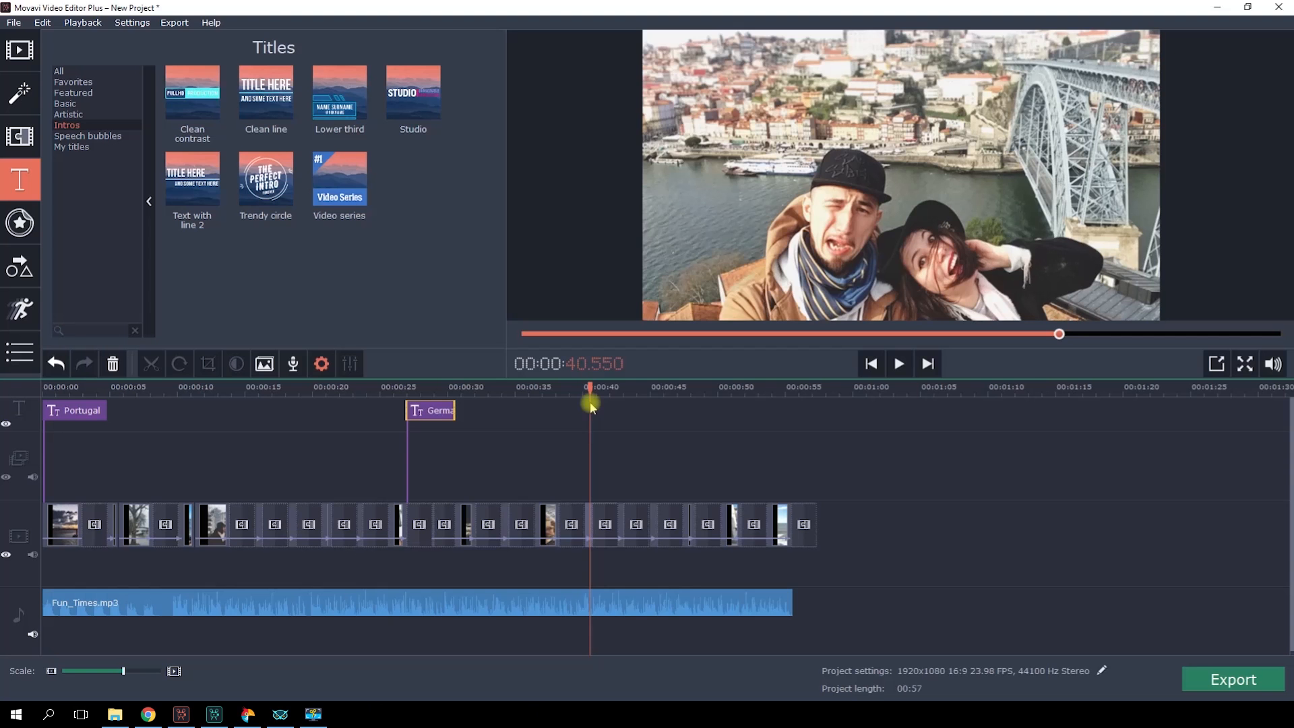
click(65, 103)
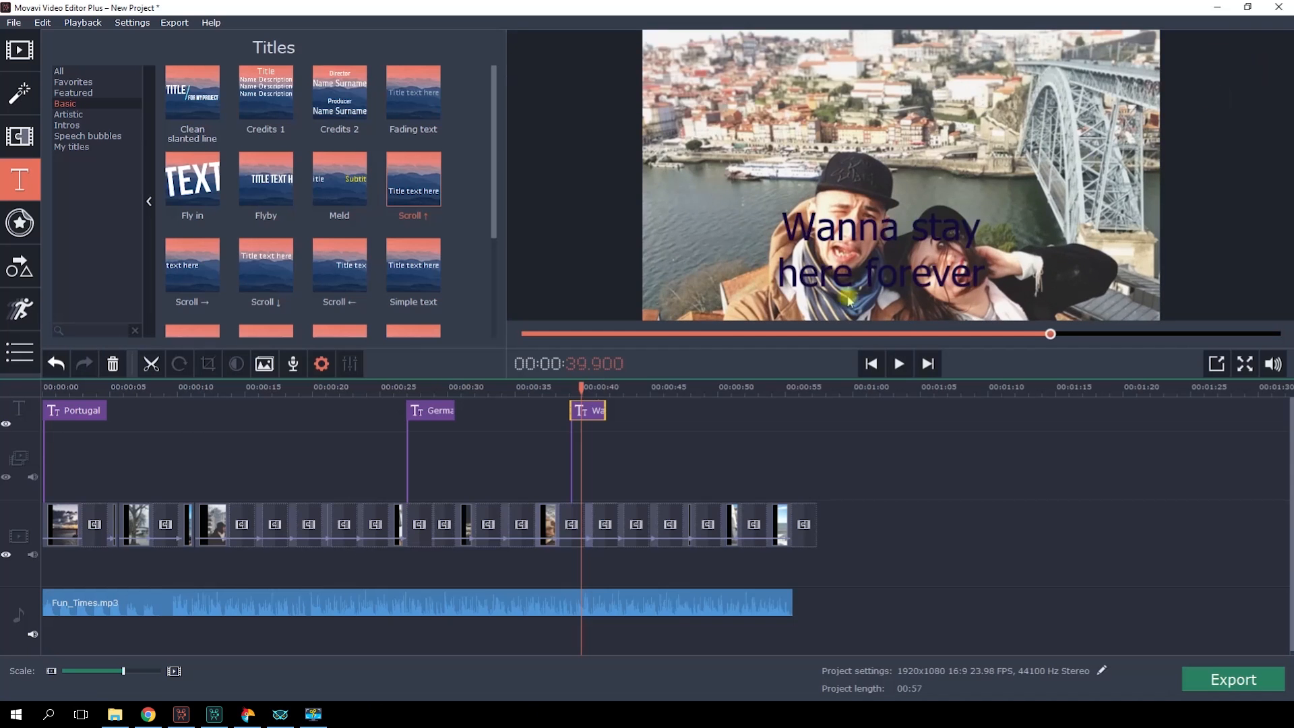
- Play and pause the 'Wanna stay here forever' scroll title, then jump near the end
click(899, 363)
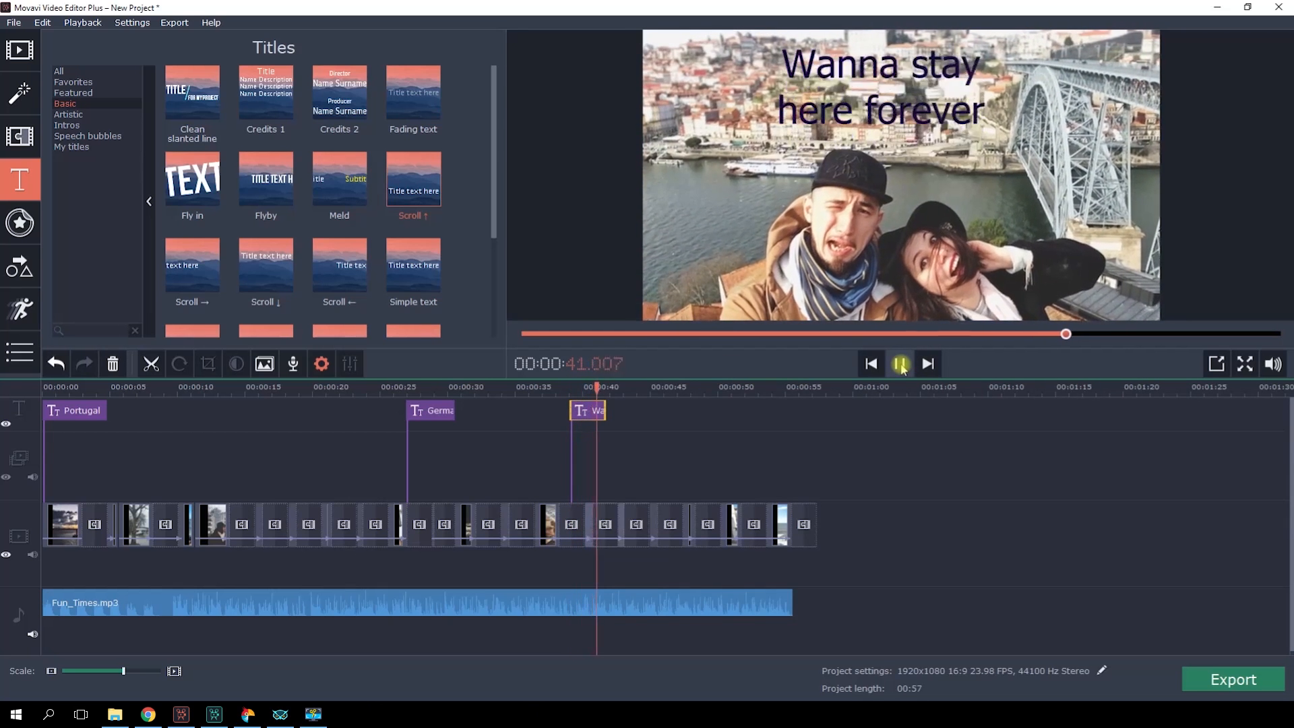
click(900, 364)
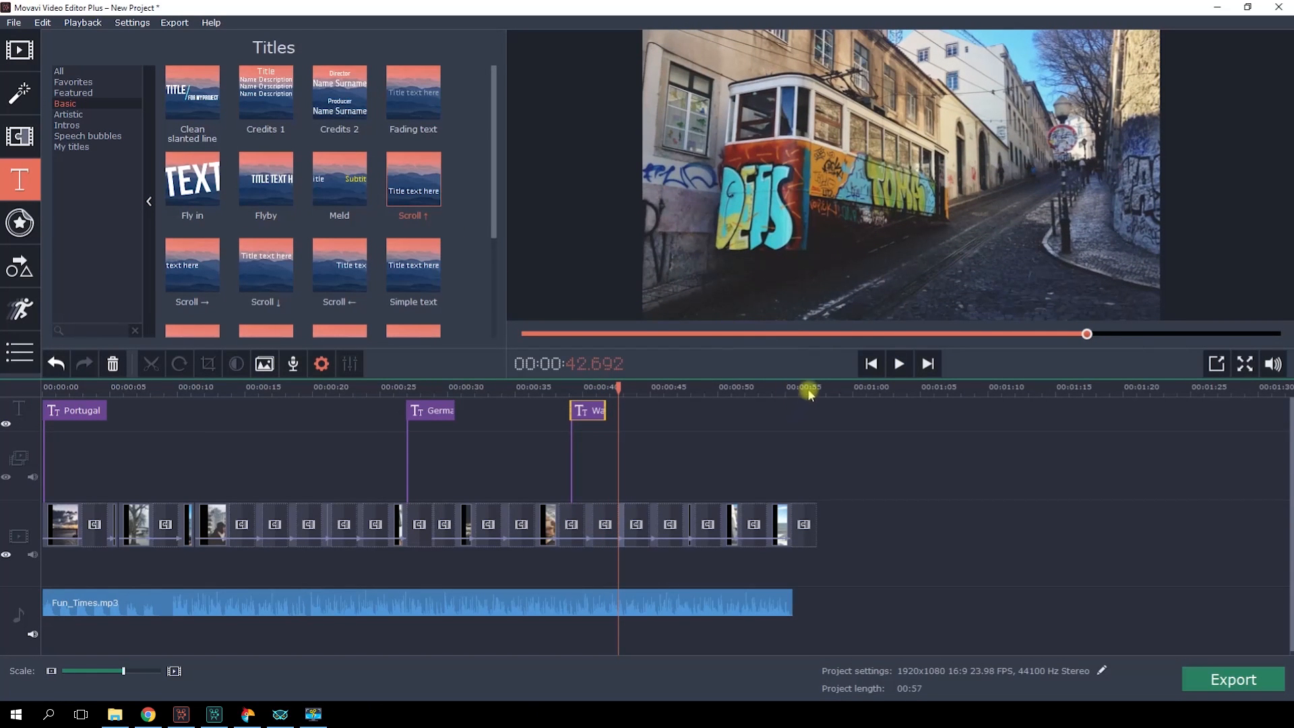
click(68, 124)
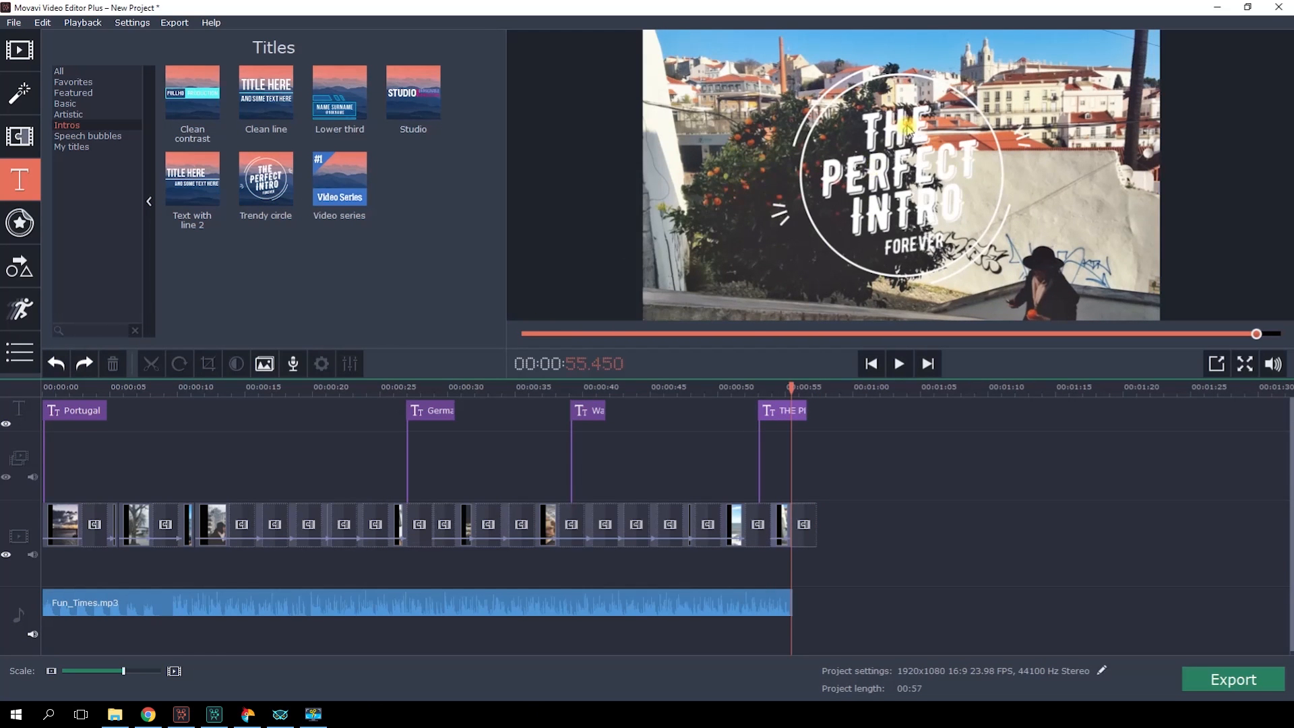
- Change the circle title's text to 'Adeus Tschuss Bye', apply it, and preview it
double_click(780, 410)
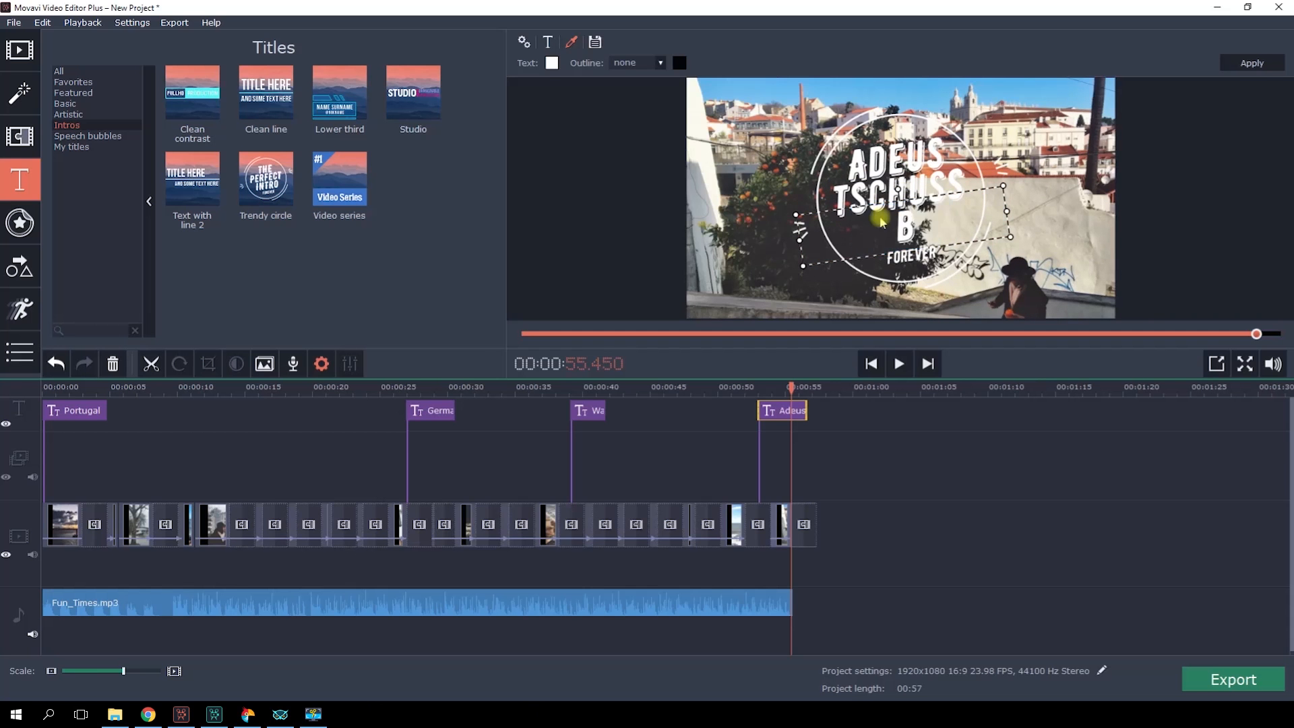
click(898, 363)
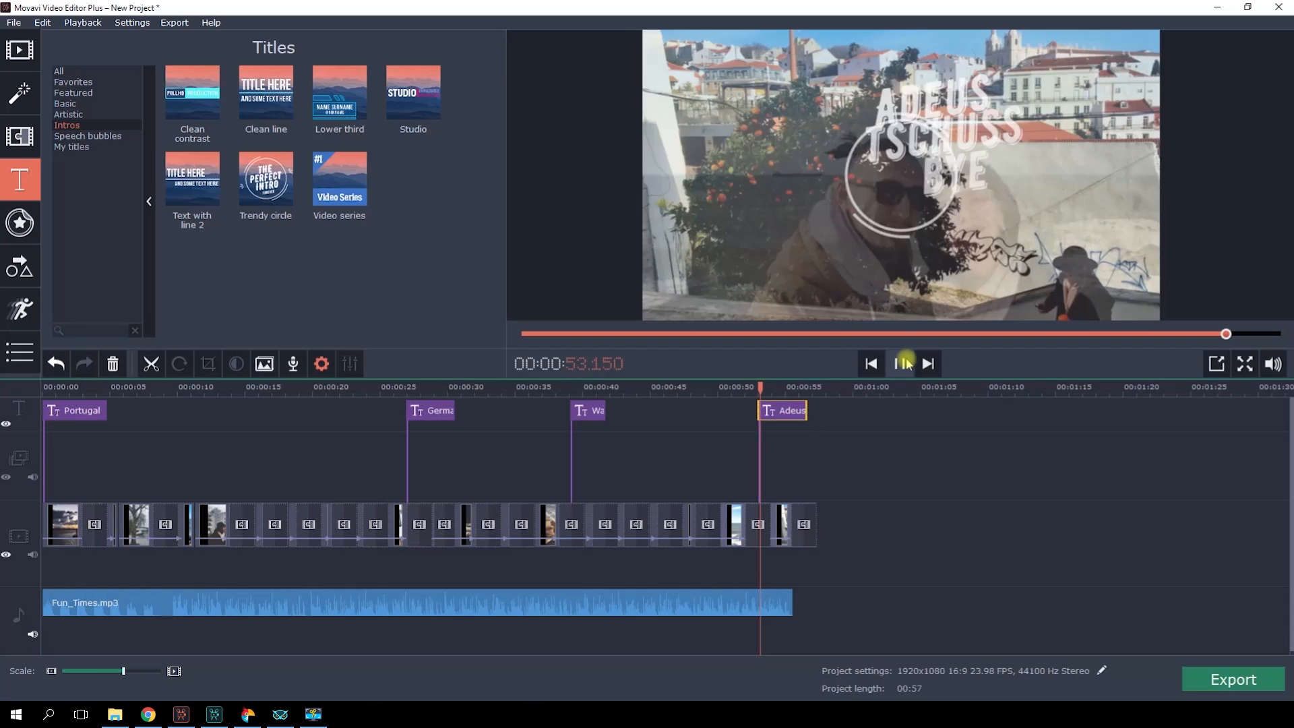
click(904, 363)
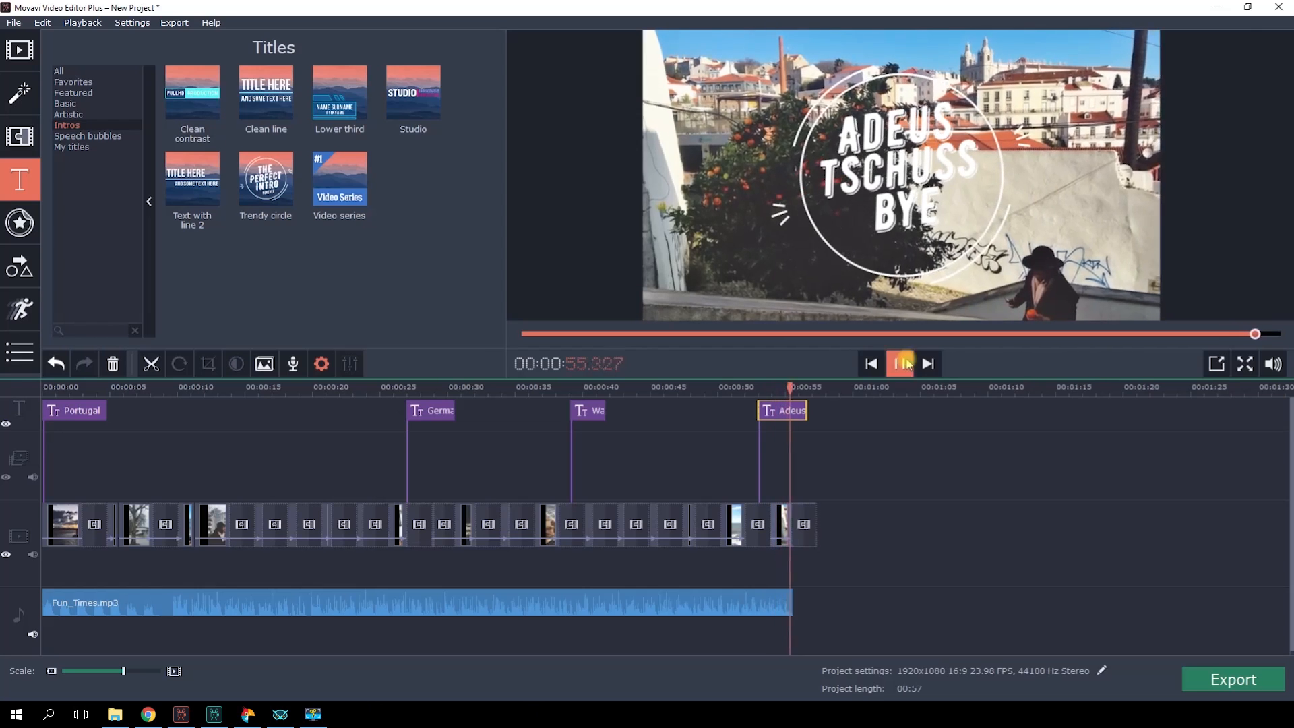
click(20, 91)
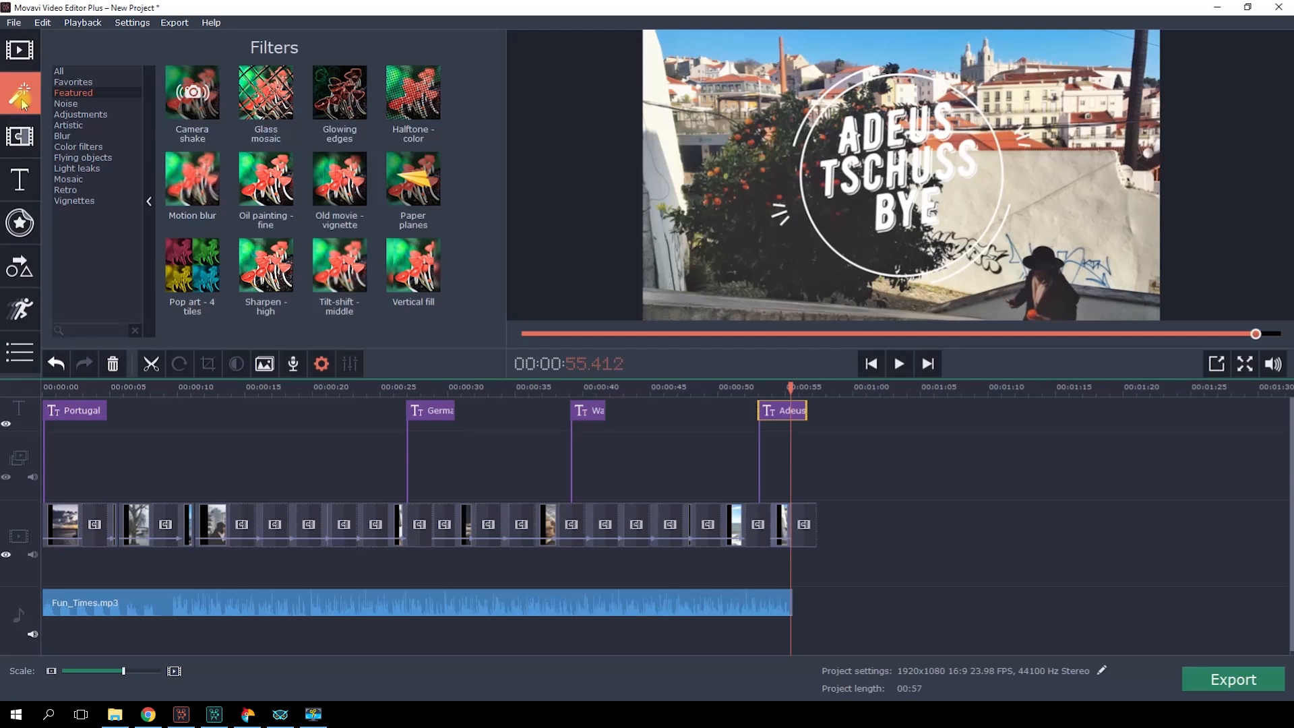
mouse_move(192, 181)
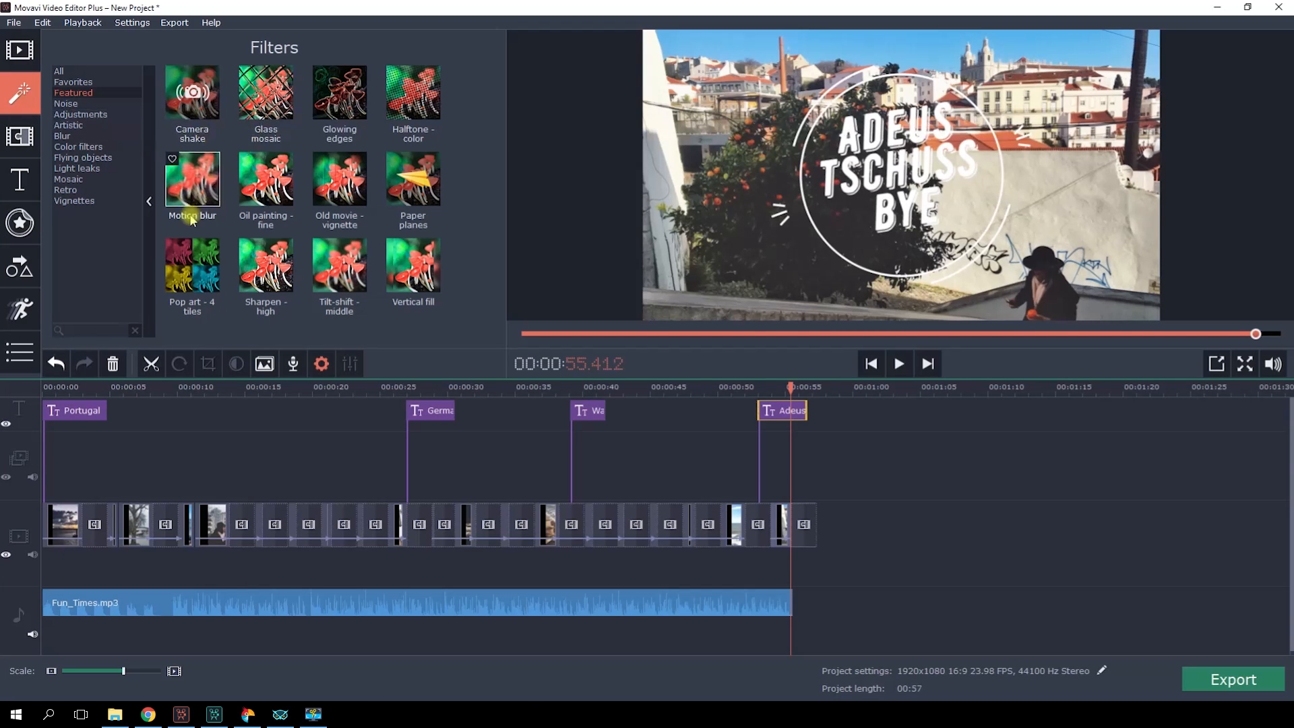
- Apply Motion blur and Pop art - 4 tiles filters to clips near 00:10 and 00:37, then preview
drag(192, 181, 227, 474)
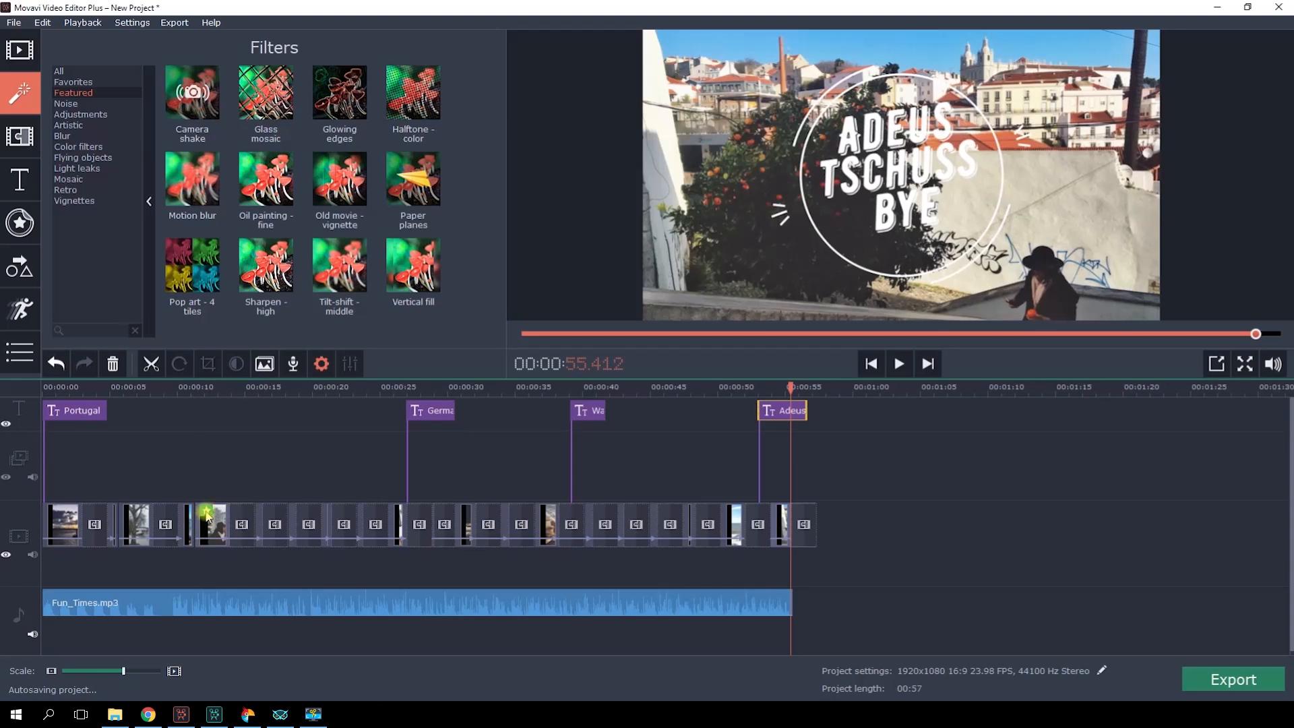
mouse_move(206, 508)
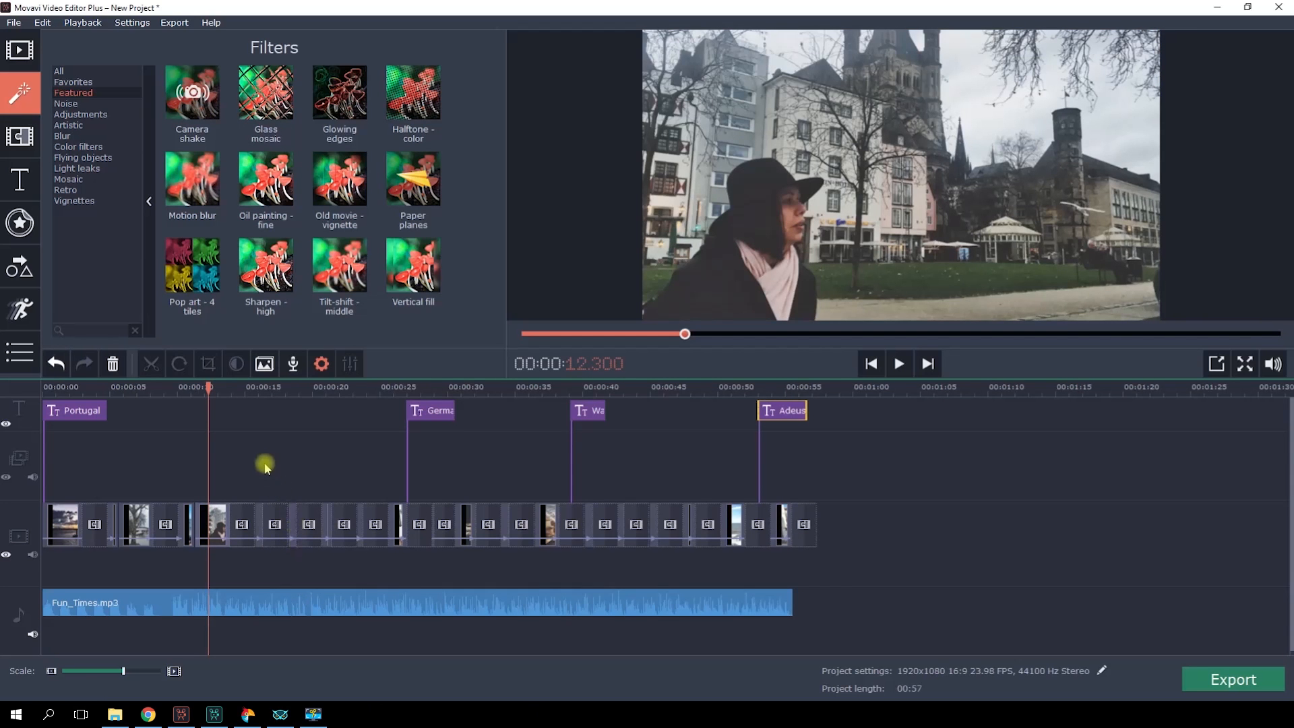
drag(192, 92, 231, 512)
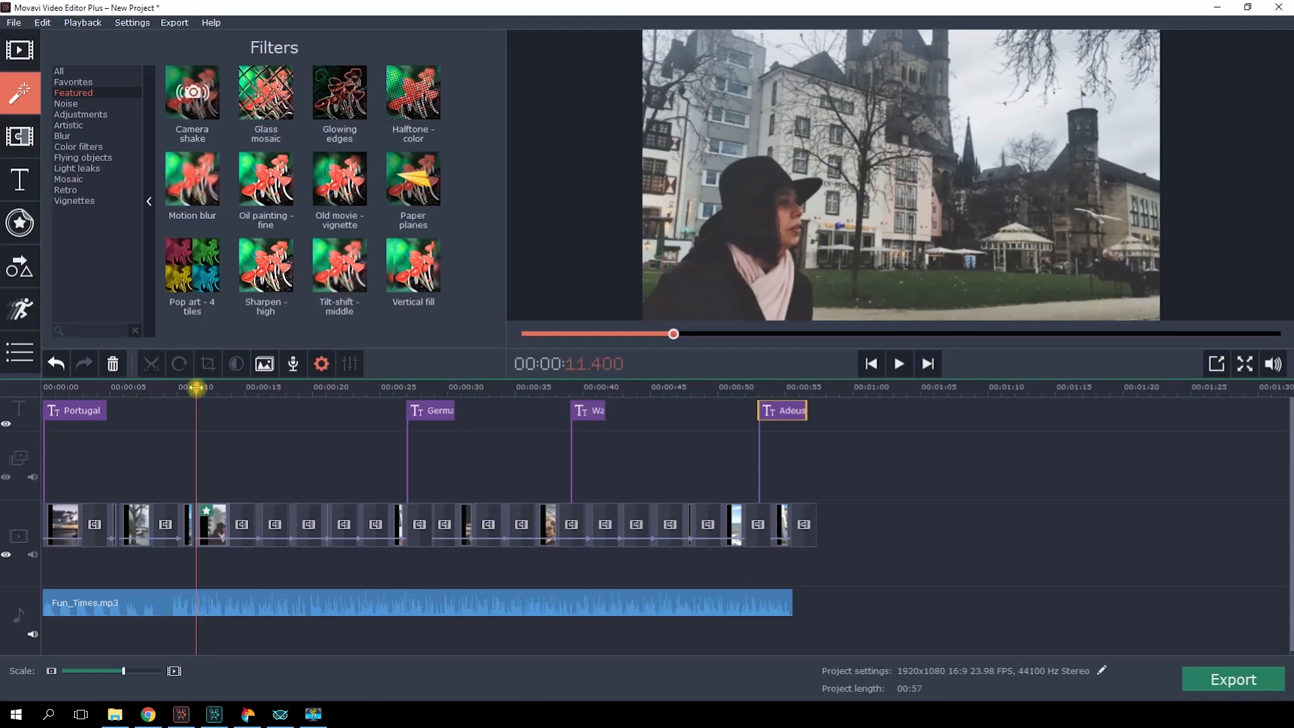
click(898, 363)
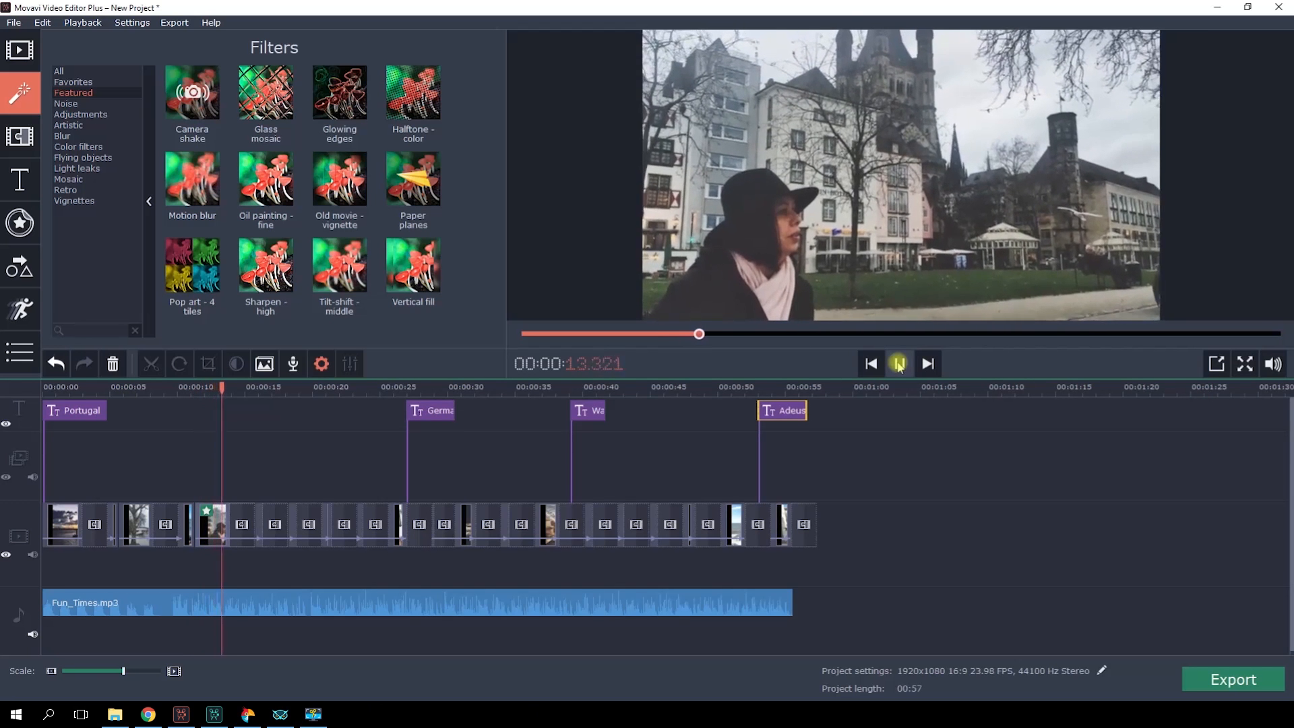
click(897, 363)
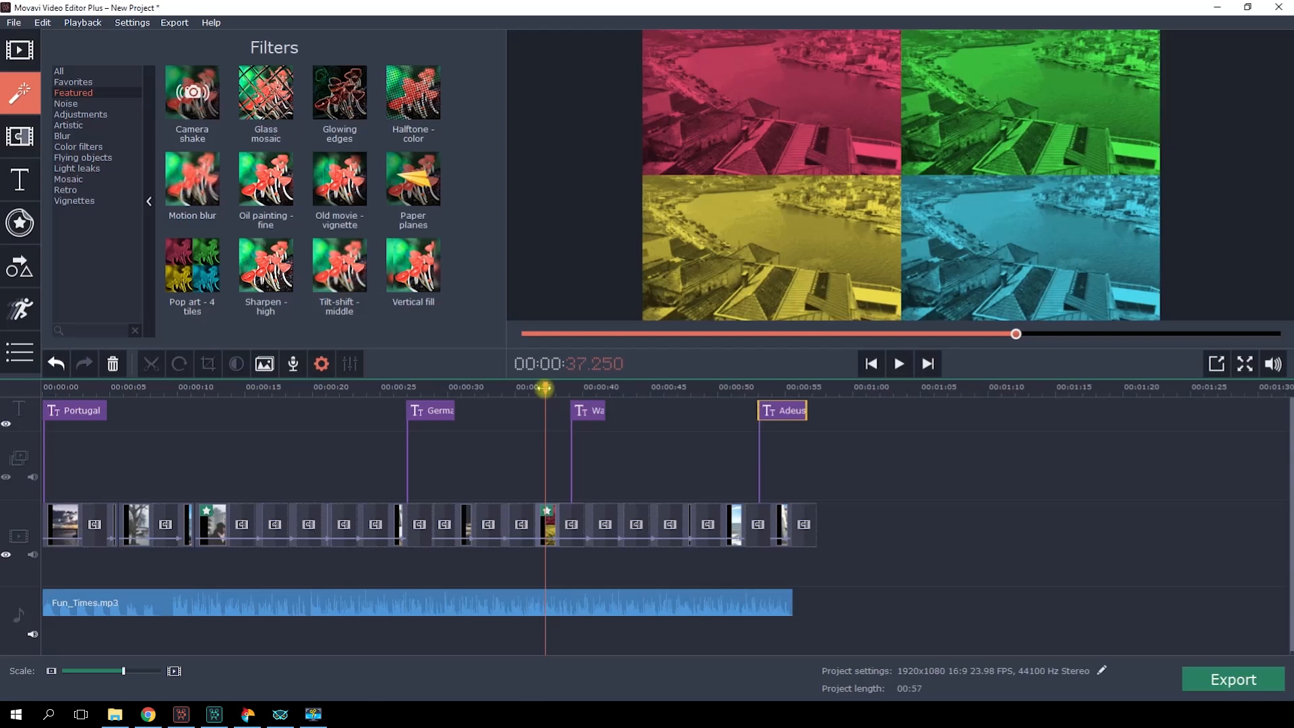
click(19, 221)
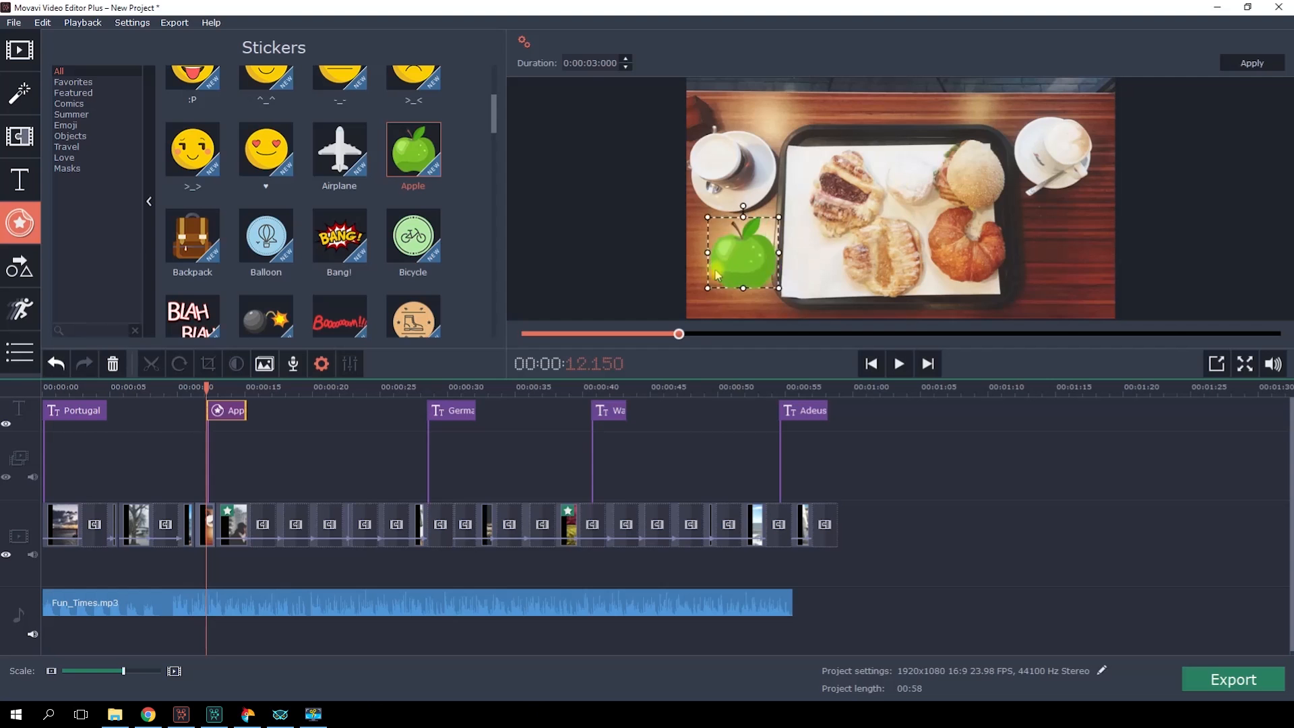
- Position the apple sticker on the tray's left, confirm it, and add another sticker
drag(742, 252, 823, 252)
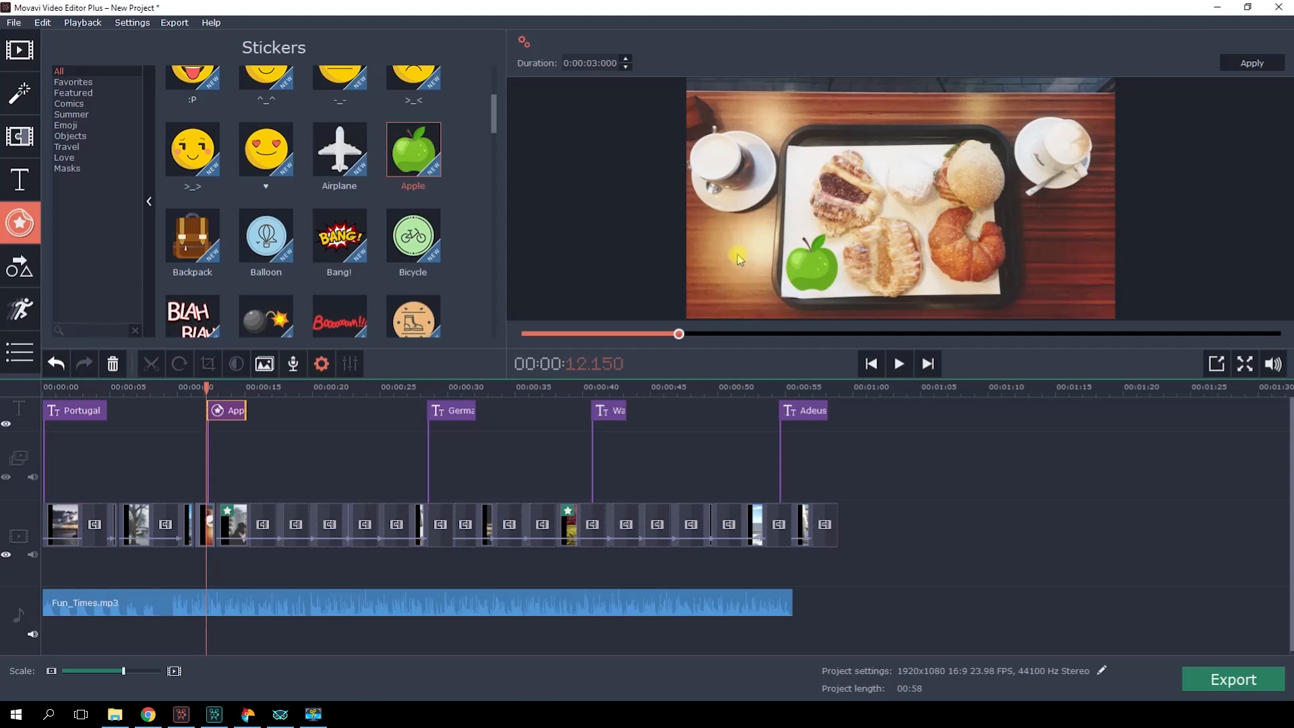
click(243, 388)
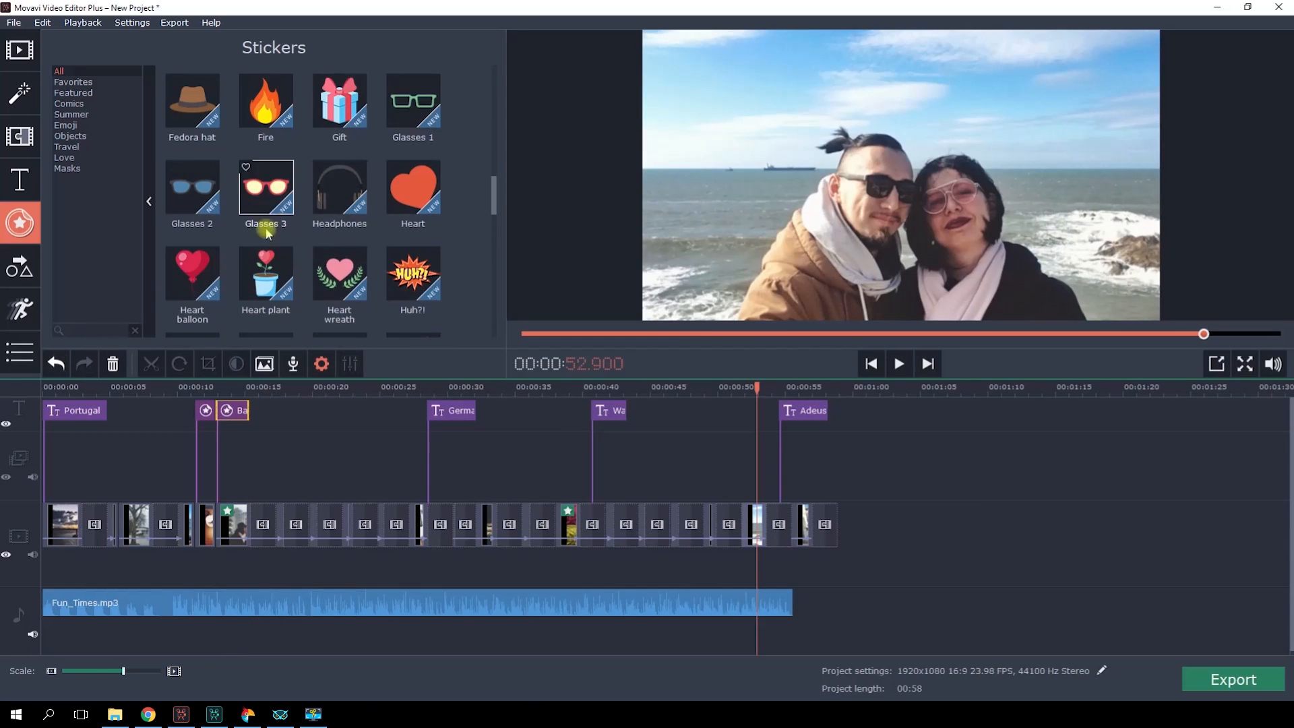
double_click(191, 272)
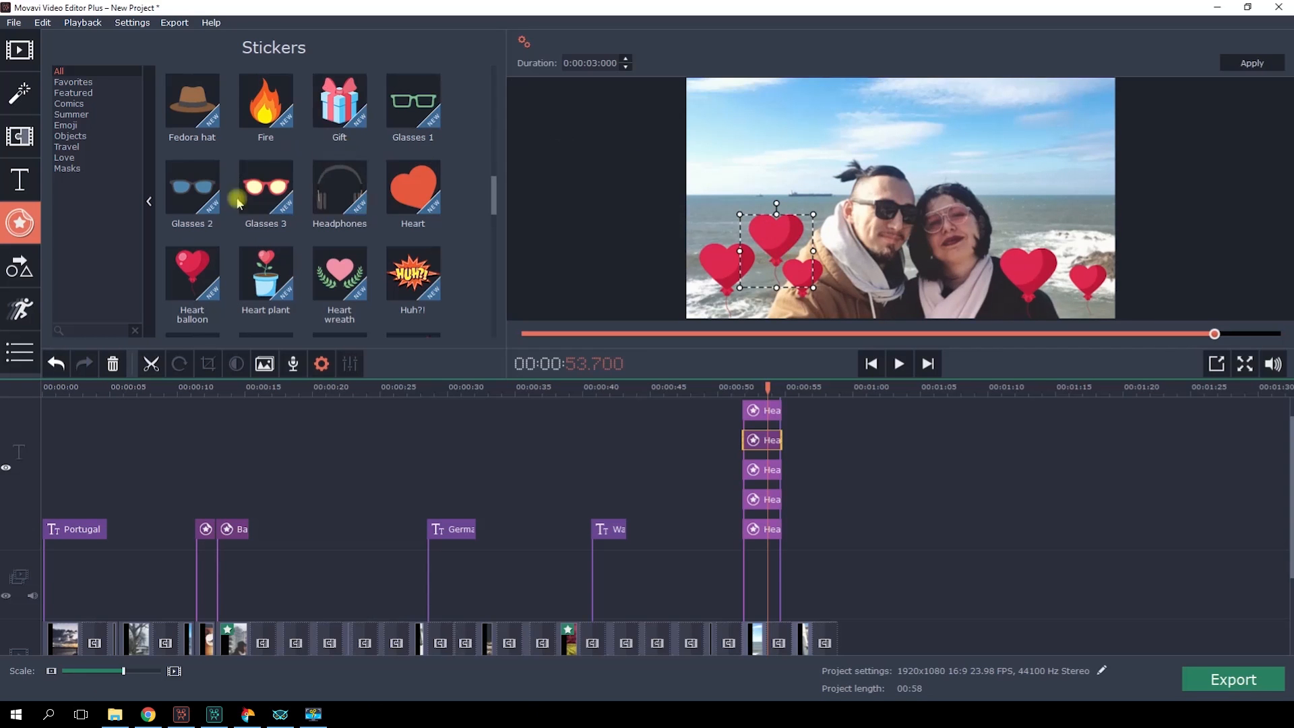
- Open the Animation tool with the heart balloon stickers placed at 00:52
click(20, 309)
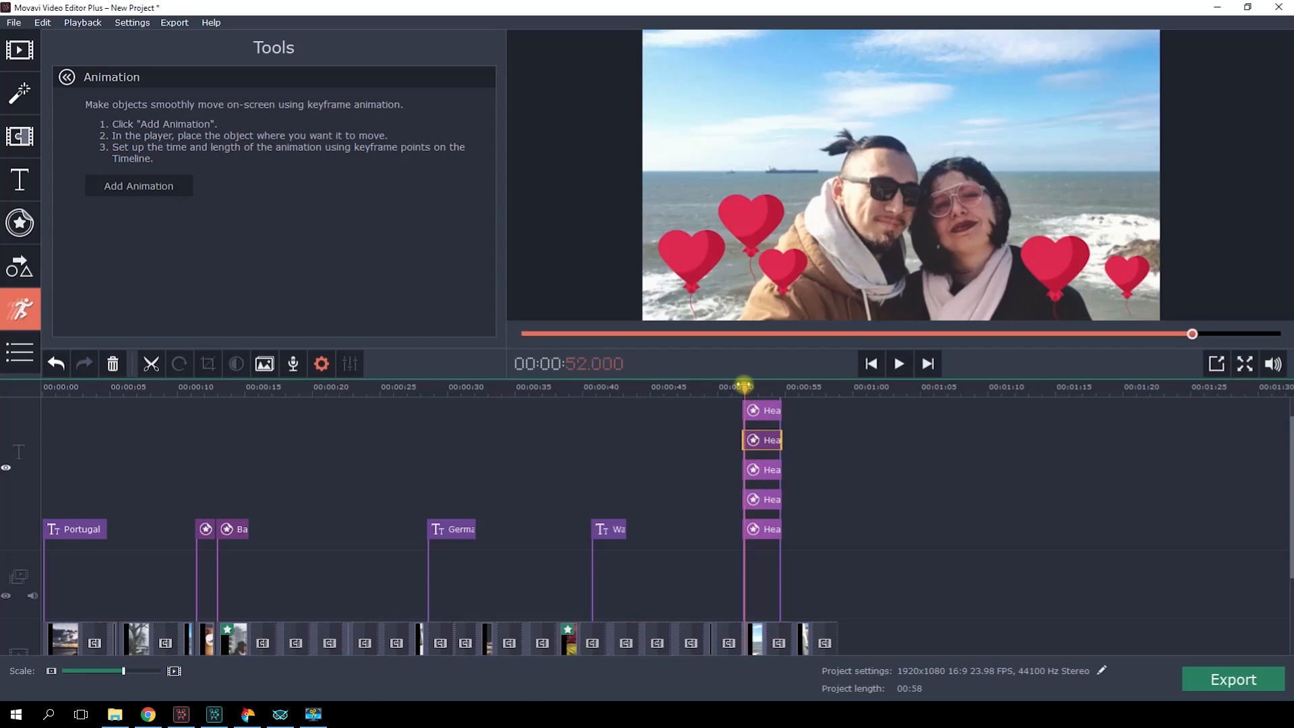
- Add a keyframe animation moving the heart sticker upward, then preview the floating hearts
click(139, 186)
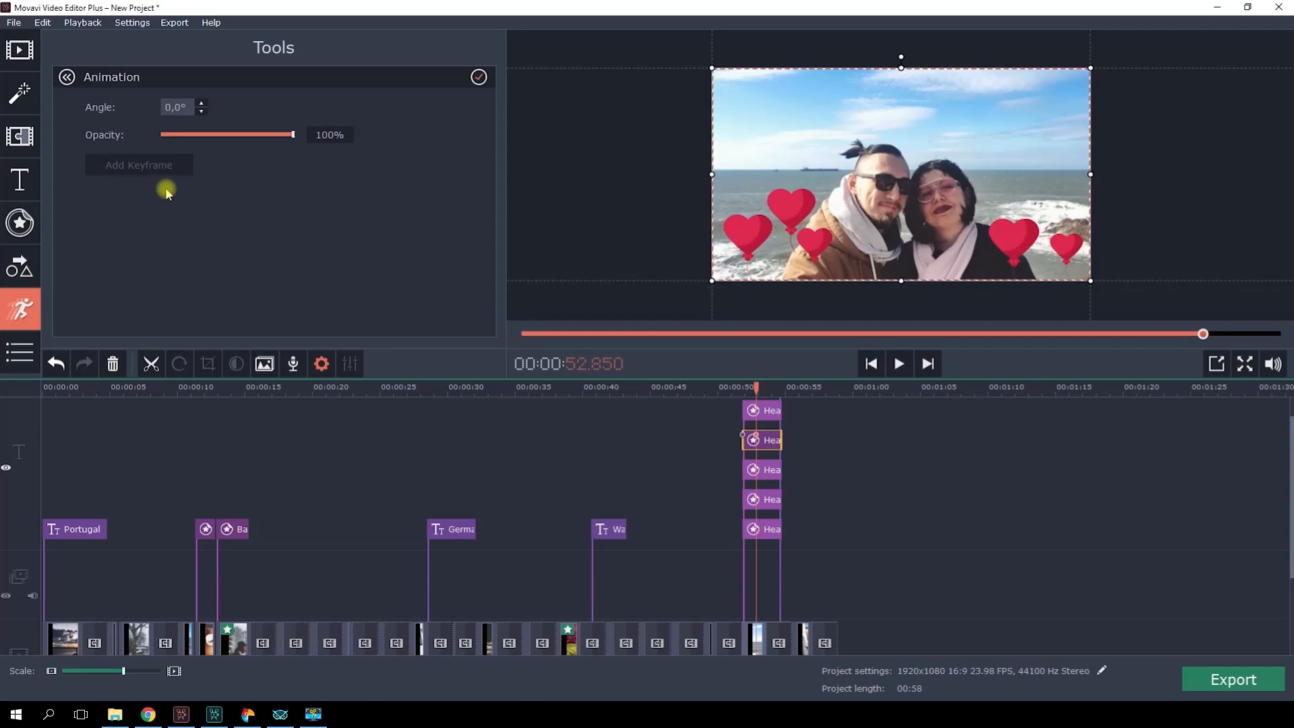
mouse_move(673, 397)
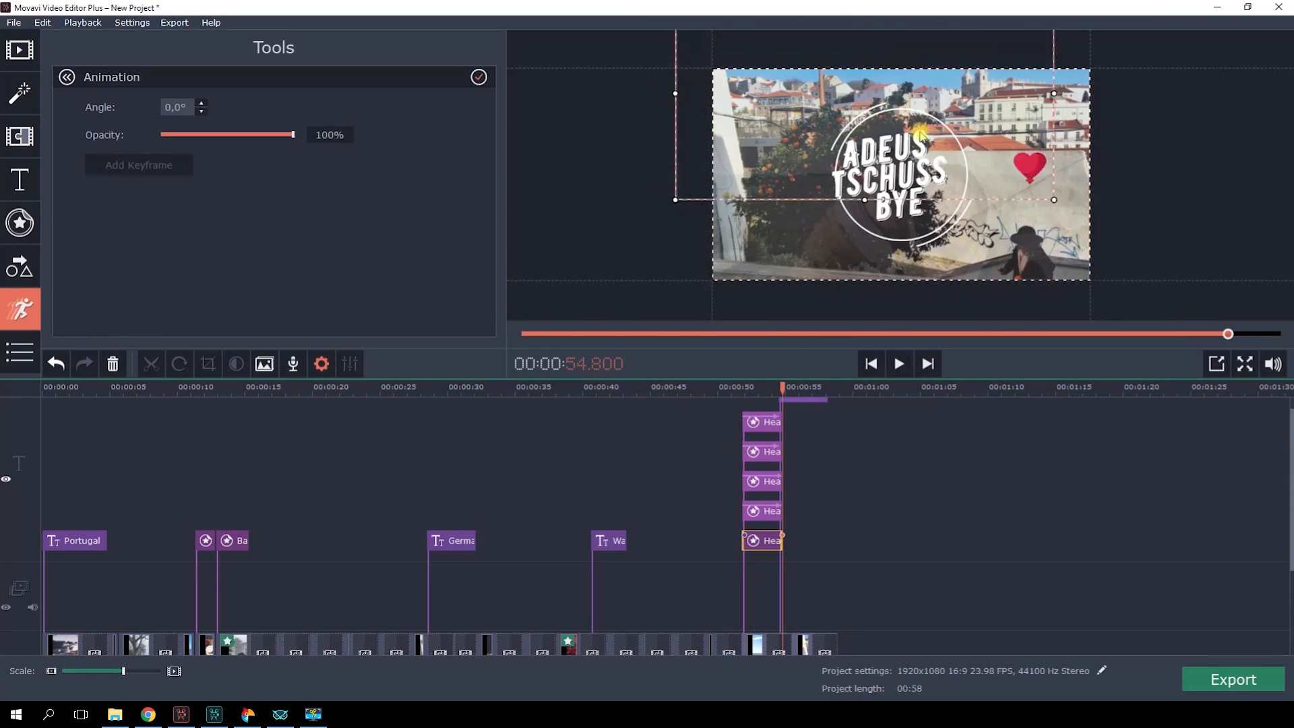
click(898, 363)
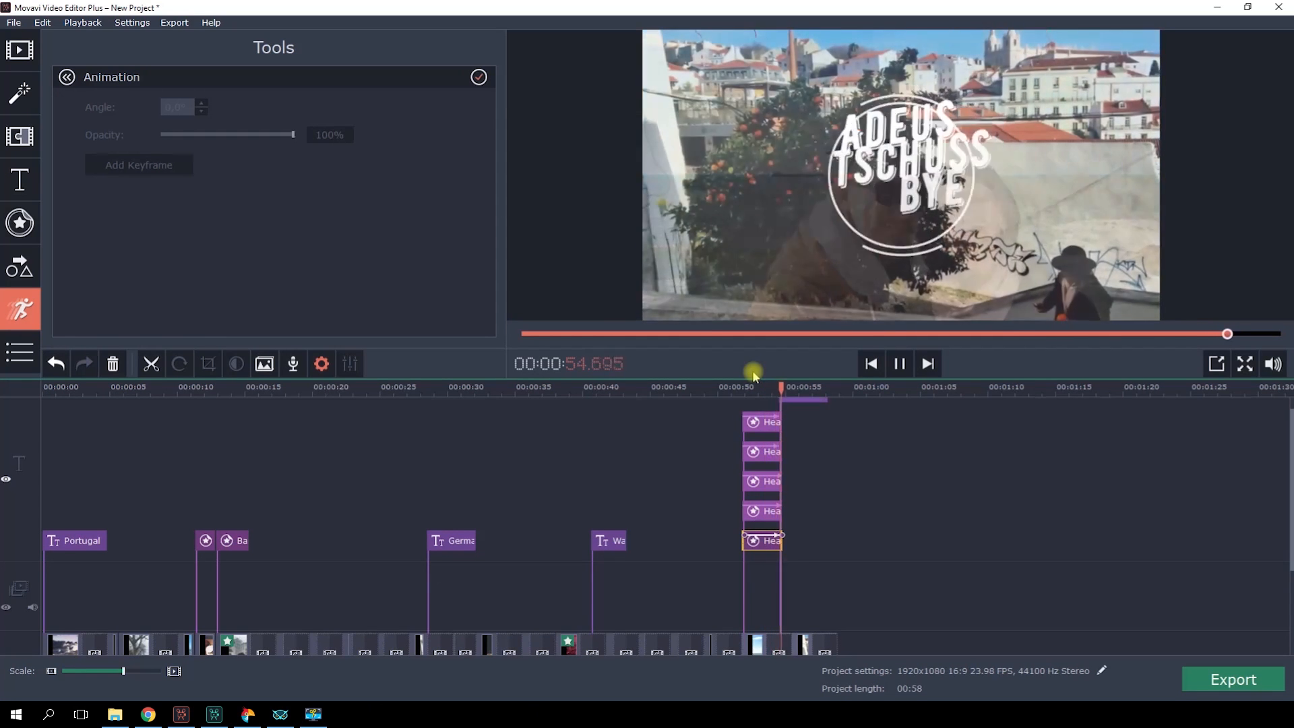
click(898, 363)
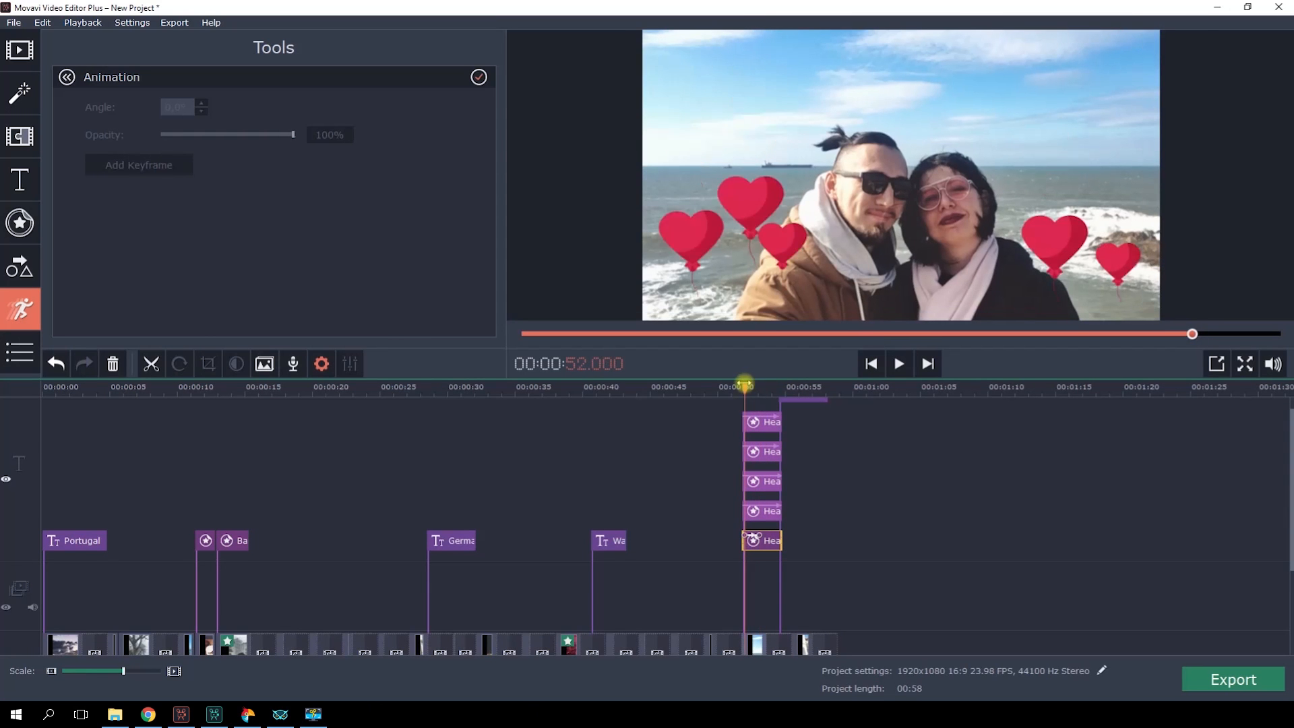
click(897, 363)
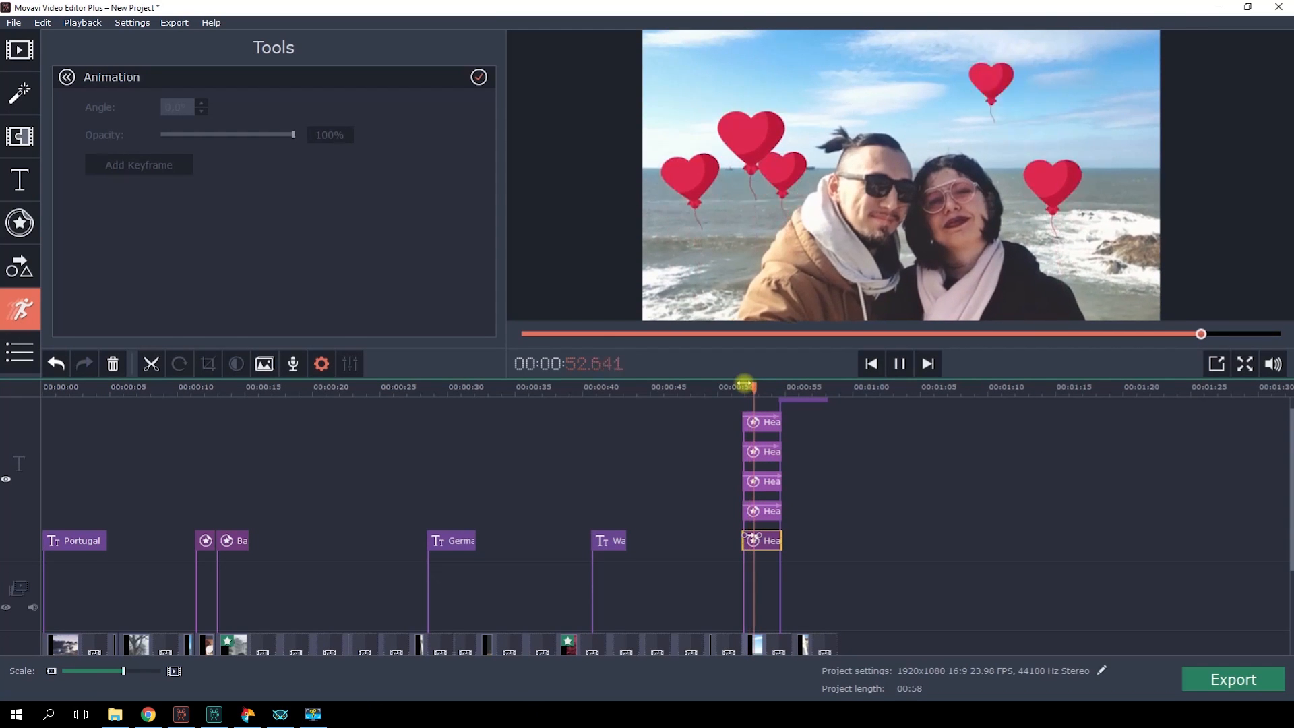
click(897, 364)
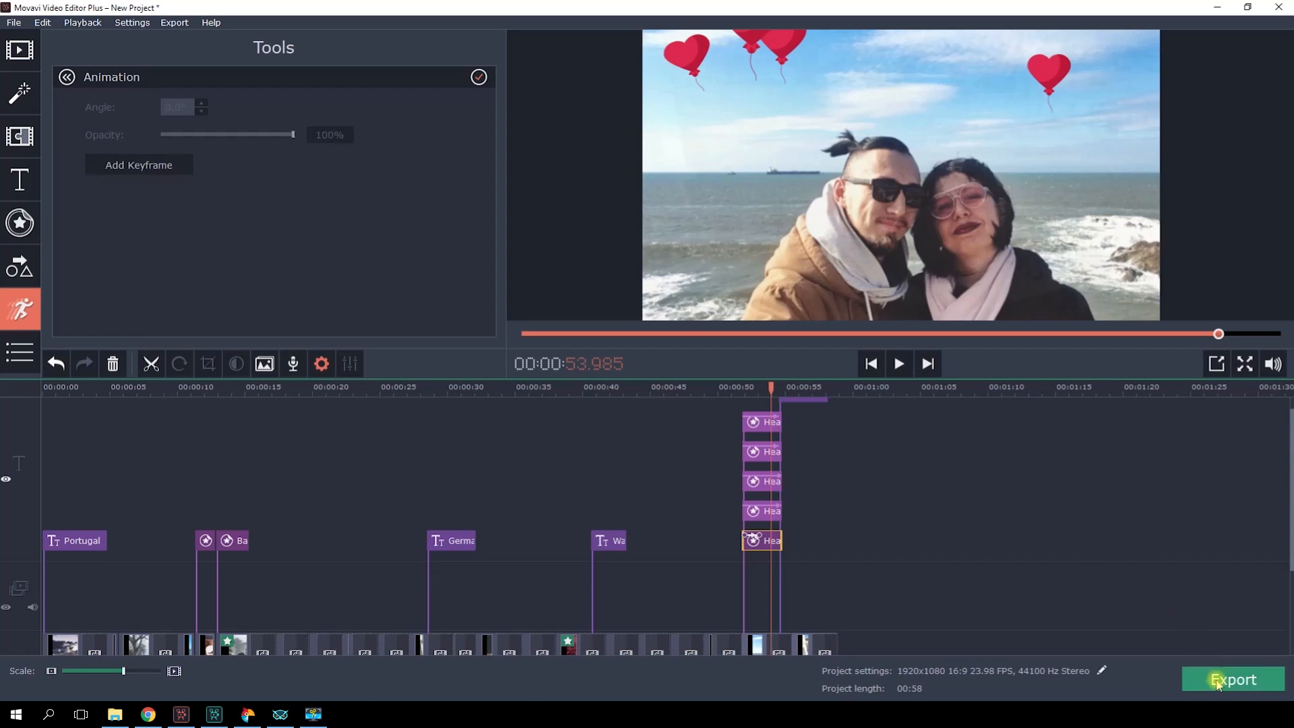
- Browse the export device presets, then start saving as MP4 video with H.264
click(1233, 680)
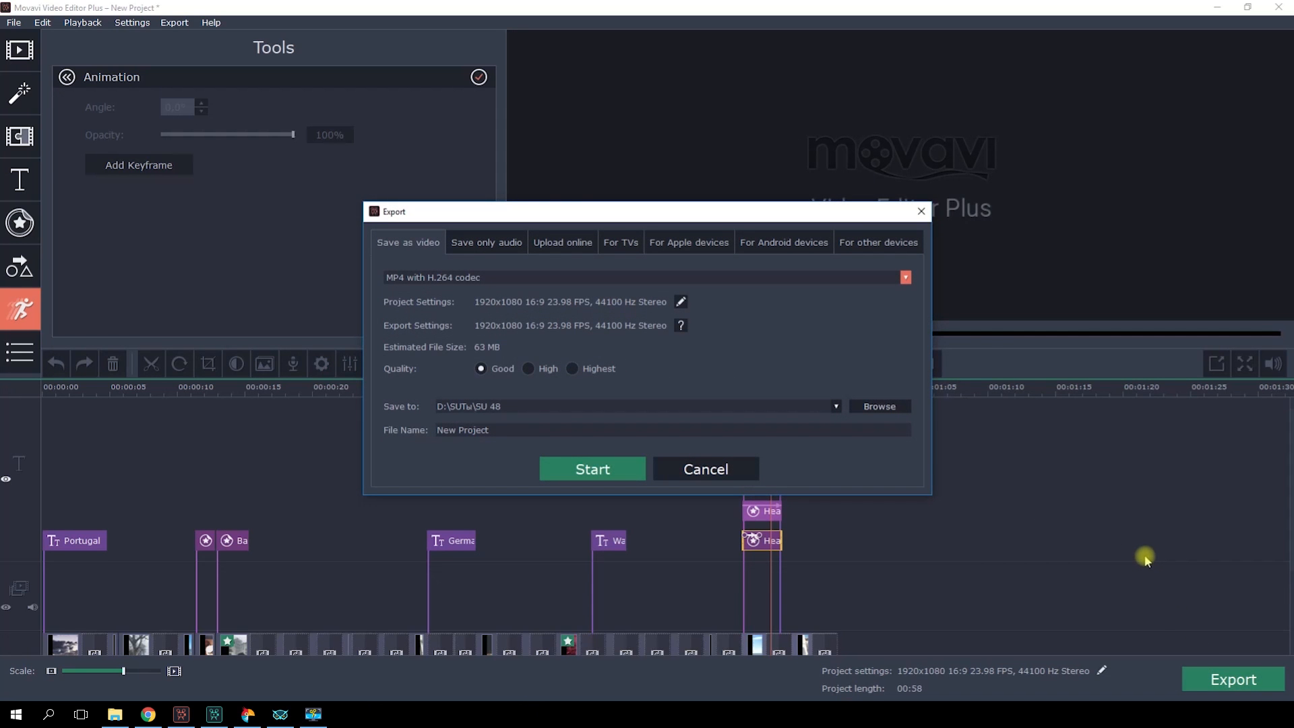
mouse_move(1055, 493)
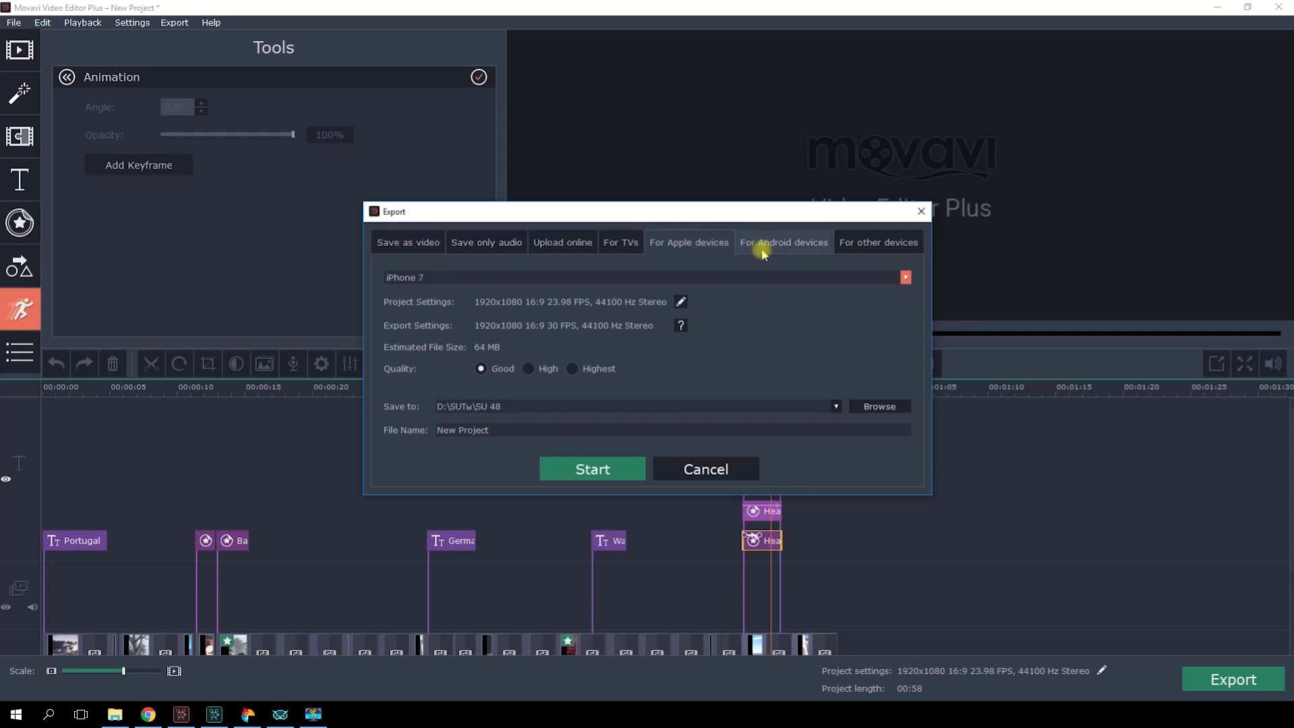
click(783, 241)
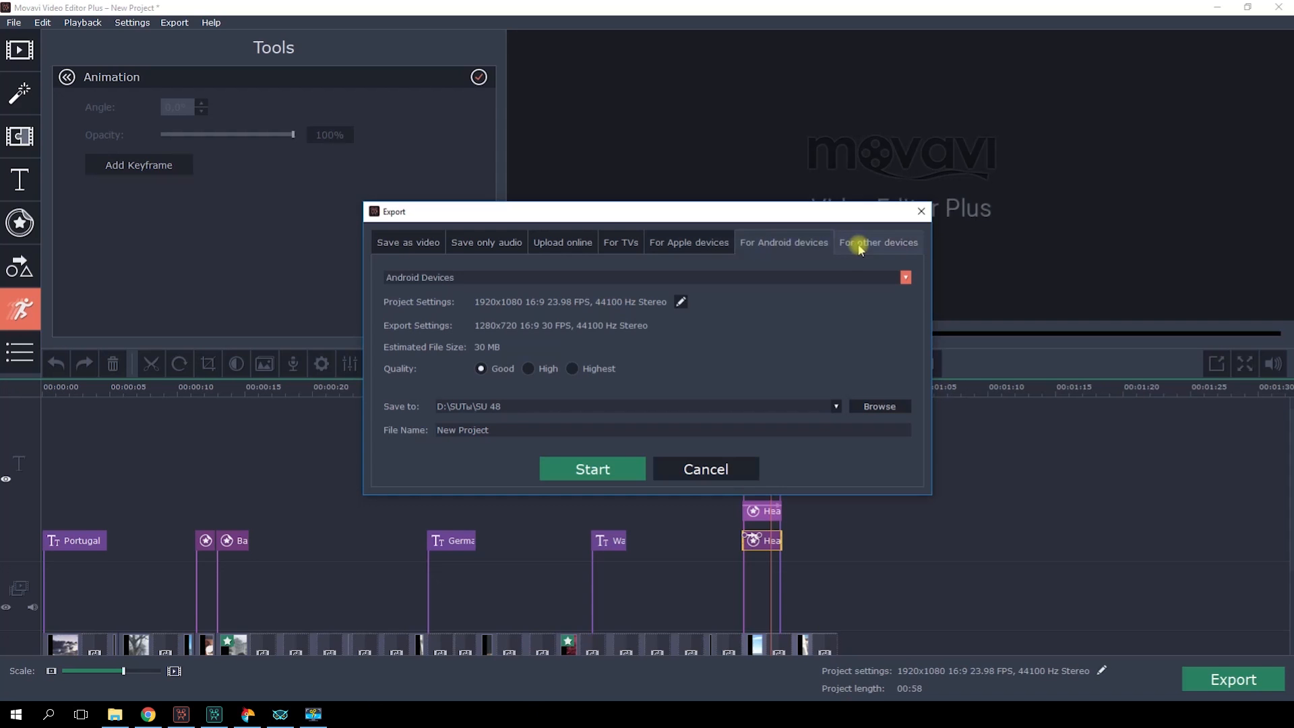
click(408, 242)
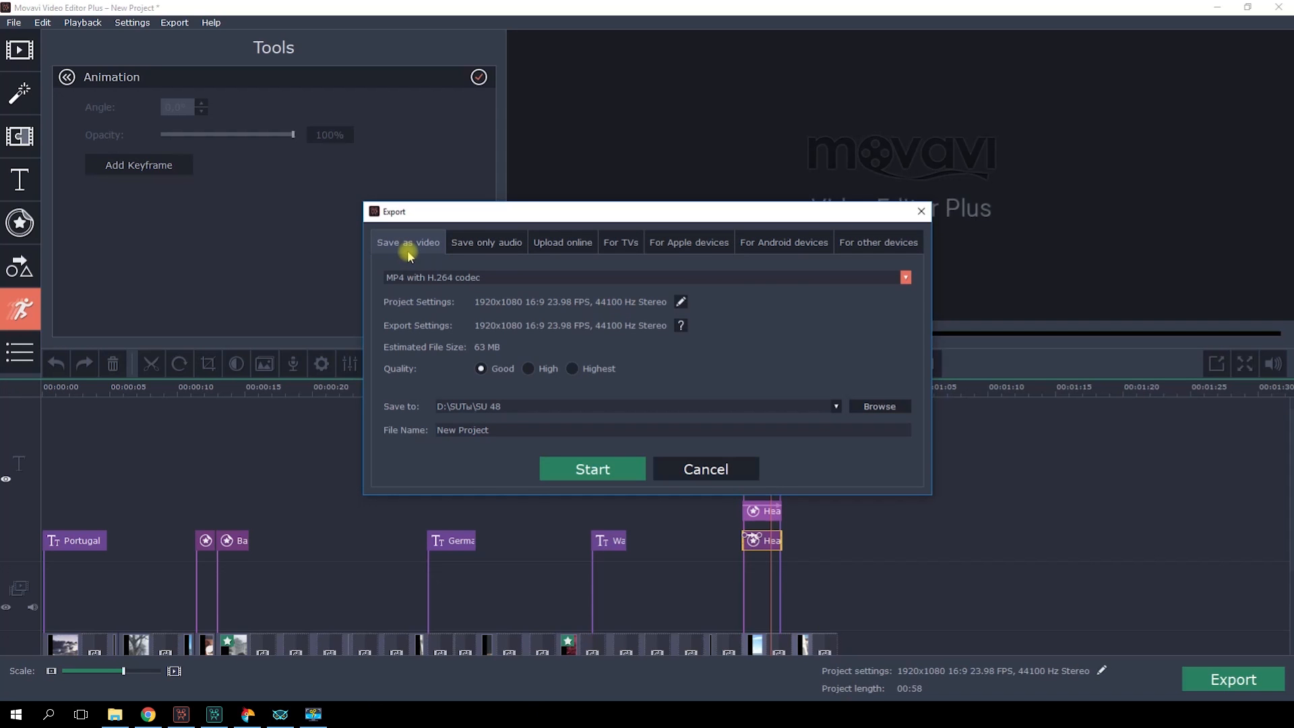
click(905, 276)
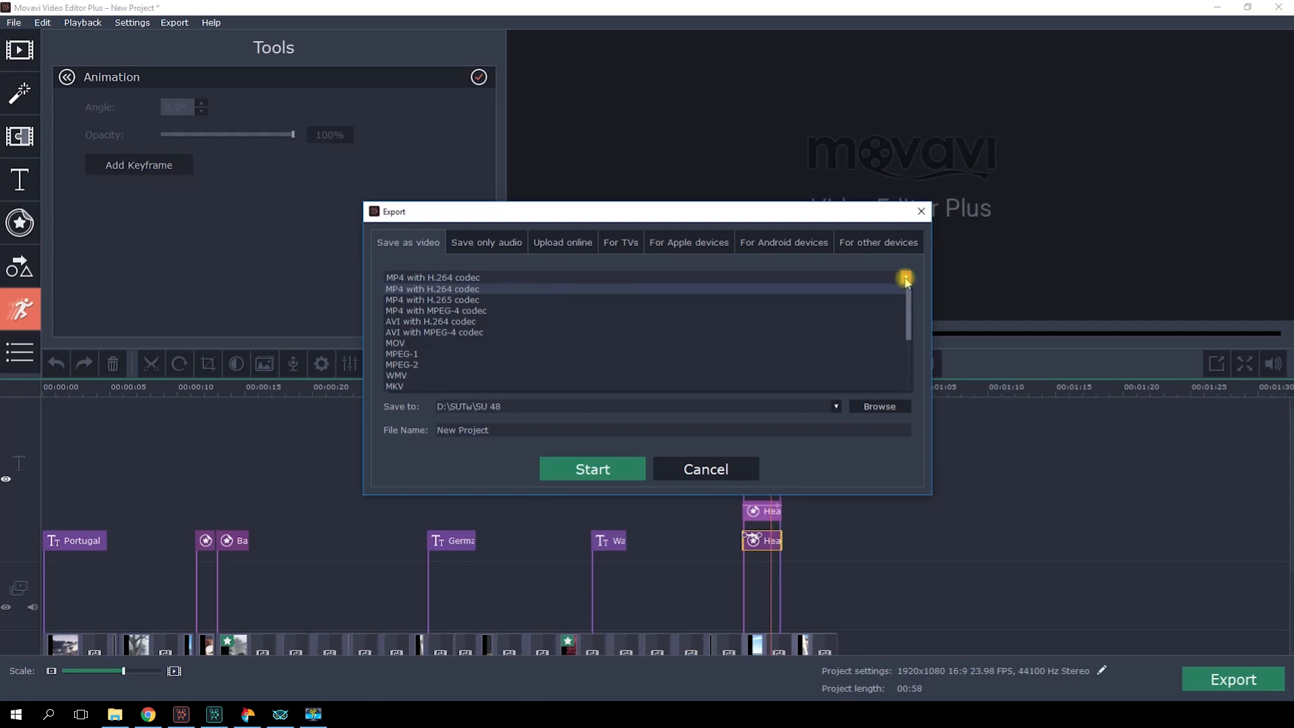
click(782, 242)
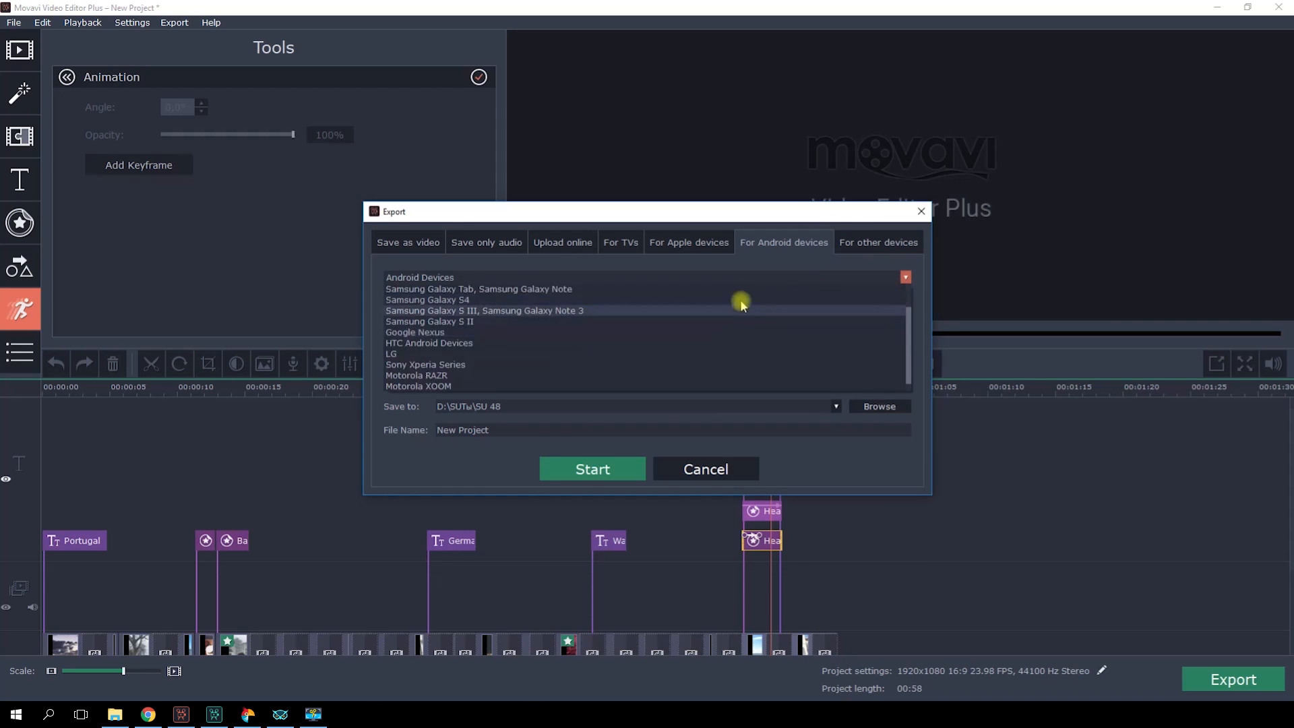
click(689, 242)
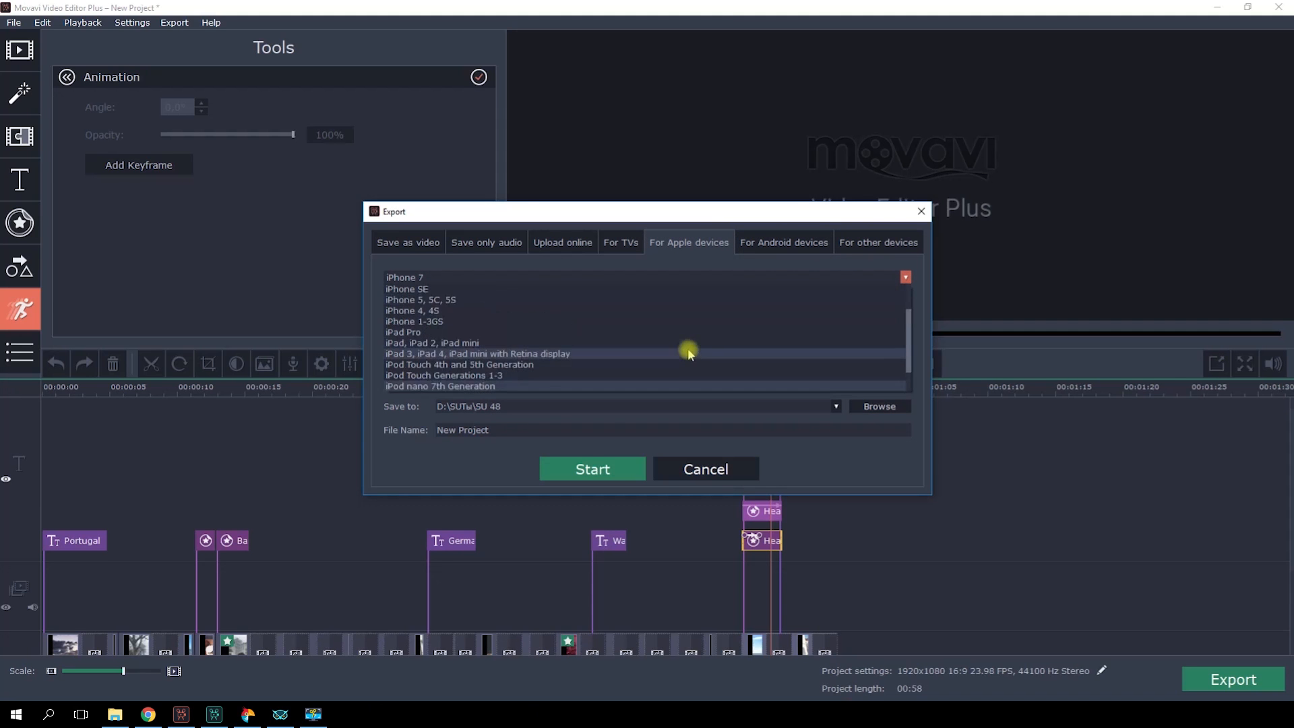
click(408, 242)
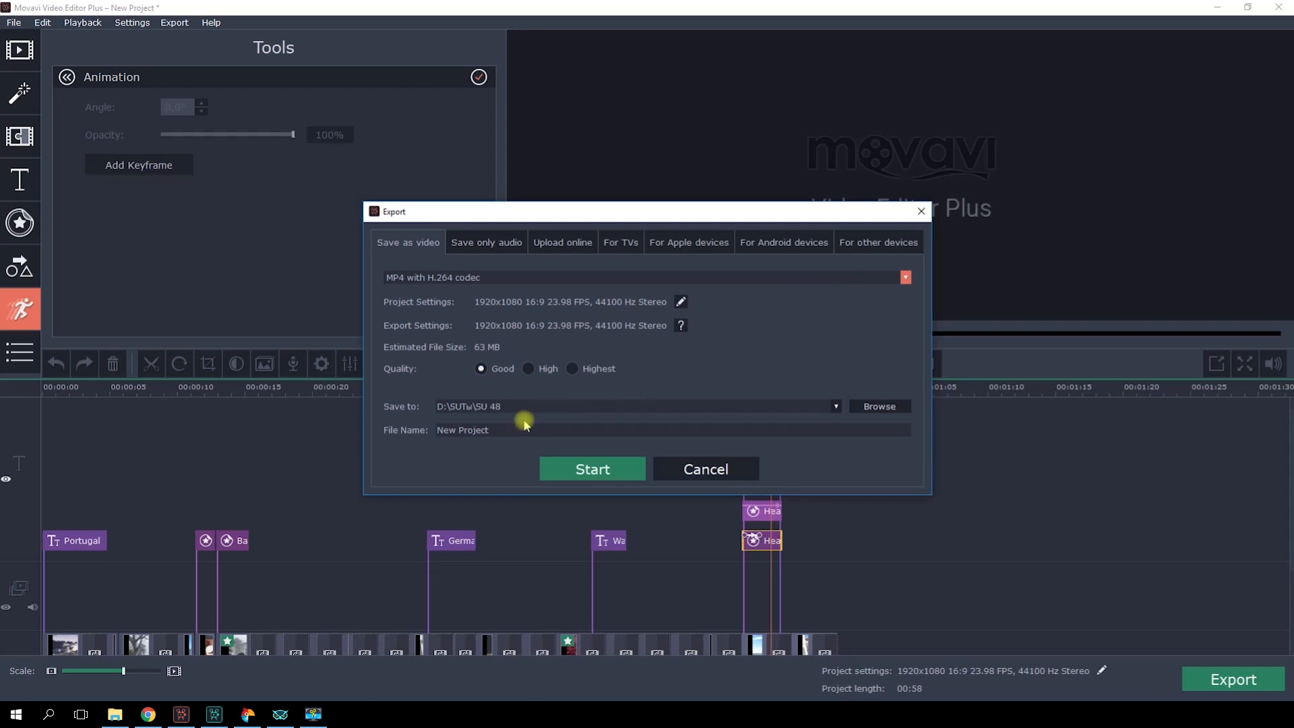
mouse_move(592, 469)
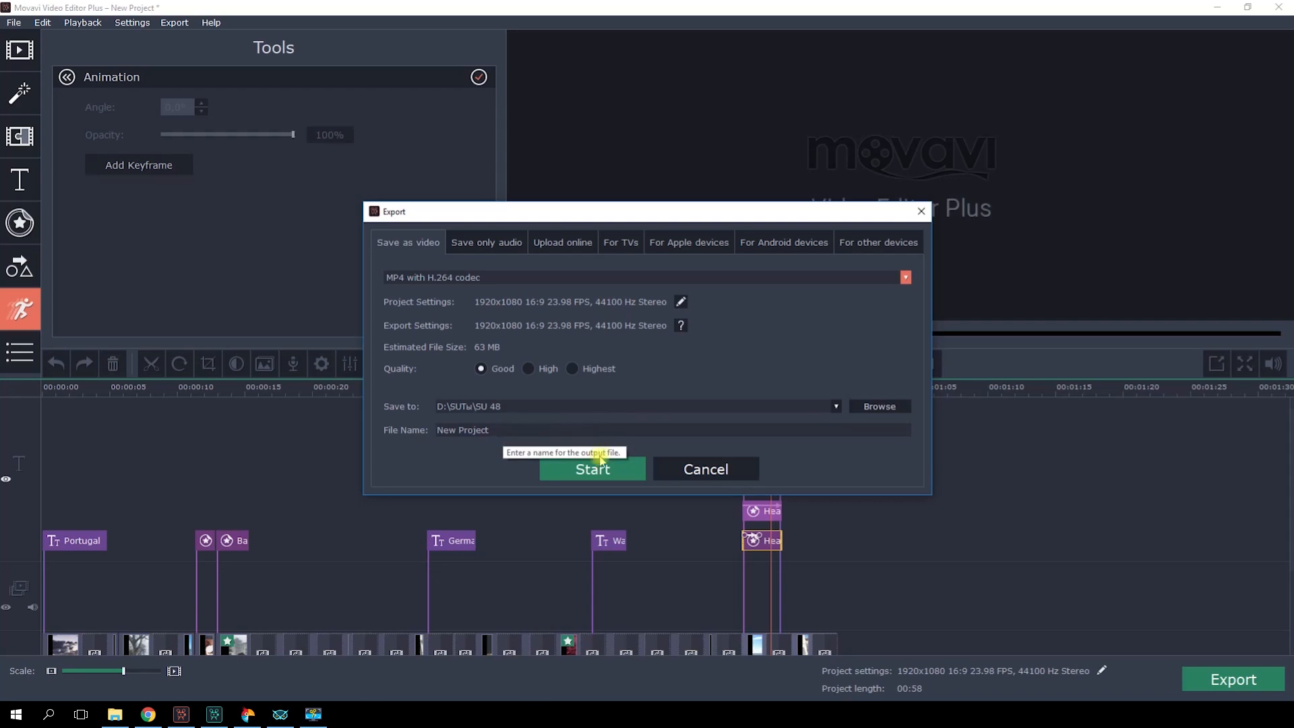
click(591, 469)
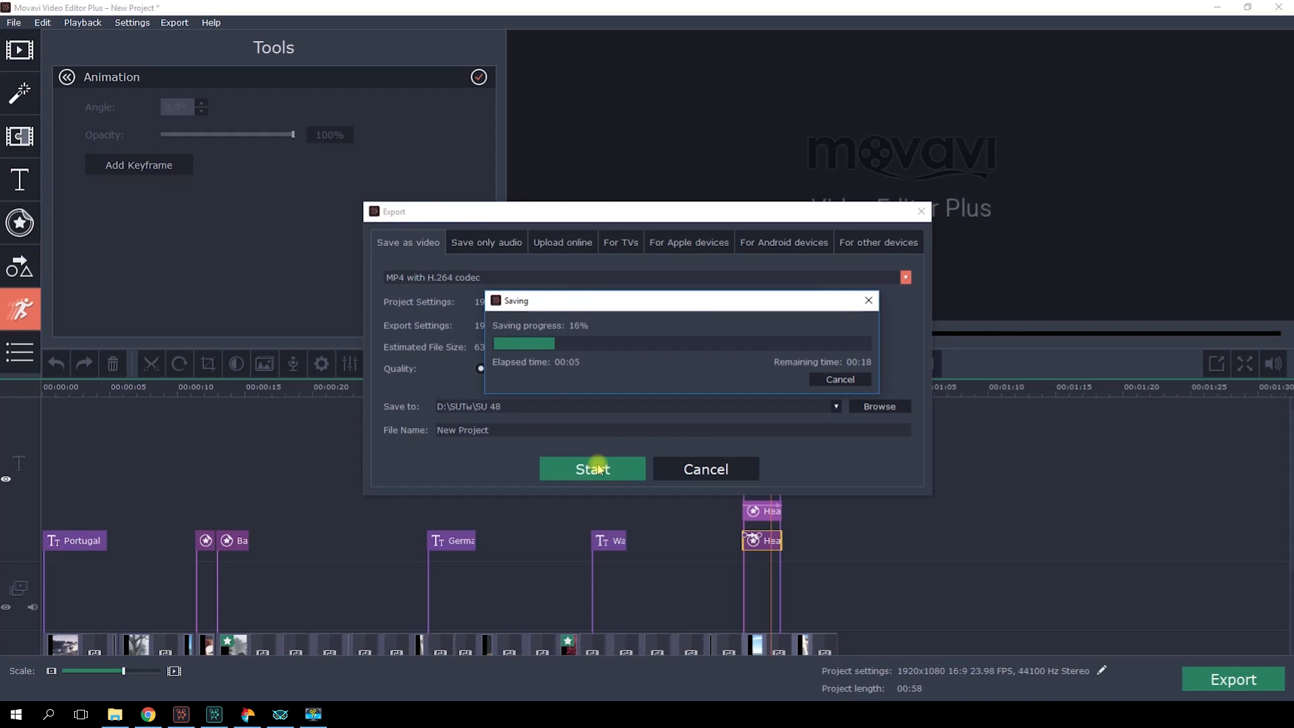